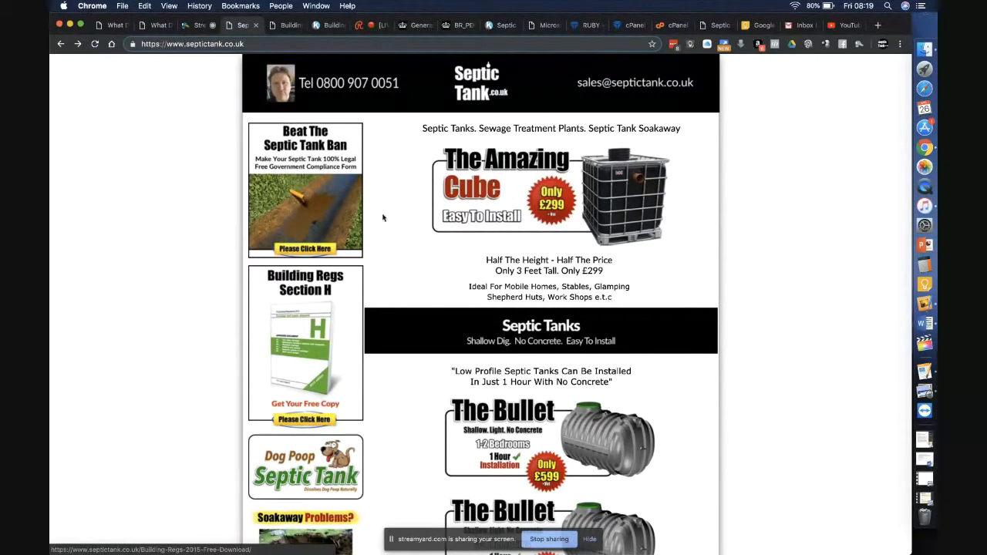
mouse_move(325, 340)
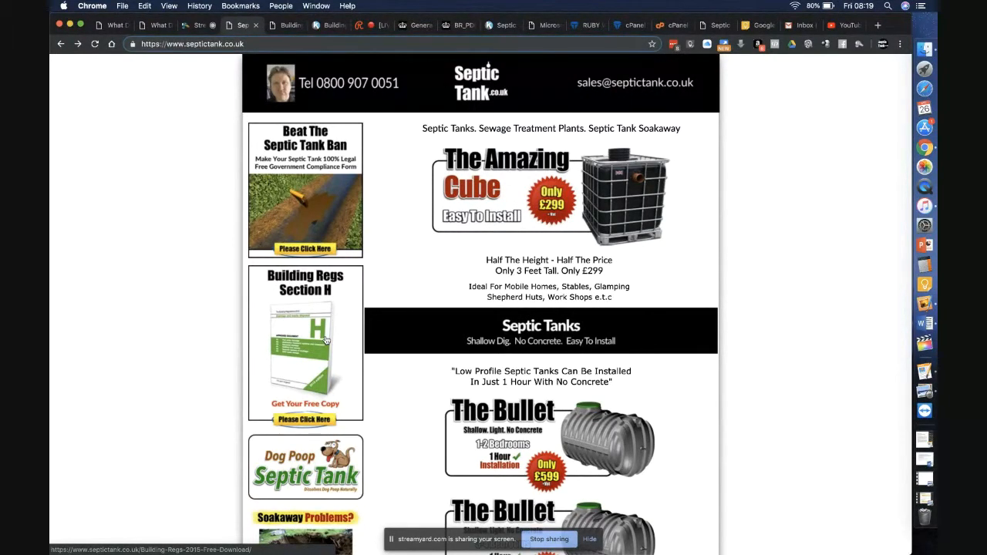
scroll(down, 3)
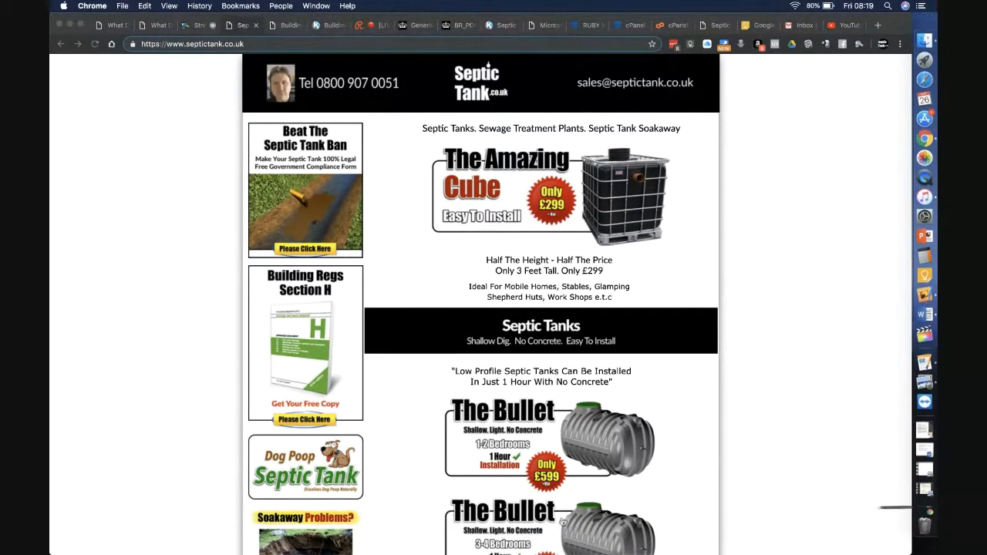
mouse_move(345, 373)
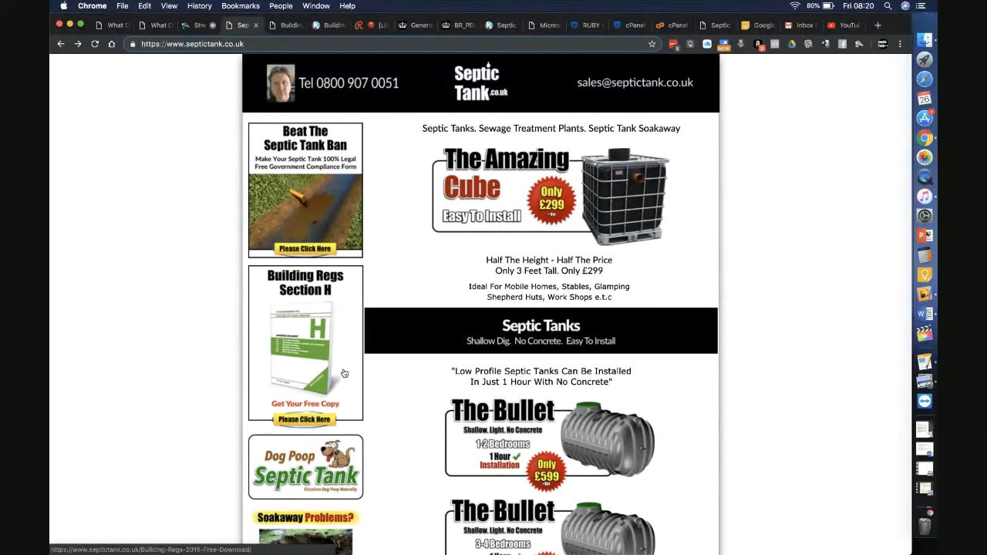
mouse_move(185, 276)
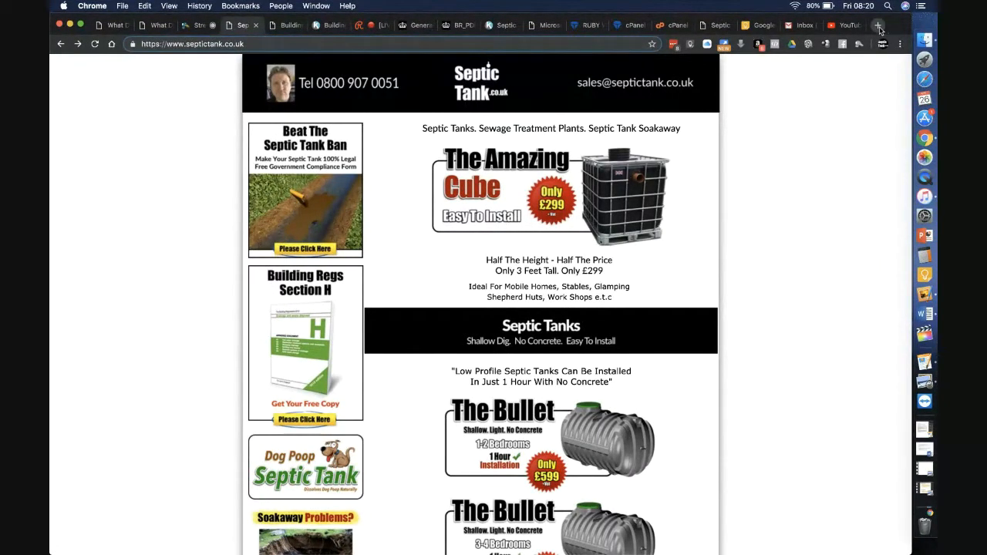
click(877, 25)
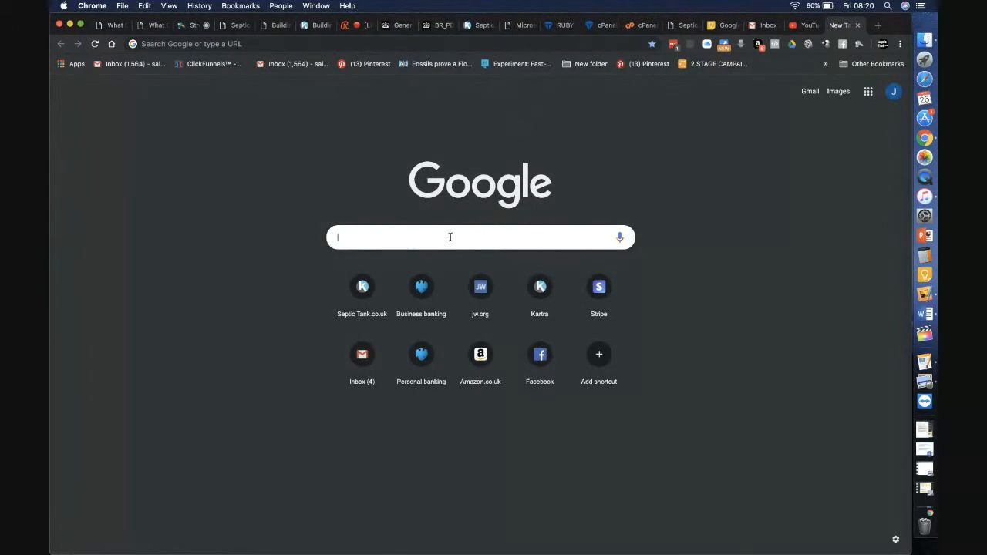
text(www.dogpoopseptictank.com)
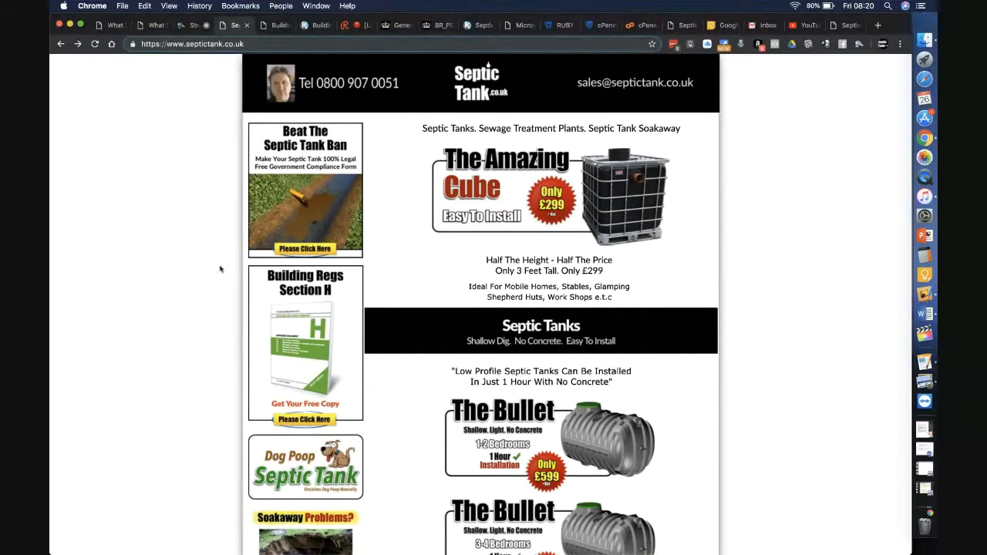
mouse_move(274, 374)
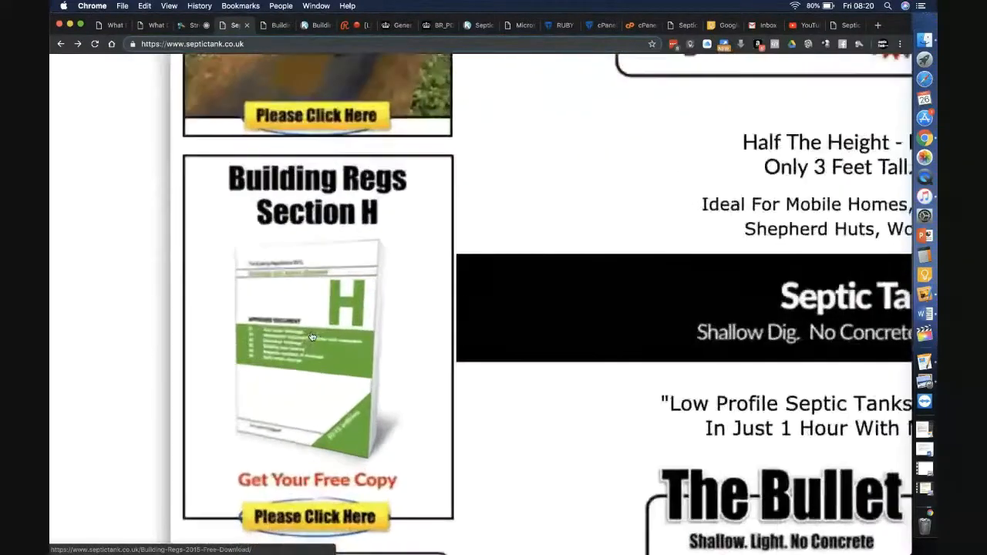
scroll(down, 3)
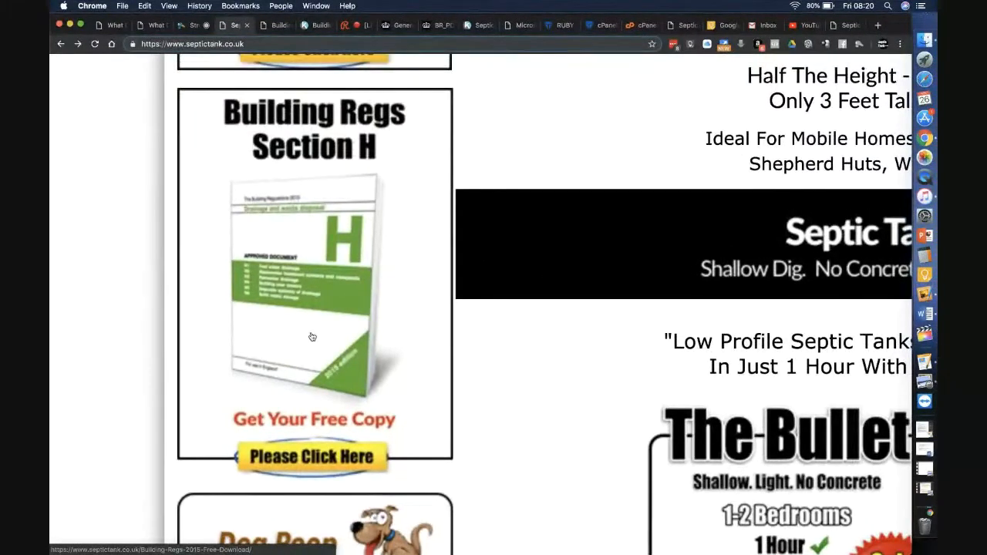
Request the free Building Regs Section H copy using the autofilled name and submit.
scroll(up, 3)
text(J)
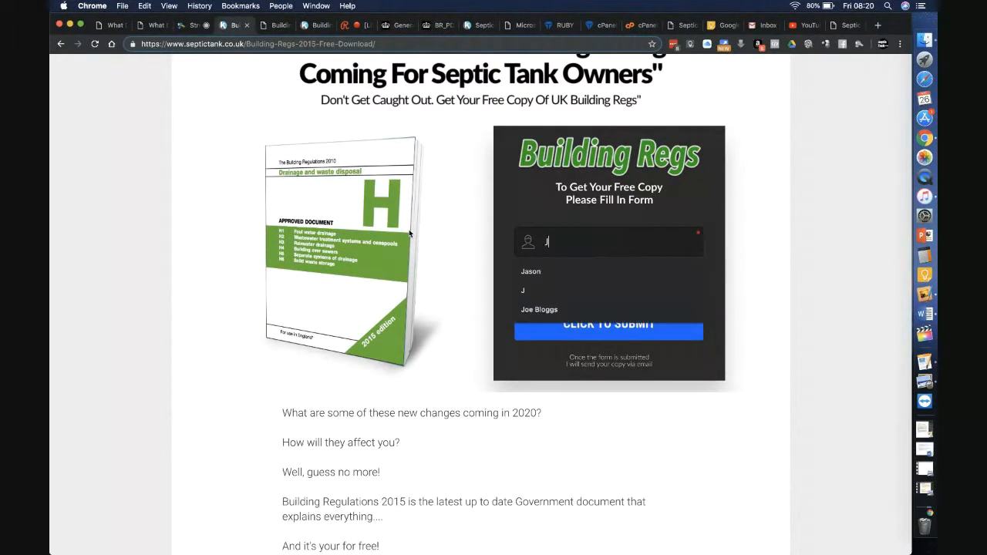
click(531, 270)
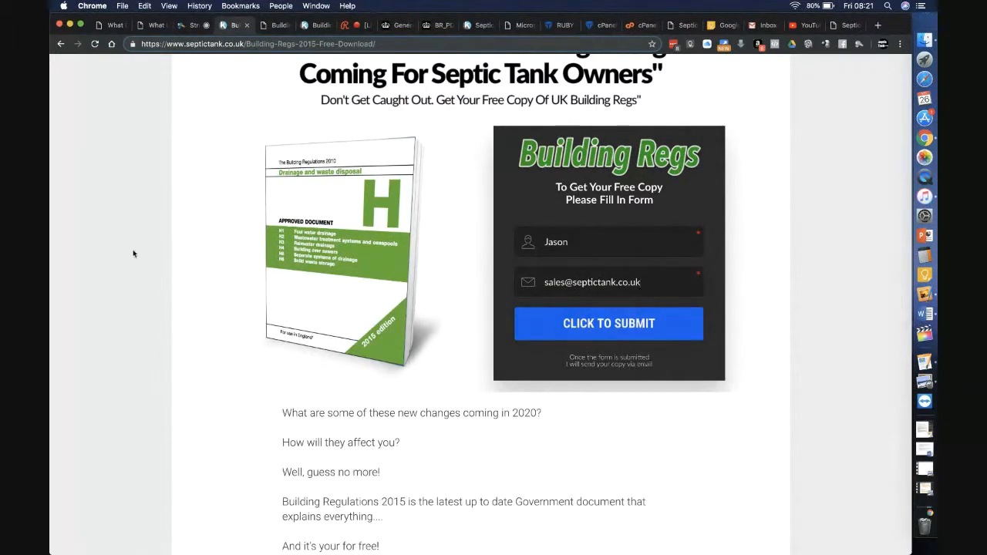
scroll(up, 3)
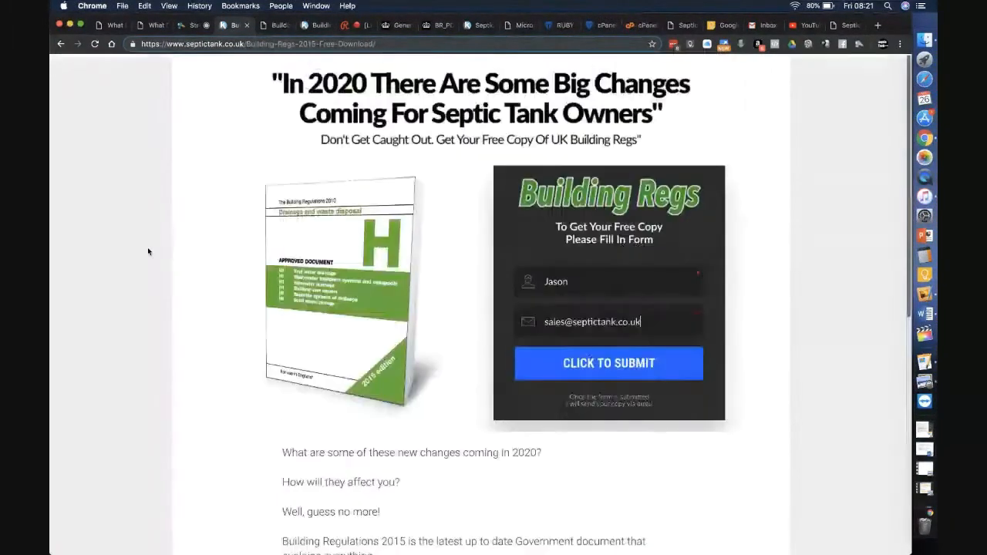
click(609, 363)
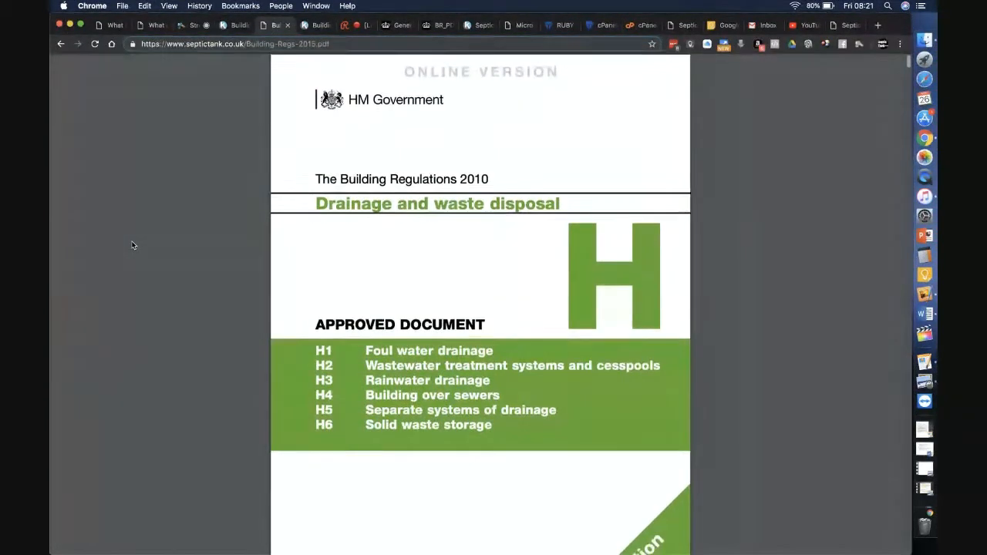
Scroll the Building Regs PDF past the contents pages to 'Use of guidance'.
scroll(down, 3)
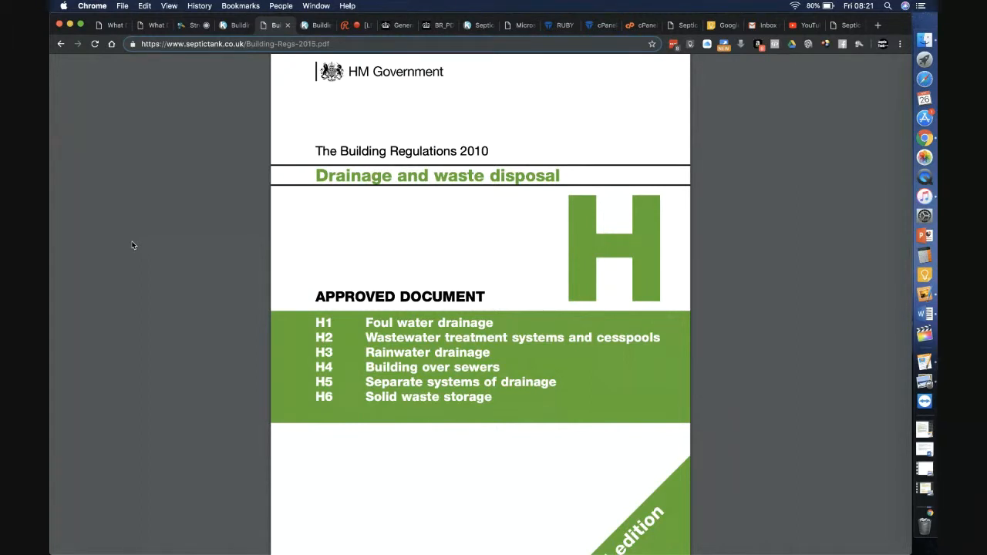
mouse_move(339, 376)
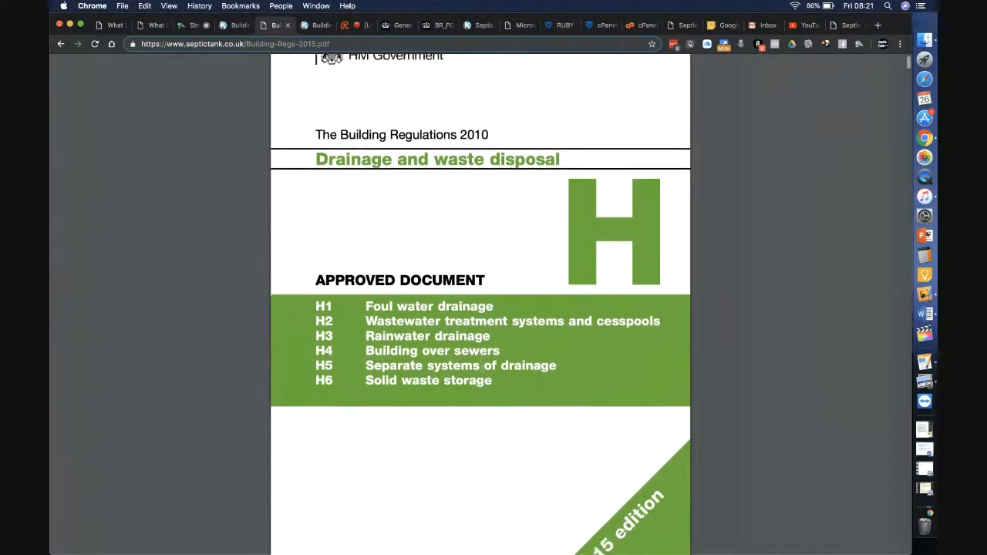
scroll(down, 3)
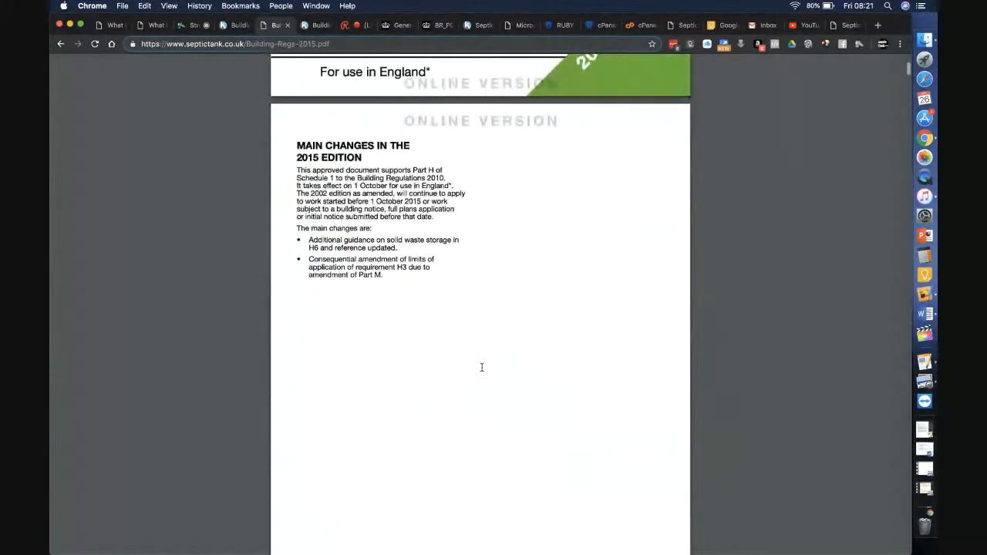
scroll(down, 3)
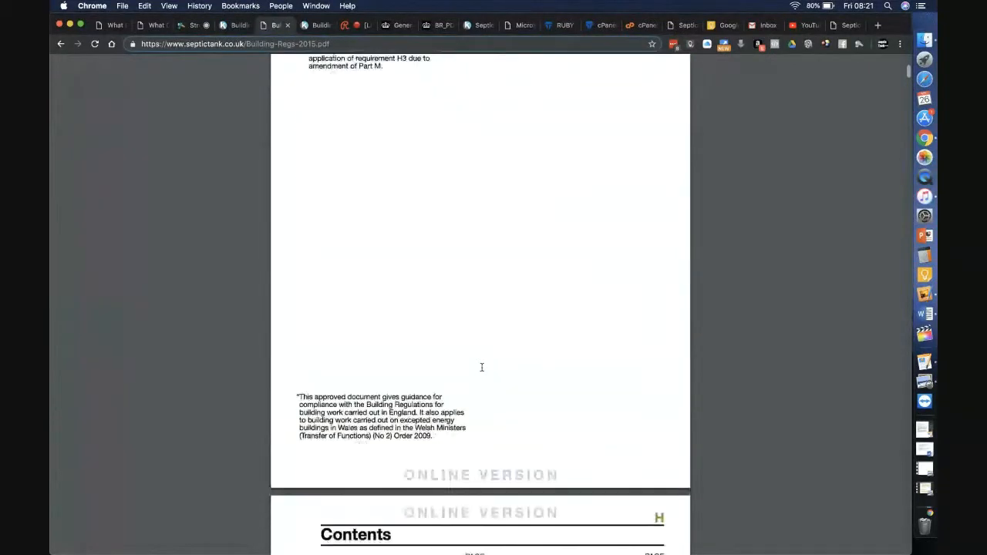
scroll(down, 3)
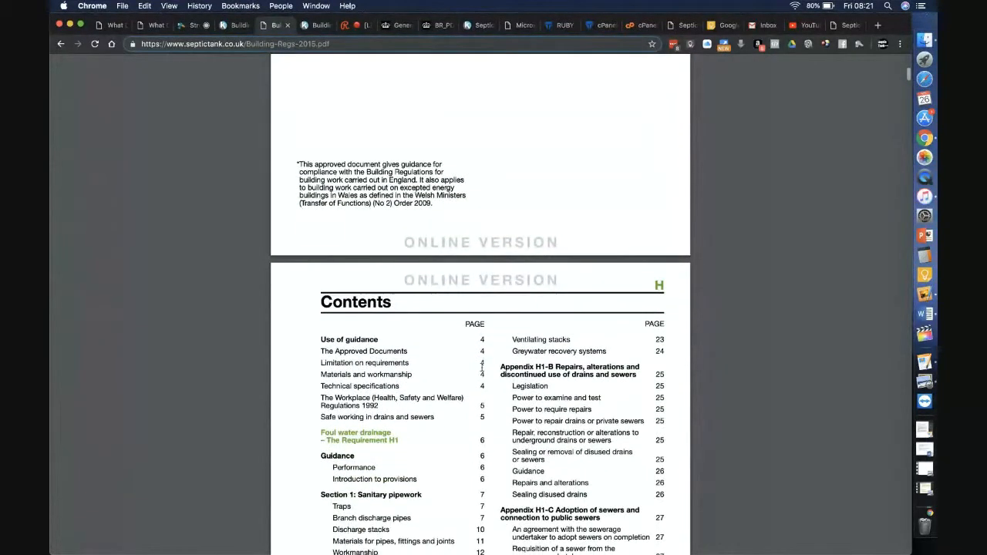
scroll(down, 3)
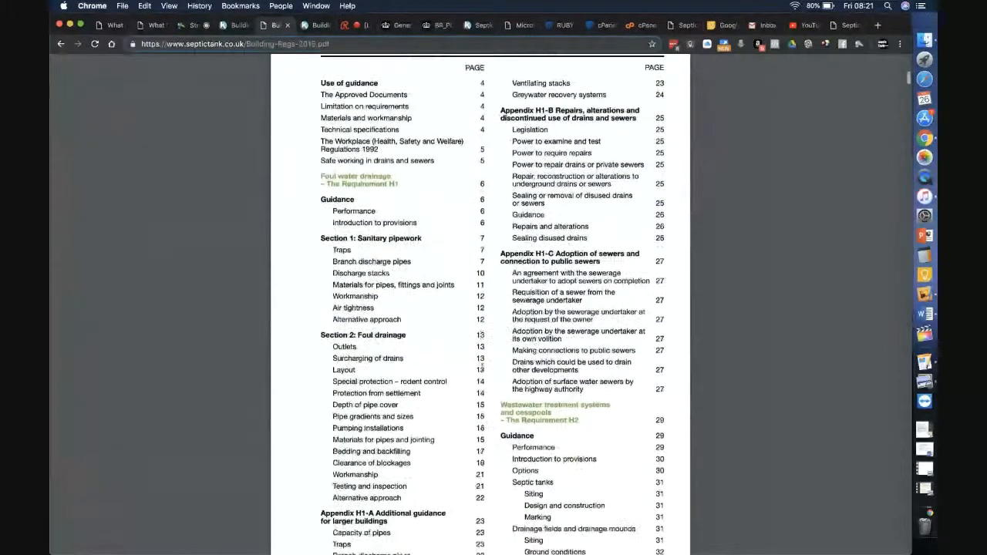
scroll(down, 3)
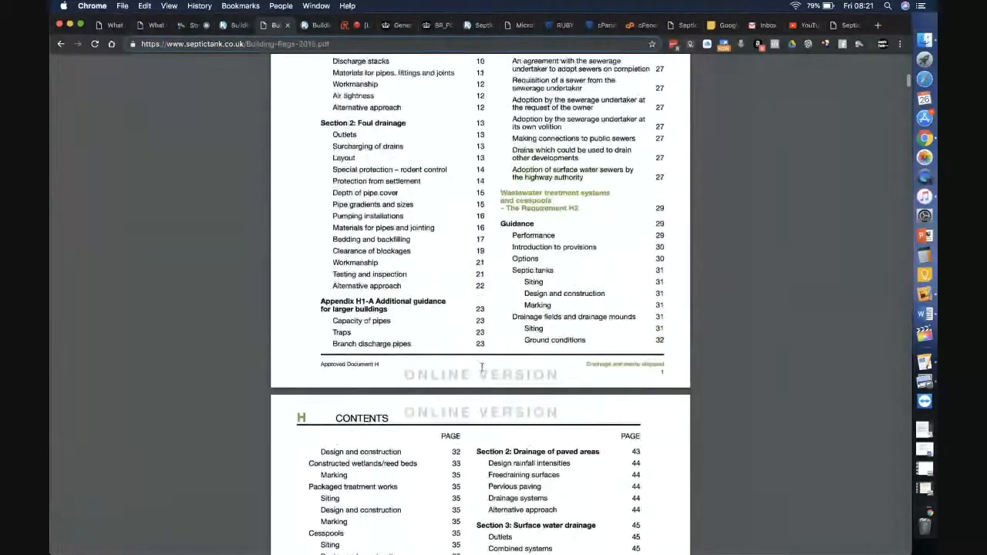
scroll(up, 3)
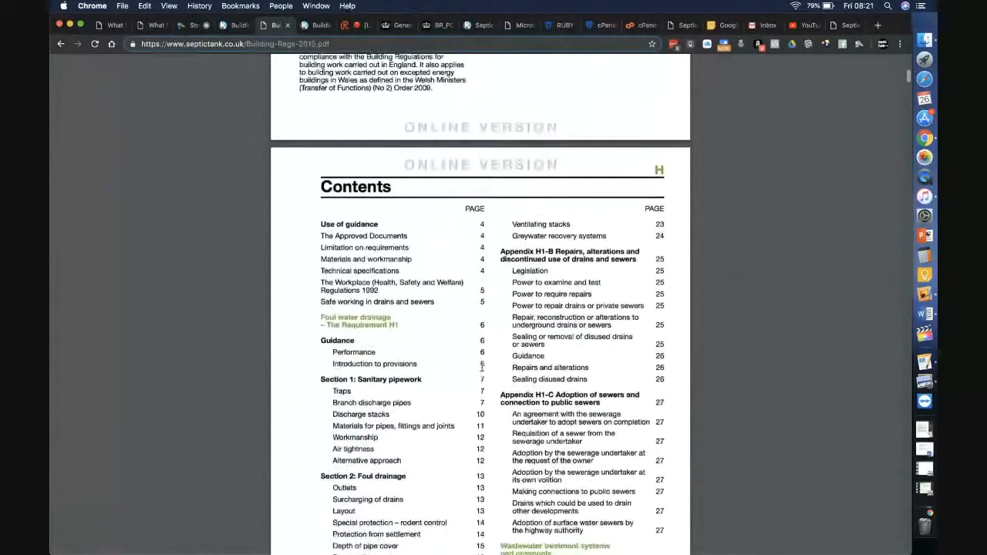
scroll(down, 3)
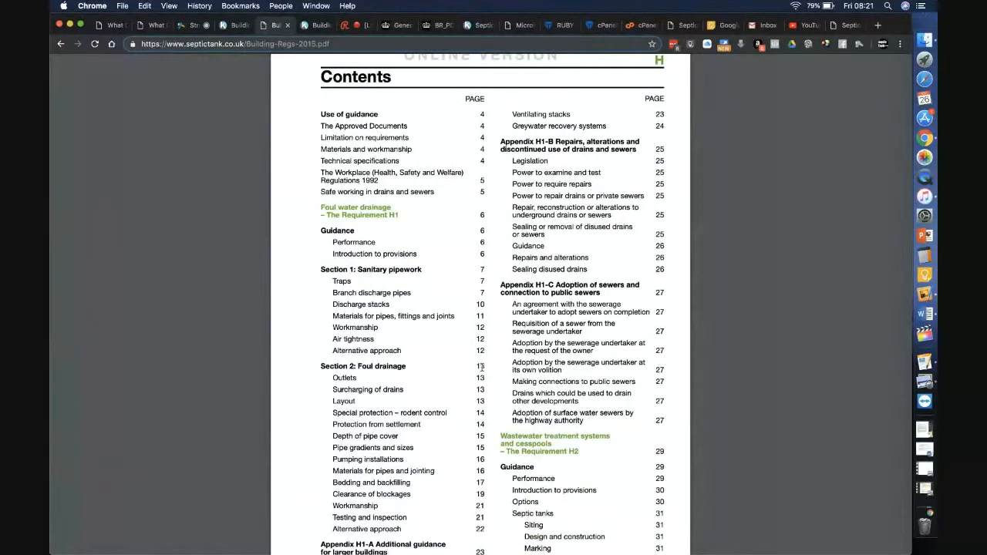
scroll(down, 3)
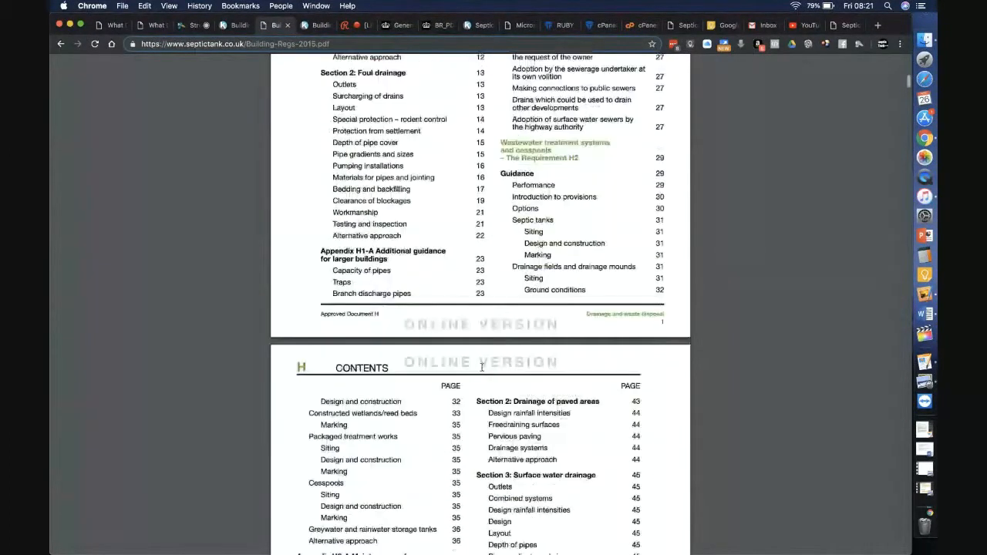
scroll(down, 3)
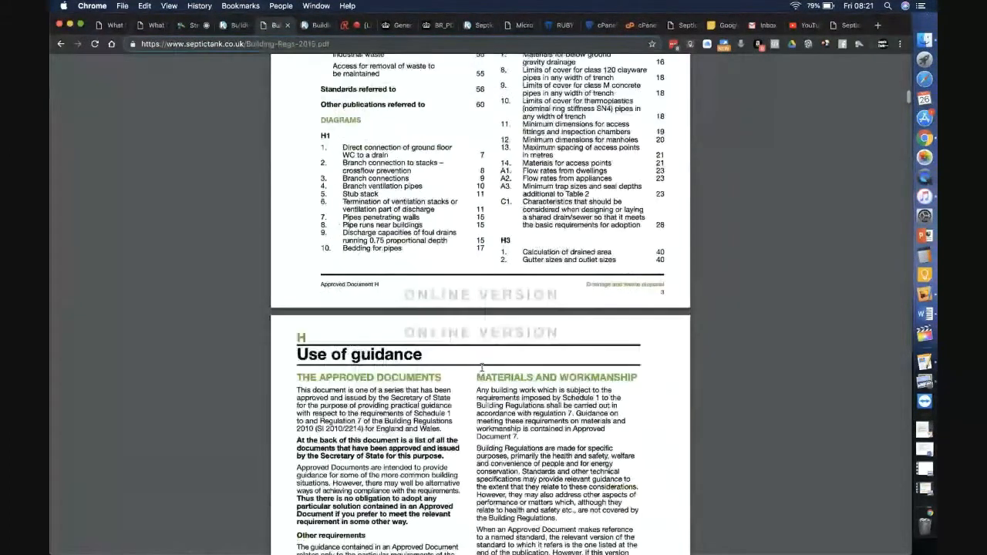
scroll(down, 3)
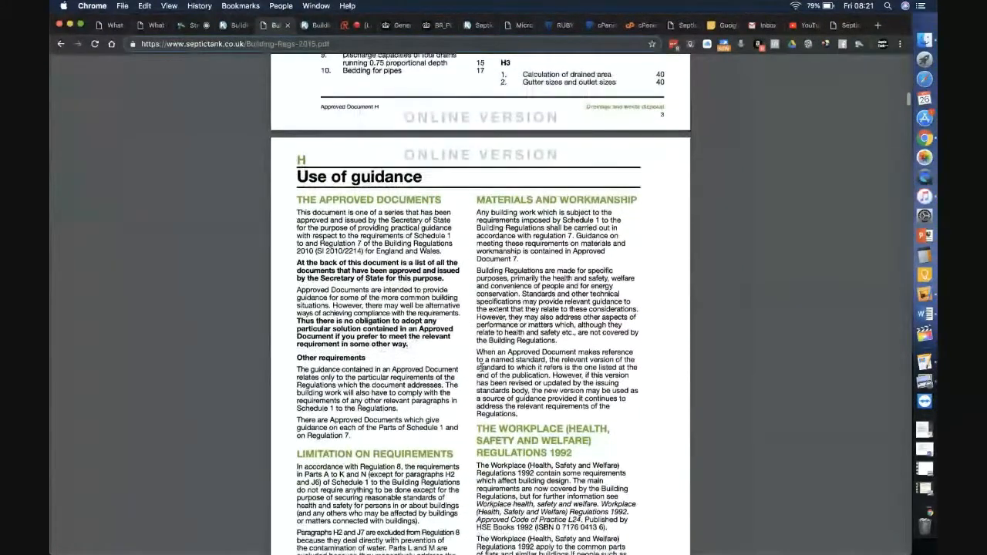
scroll(down, 3)
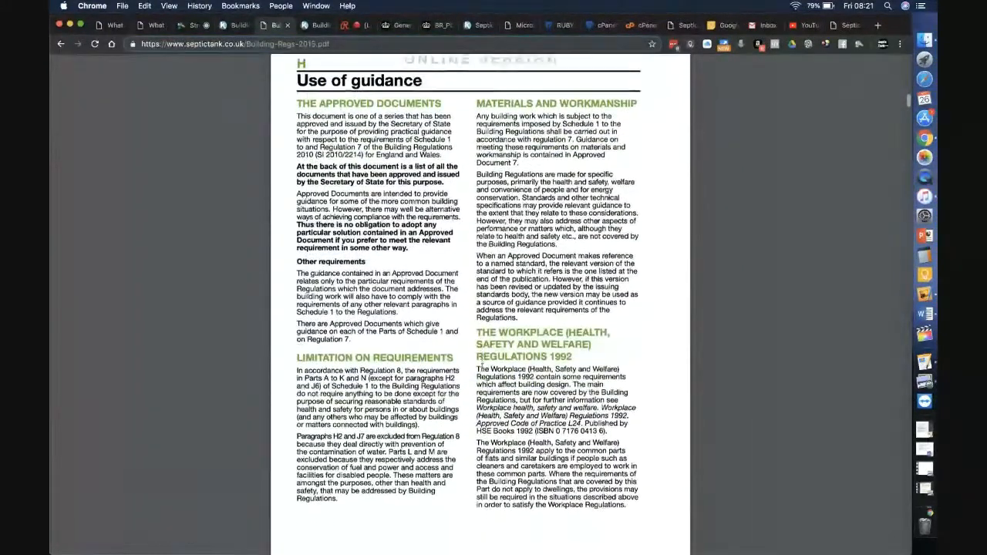
scroll(down, 3)
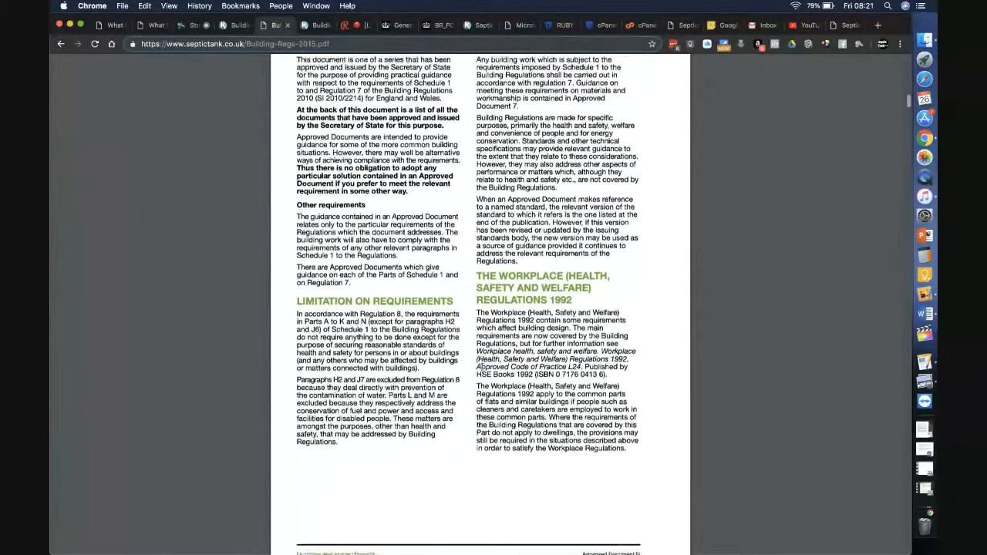
scroll(down, 3)
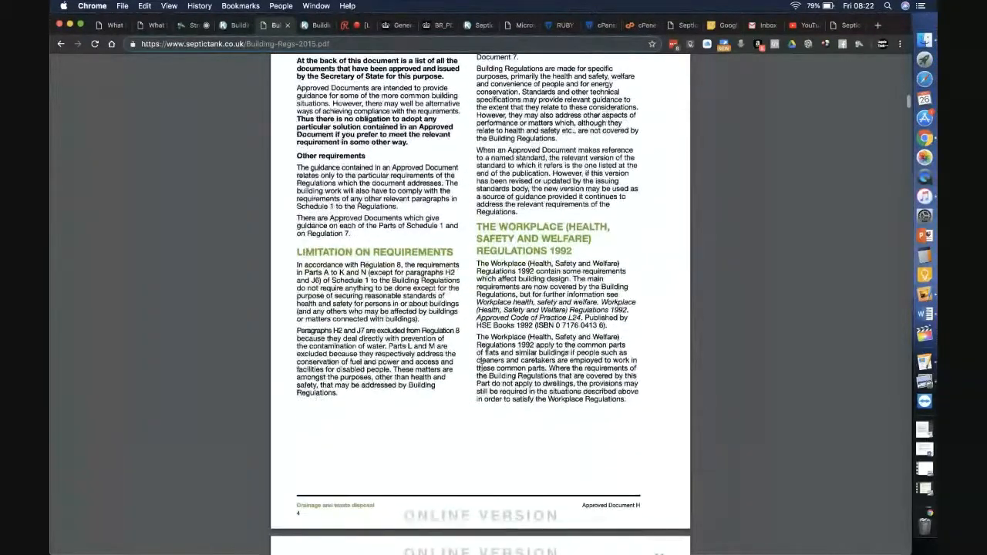
scroll(down, 3)
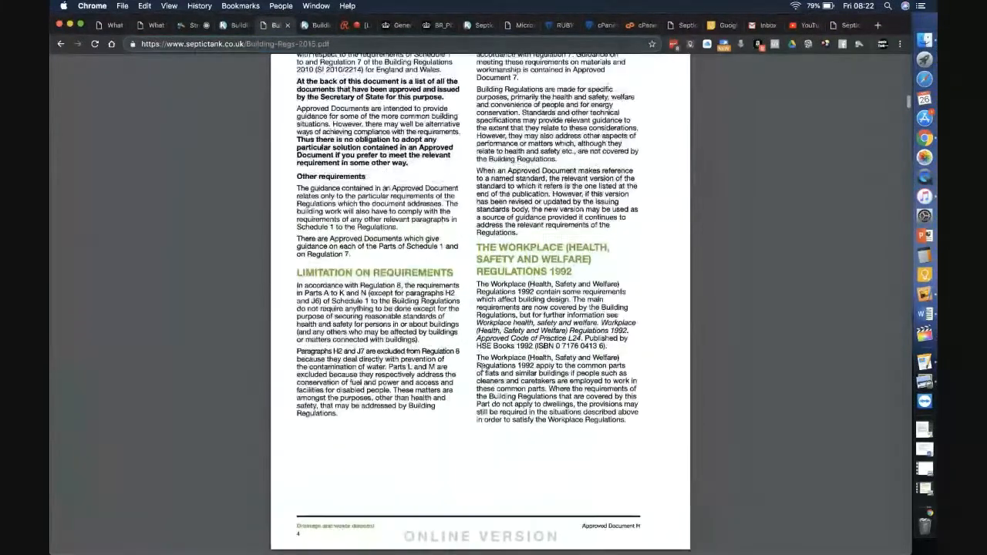
scroll(up, 3)
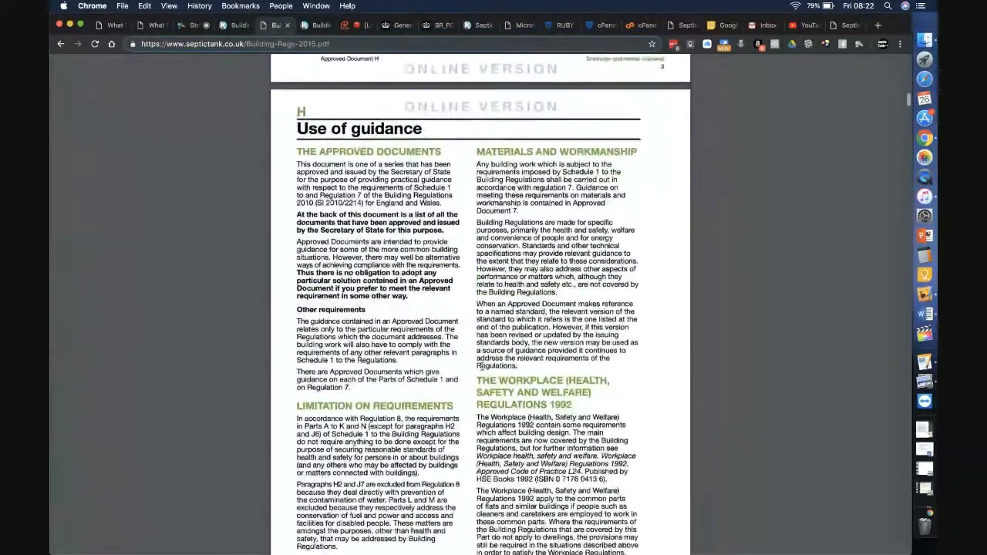
scroll(down, 3)
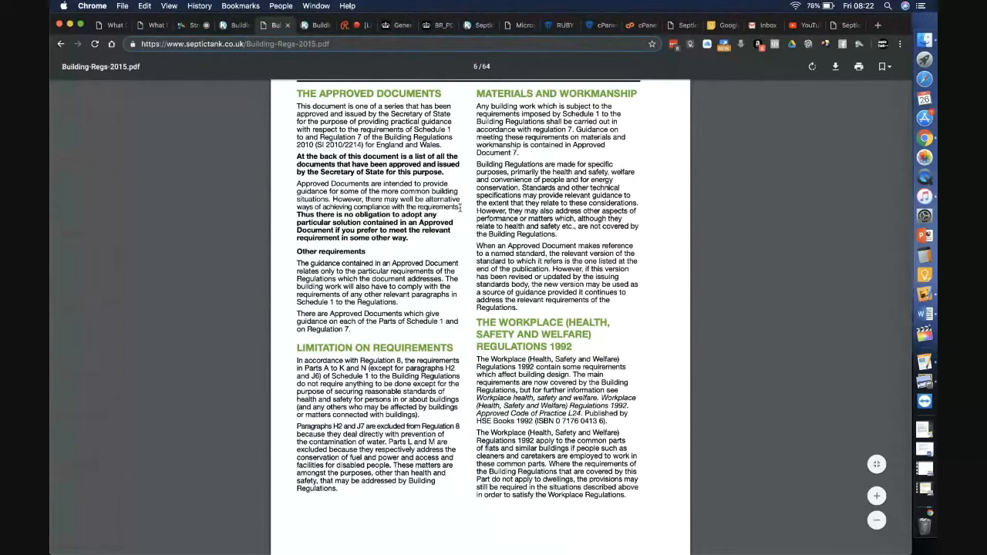
drag(331, 199, 458, 207)
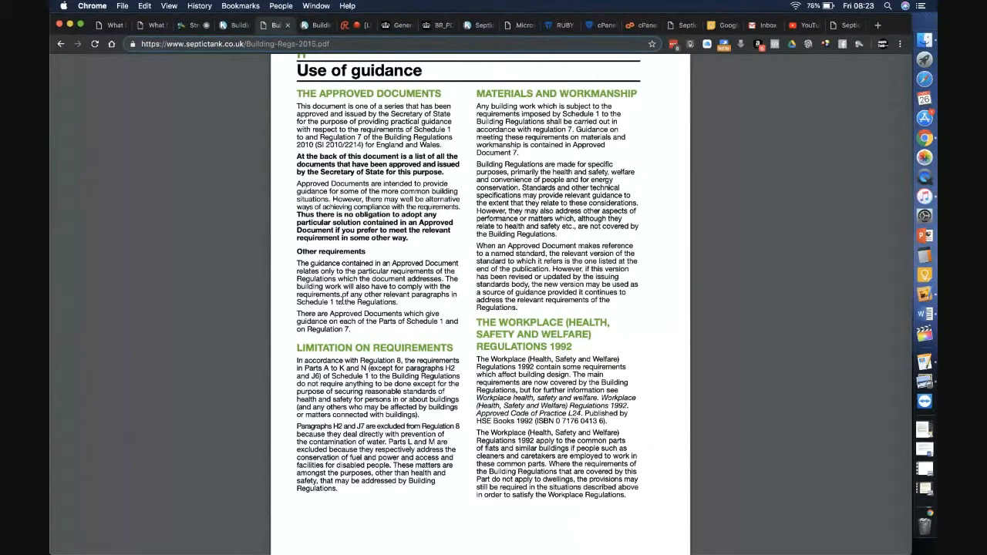
Scroll past the foul drainage diagrams to the H2 Performance guidance, page 32 of 64.
scroll(down, 3)
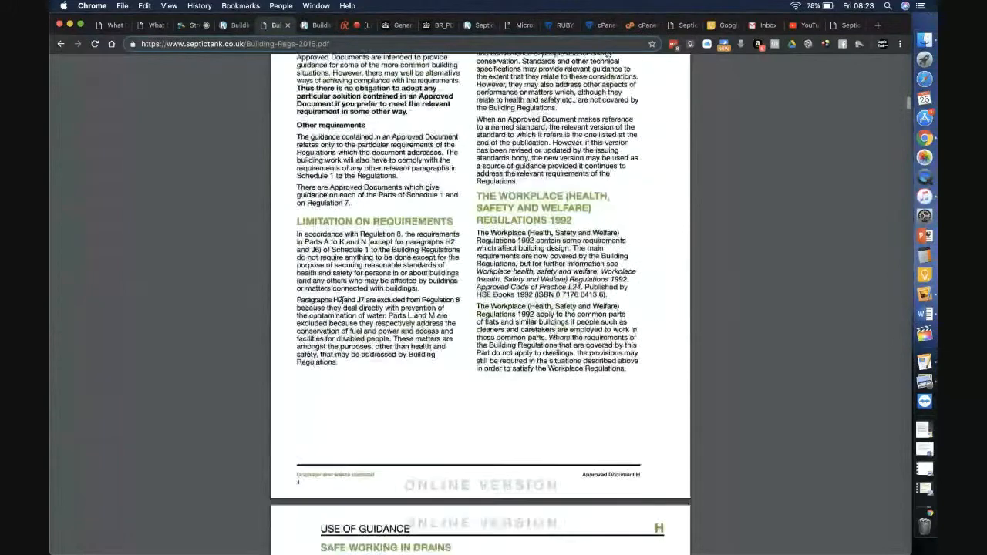
scroll(down, 3)
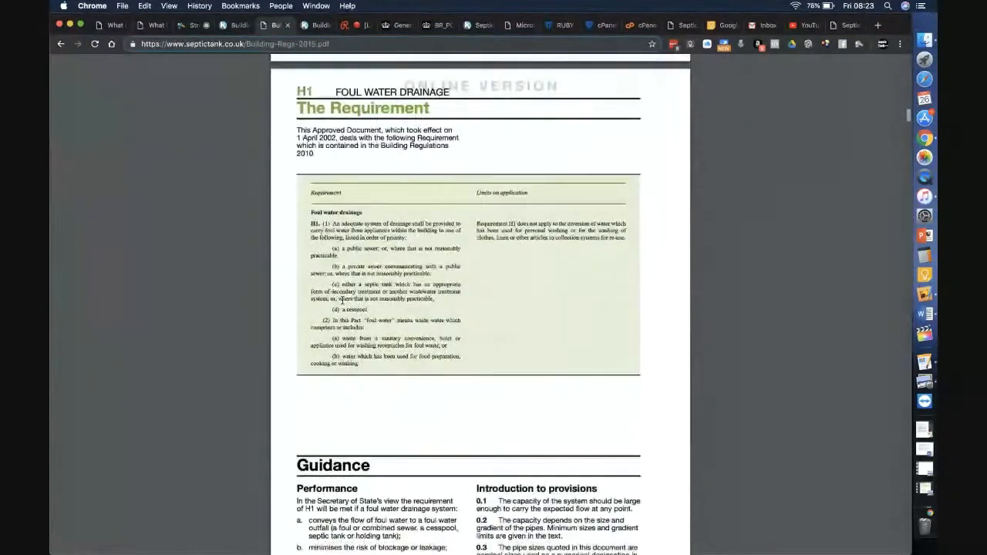
scroll(down, 3)
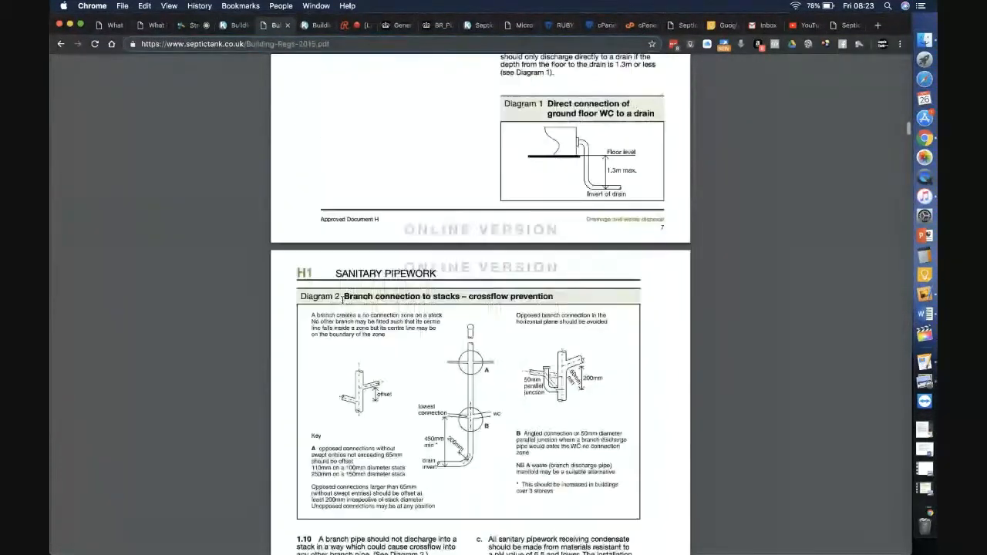
scroll(down, 3)
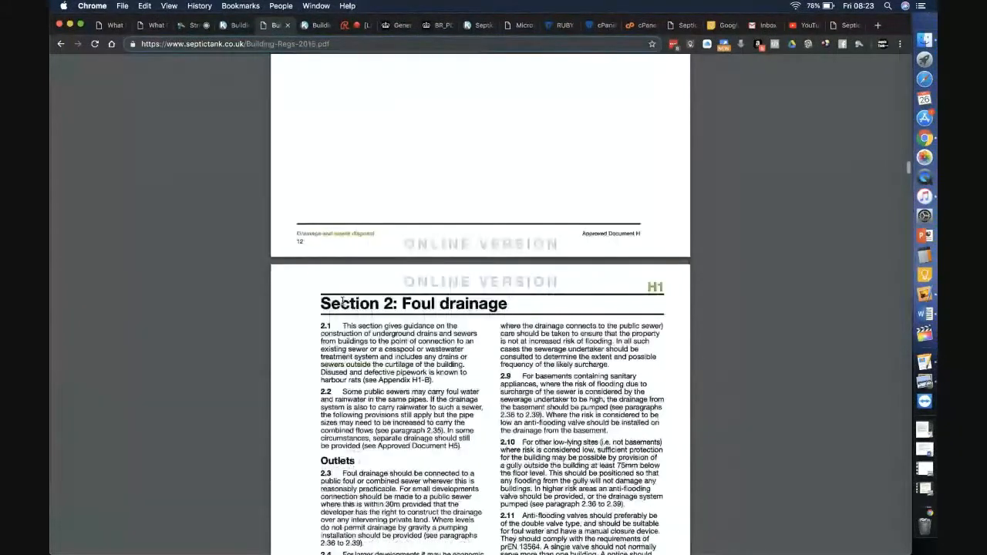
scroll(down, 3)
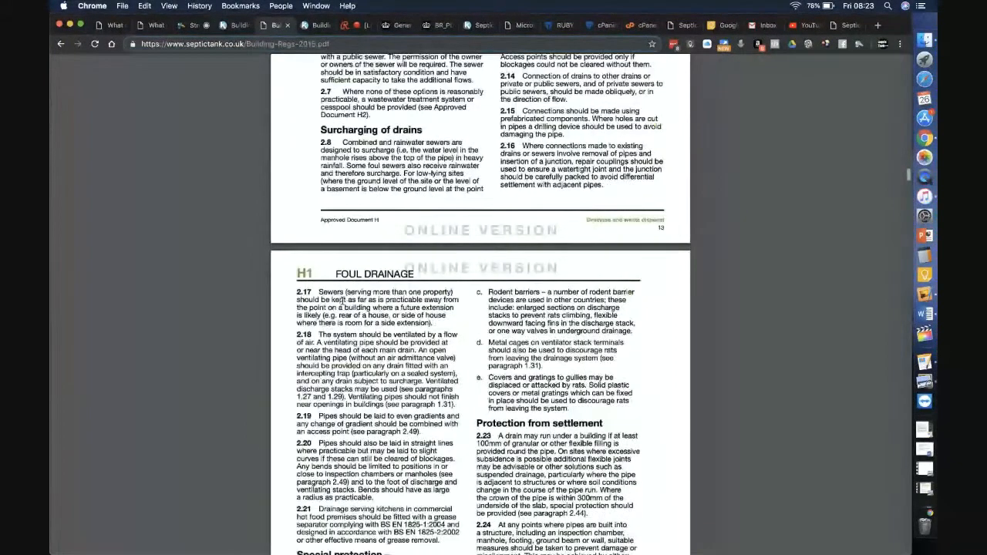
scroll(up, 3)
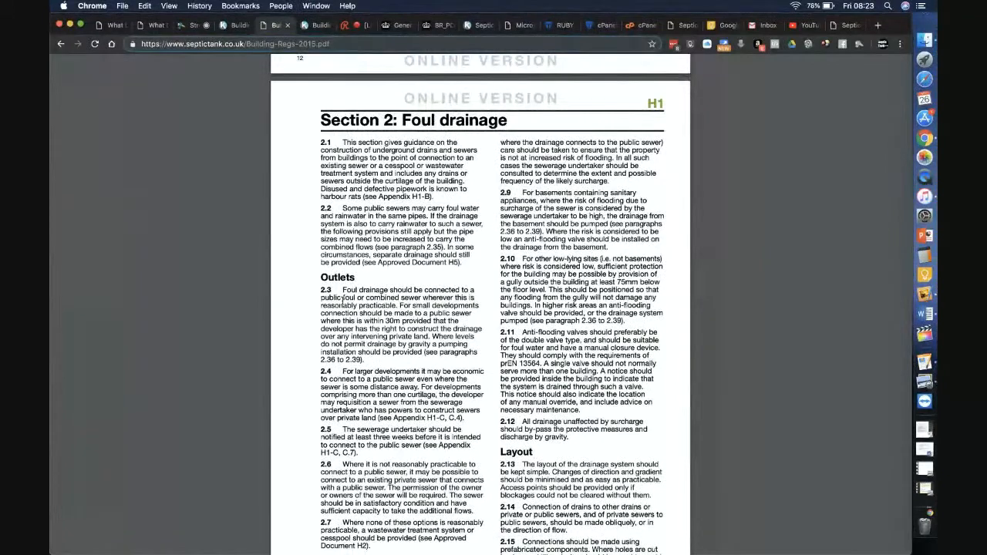
scroll(down, 3)
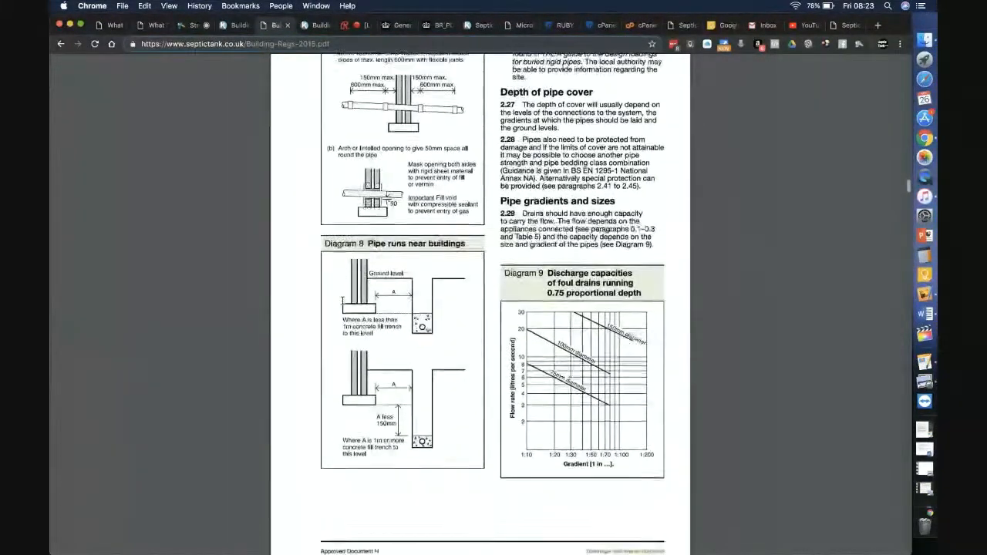
scroll(down, 3)
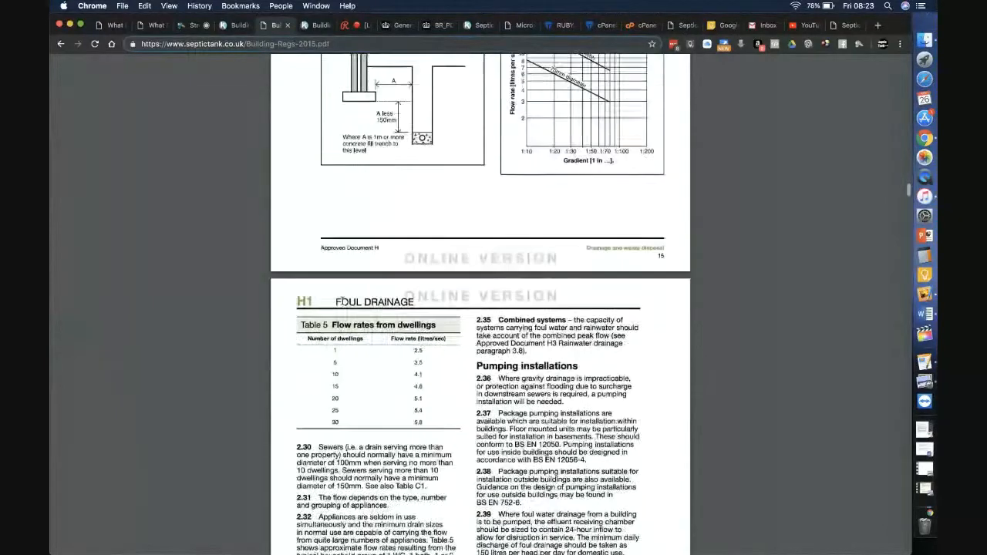
scroll(up, 3)
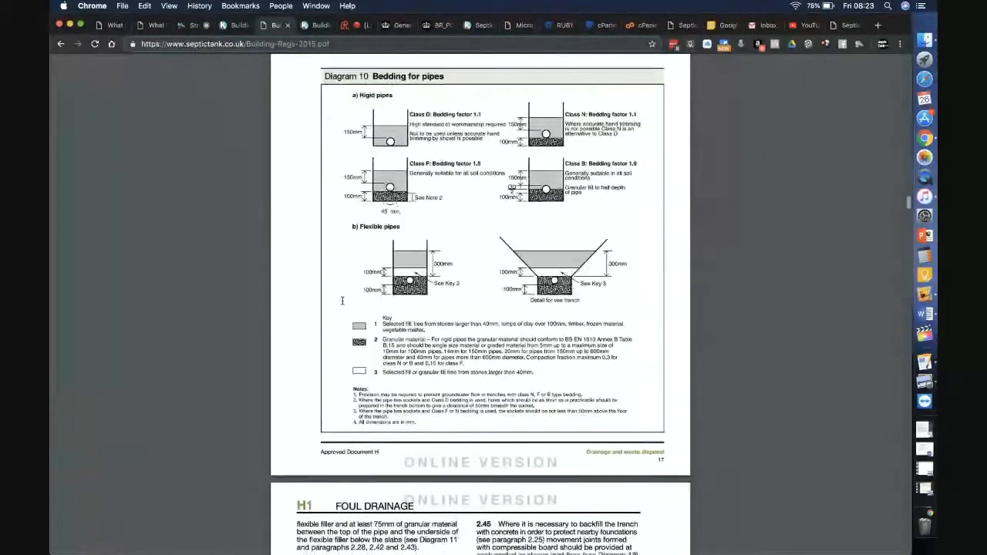
scroll(down, 3)
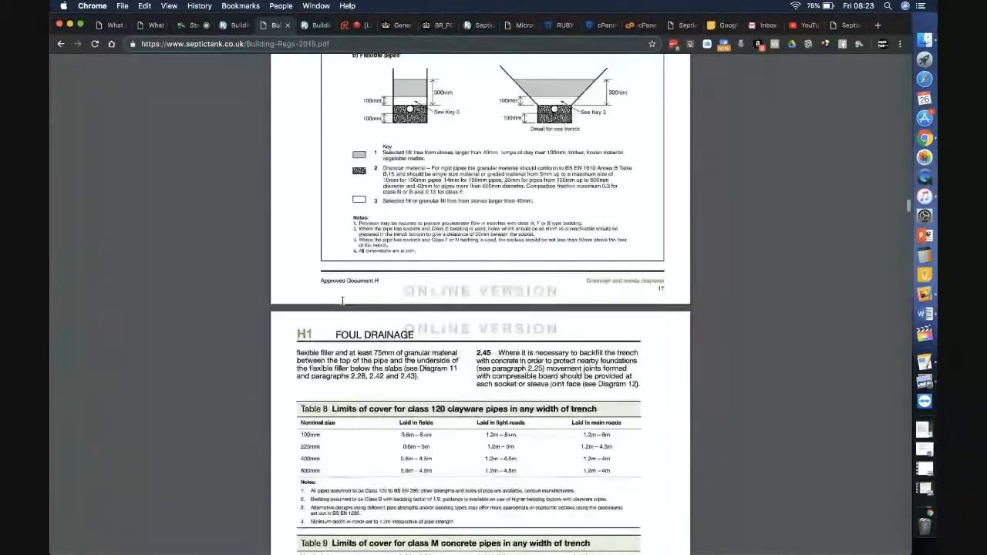
scroll(down, 3)
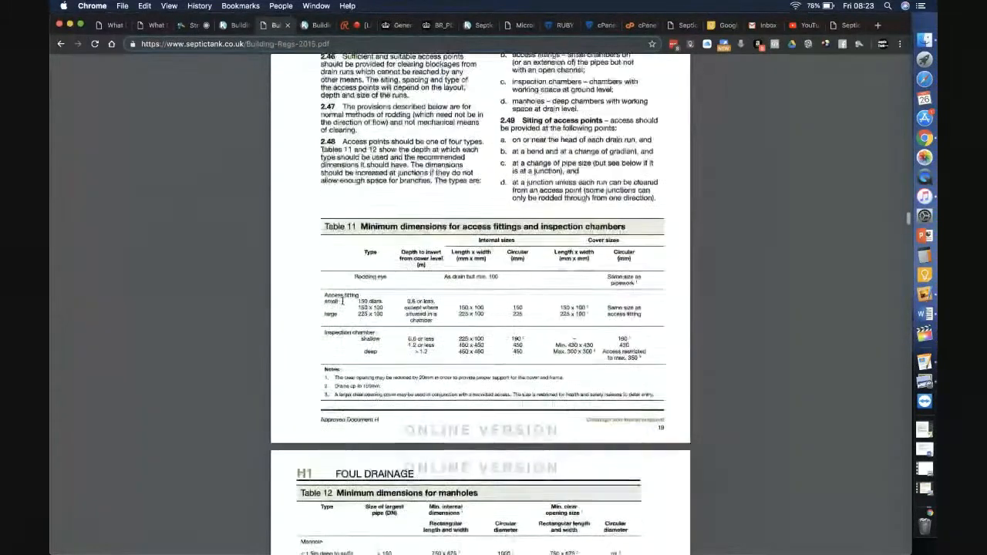
scroll(down, 3)
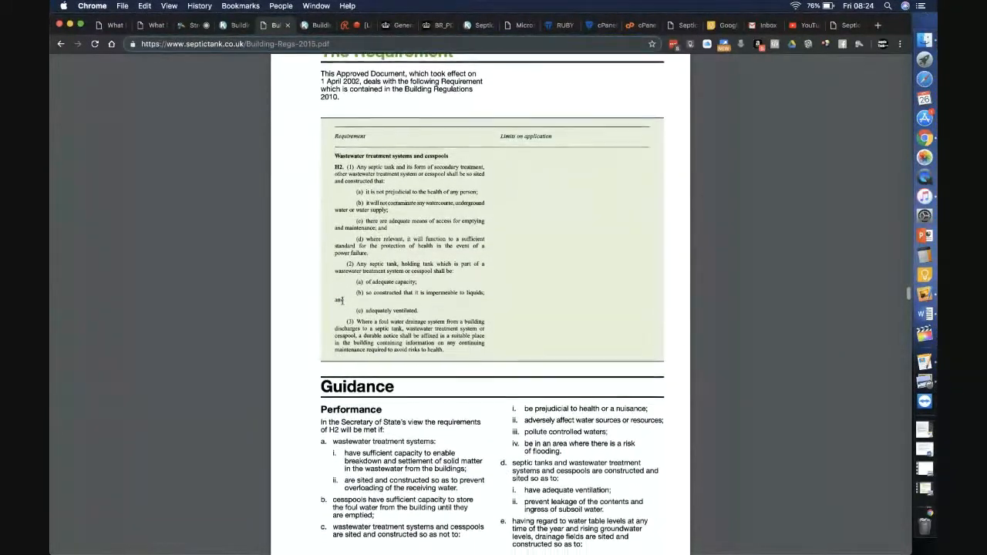
scroll(down, 3)
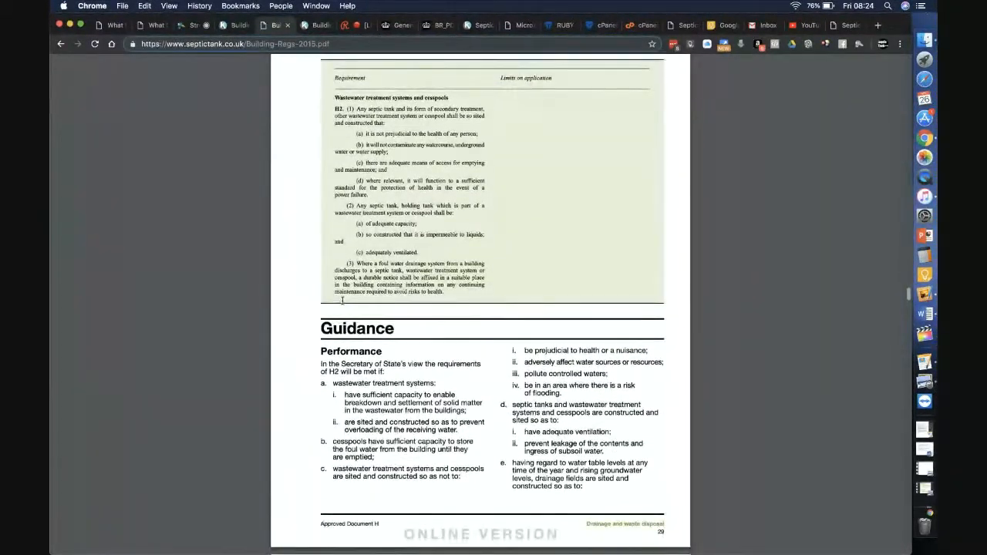
scroll(down, 3)
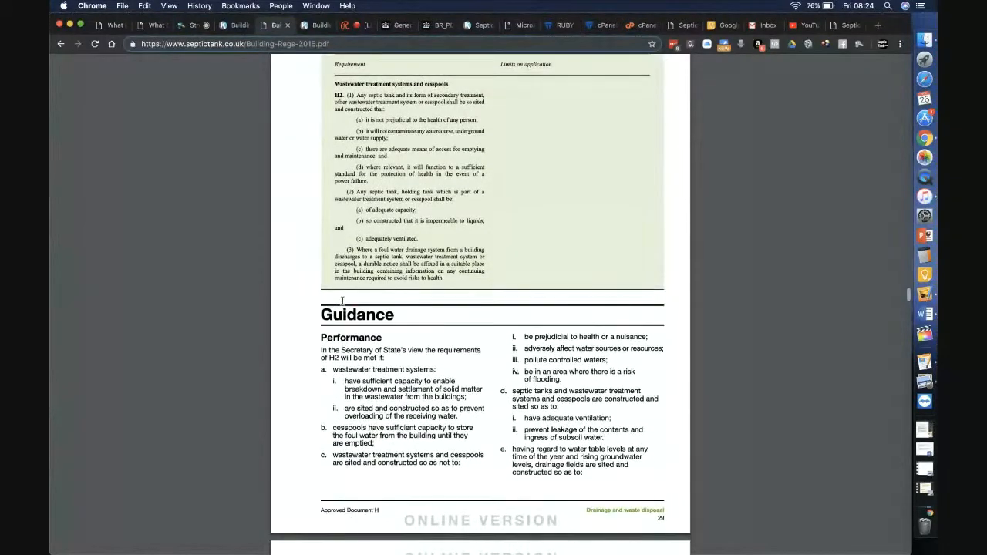
scroll(up, 3)
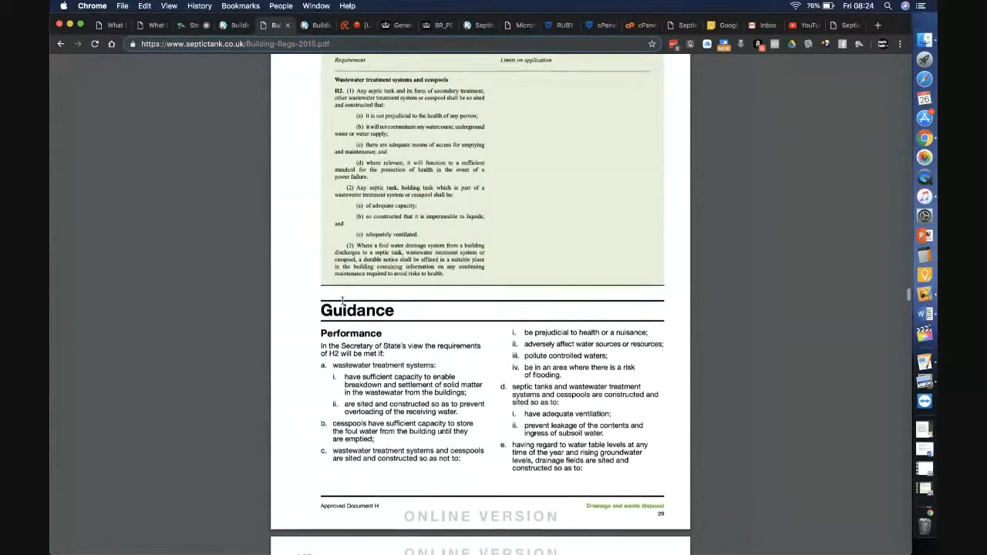
scroll(down, 3)
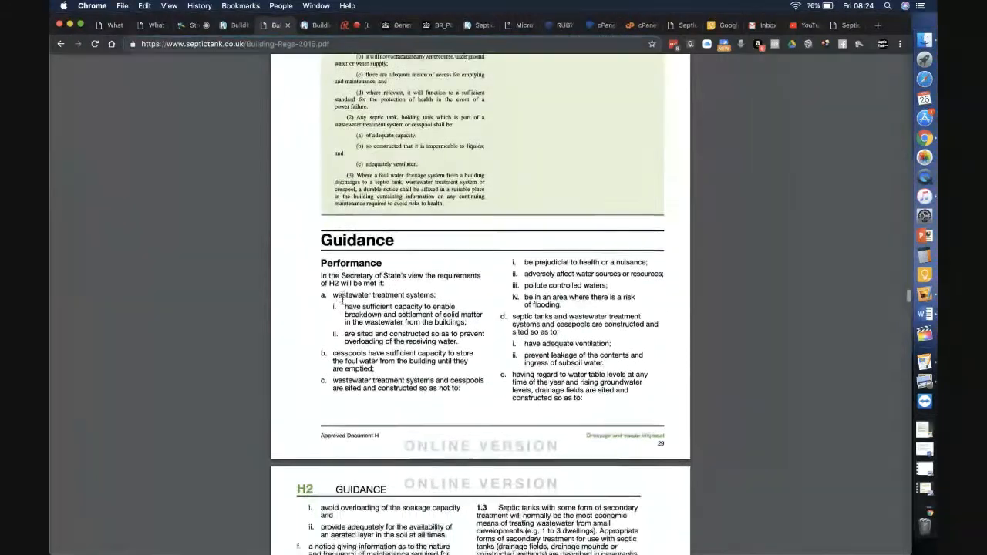
scroll(down, 3)
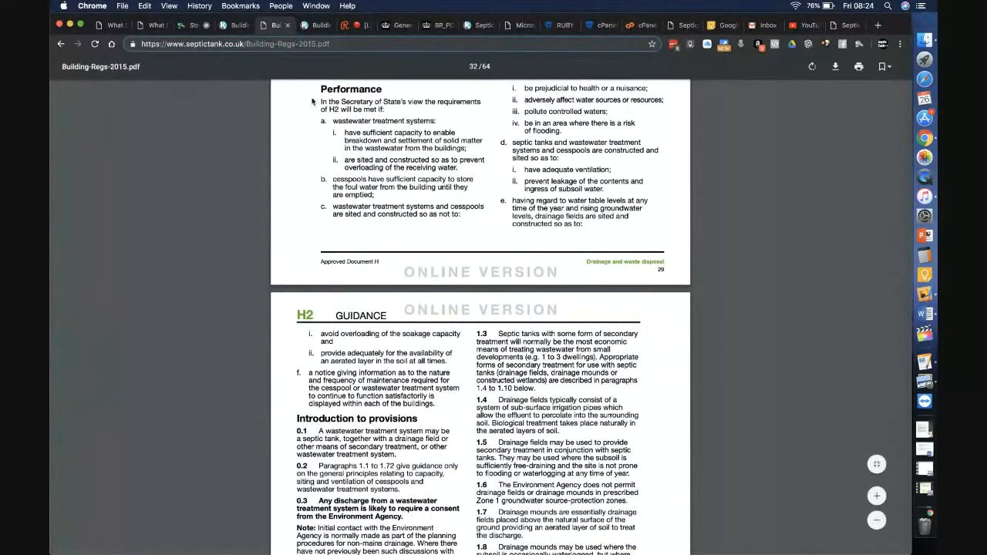
mouse_move(243, 151)
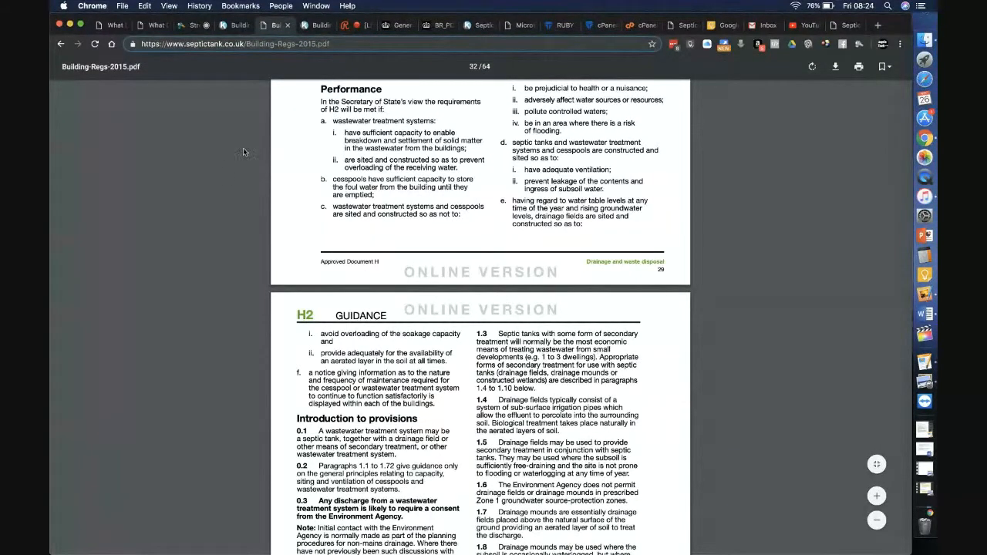
mouse_move(346, 251)
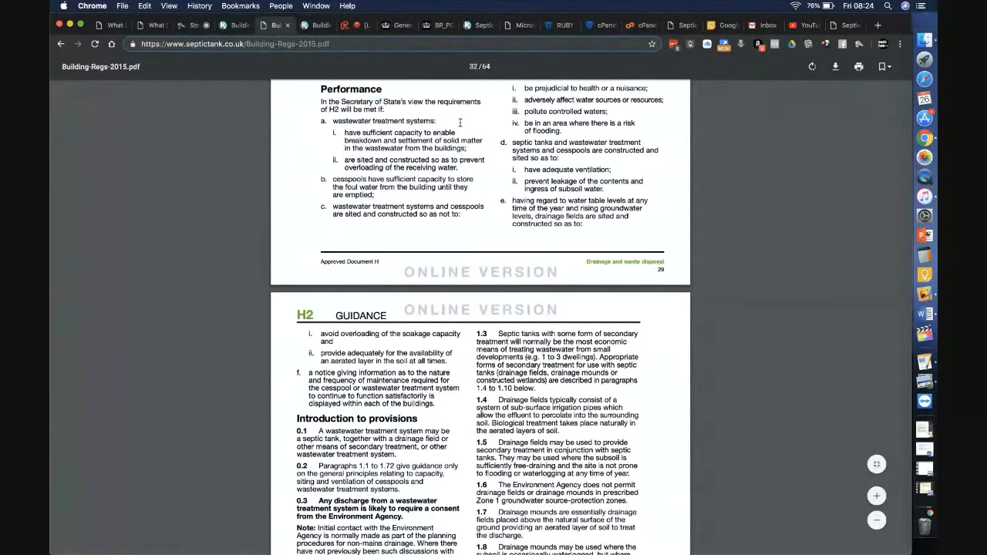
scroll(up, 3)
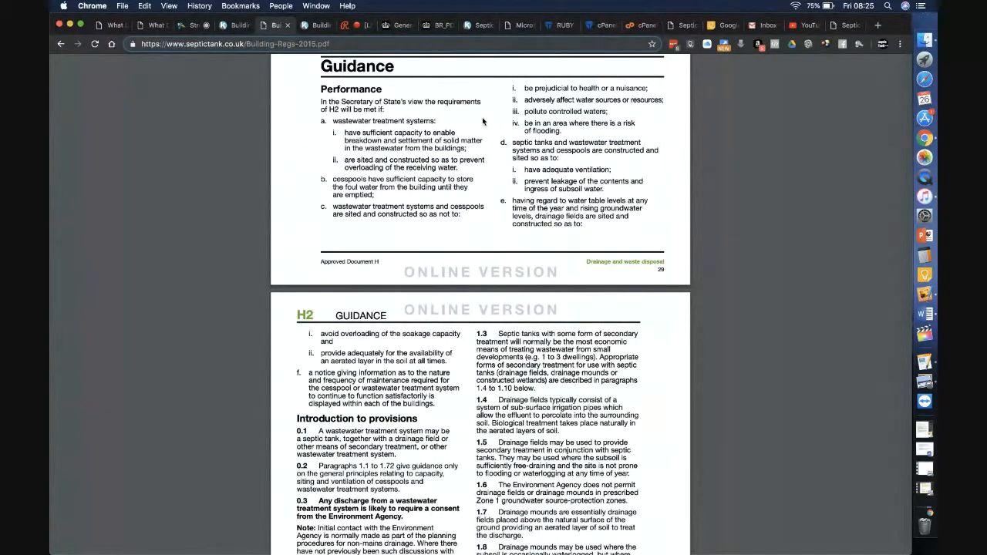
mouse_move(472, 124)
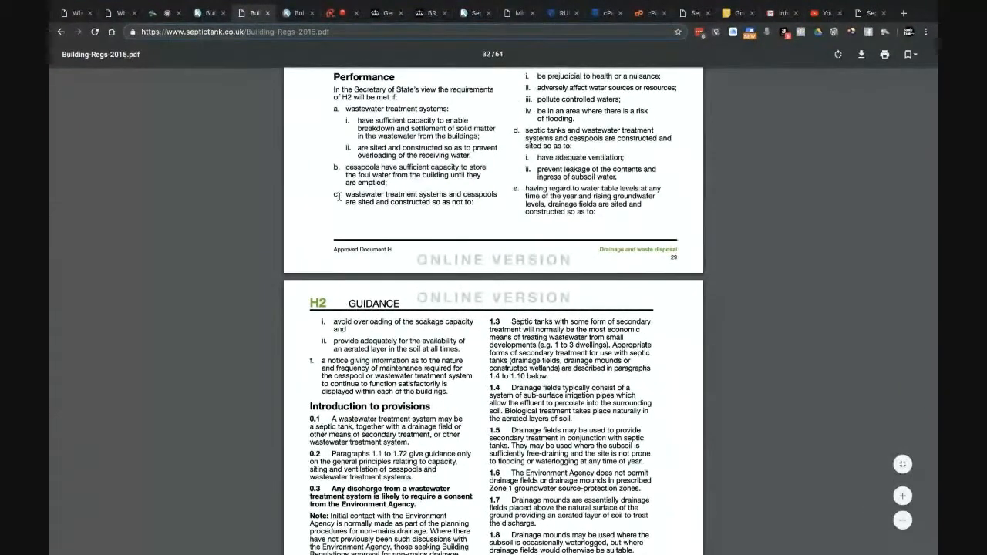
scroll(up, 3)
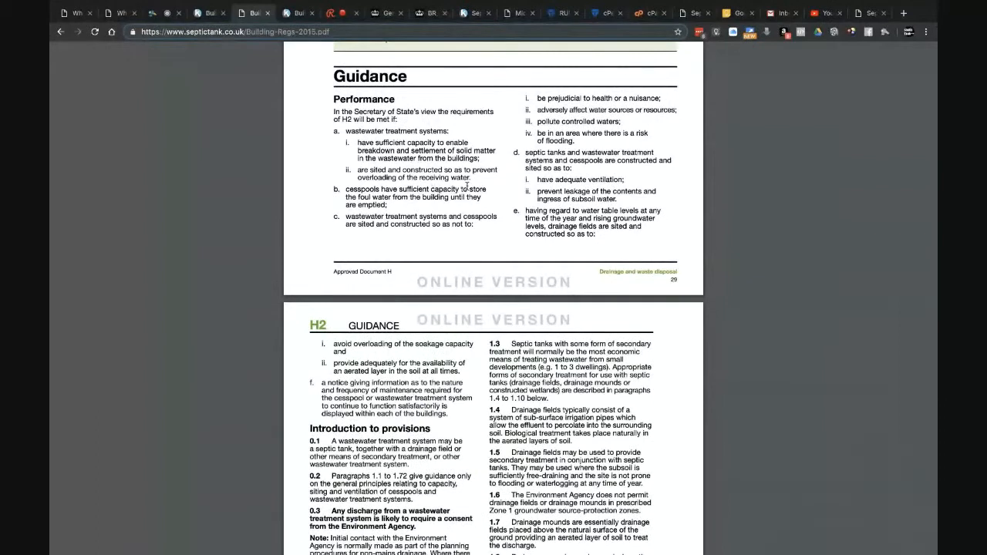
mouse_move(478, 179)
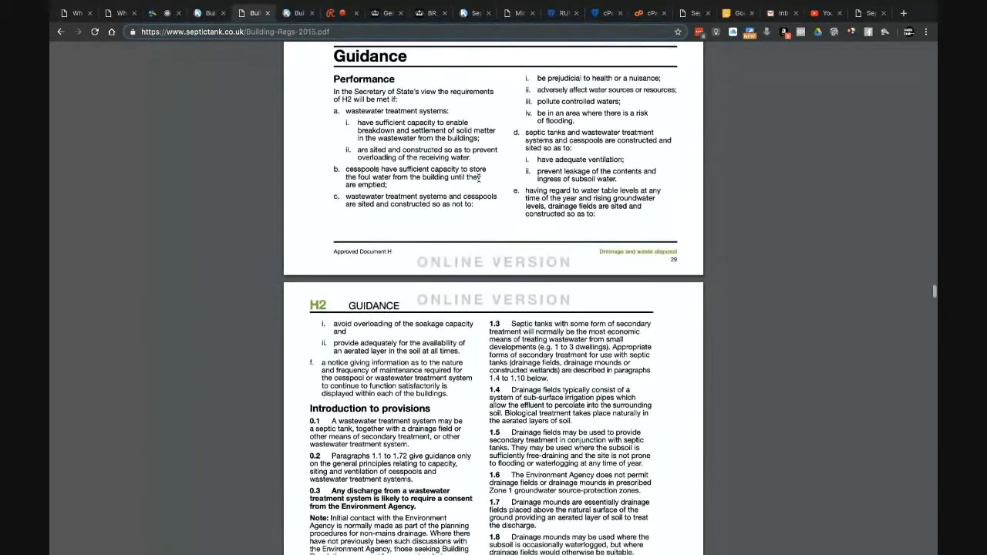
mouse_move(497, 175)
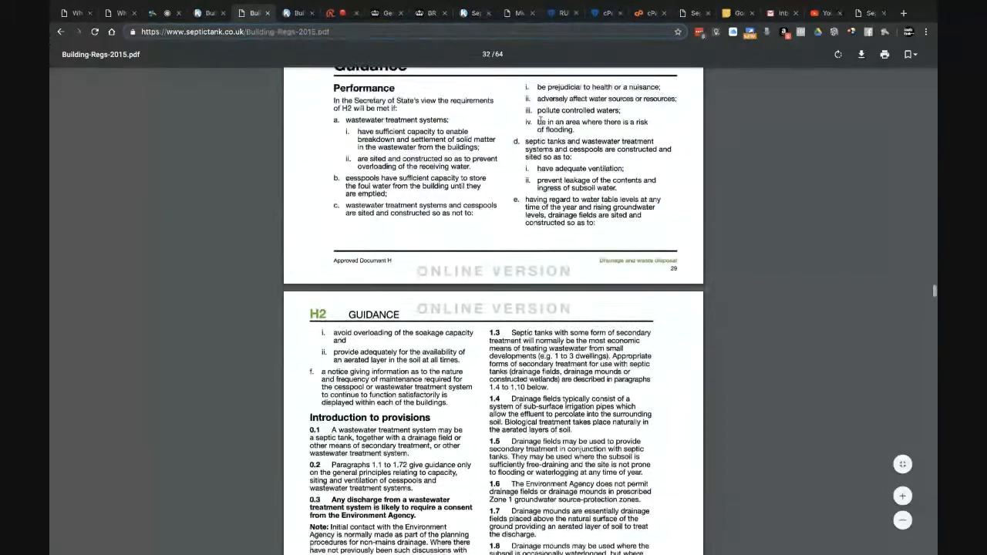
scroll(up, 3)
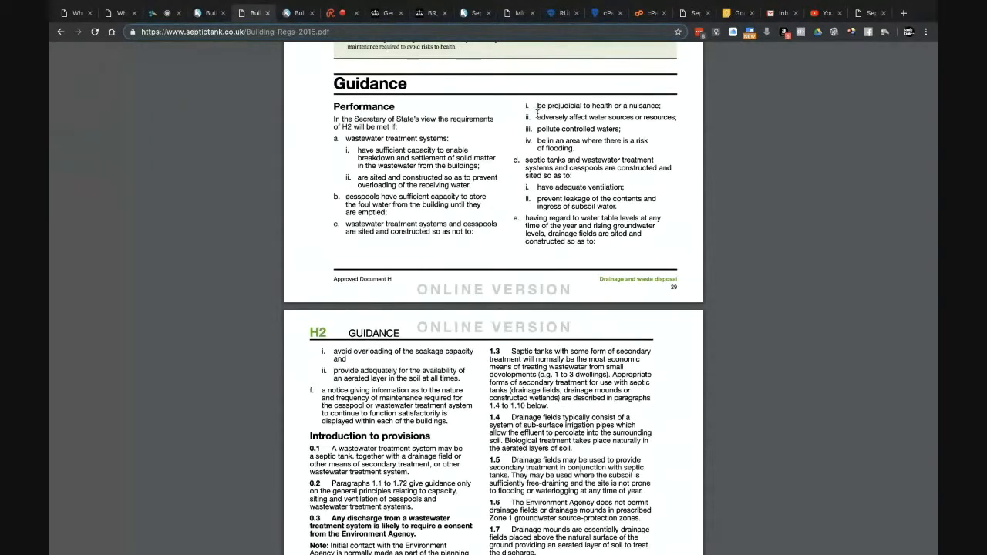
double_click(606, 117)
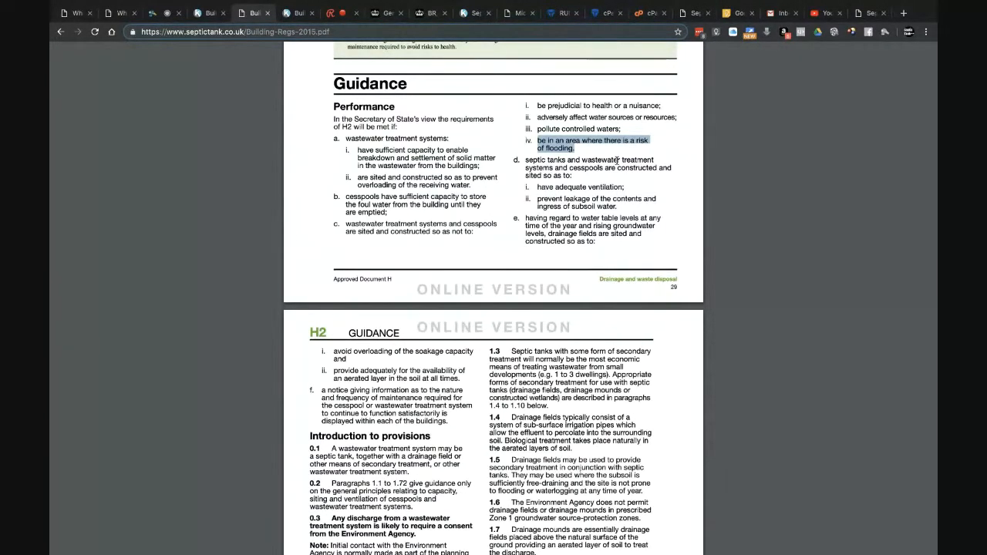
mouse_move(605, 151)
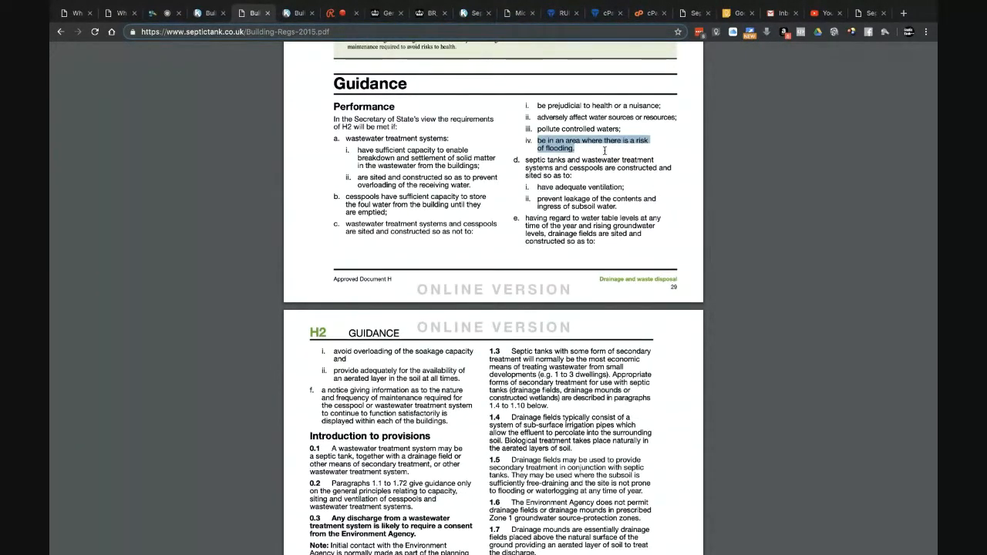
click(605, 151)
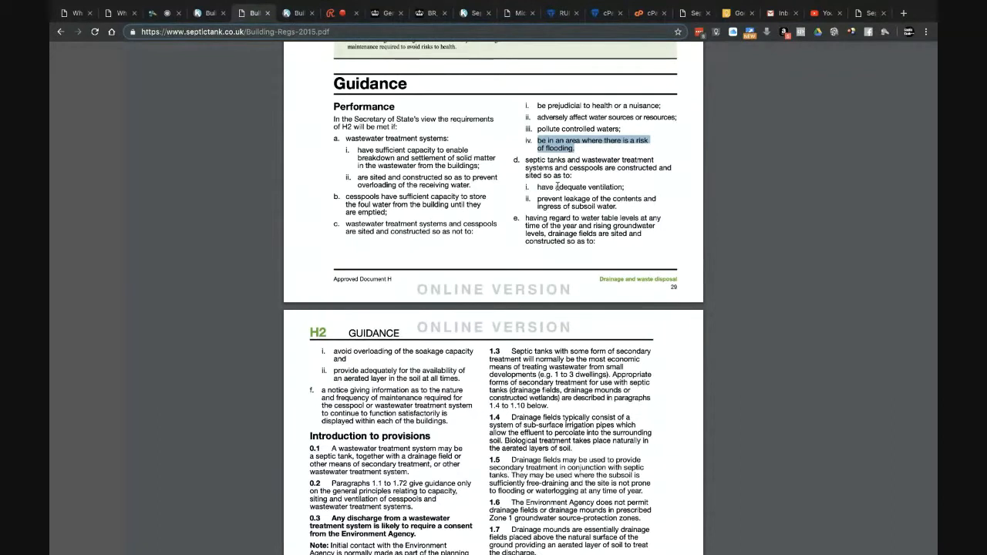
scroll(down, 3)
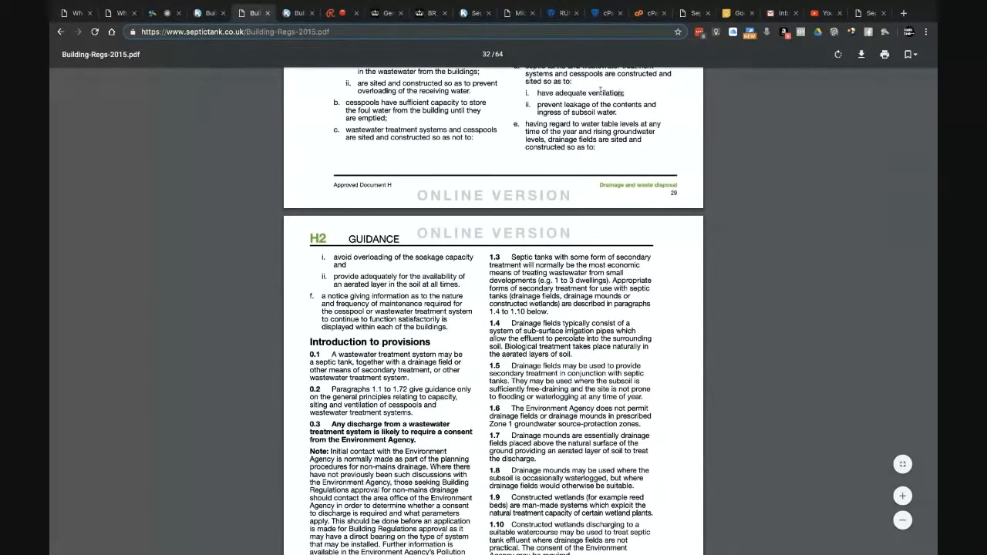
Highlight item e about water table levels and rising groundwater.
double_click(579, 93)
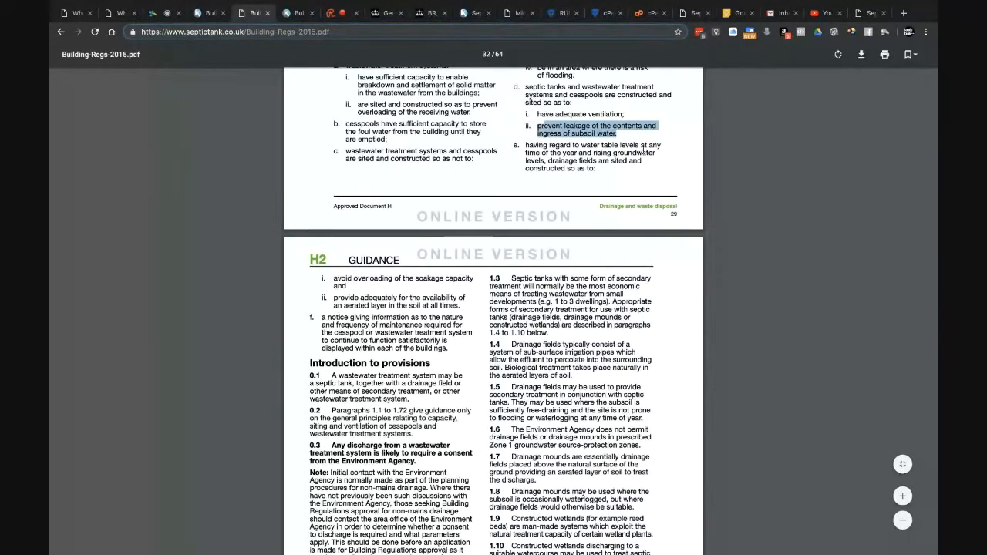
scroll(up, 3)
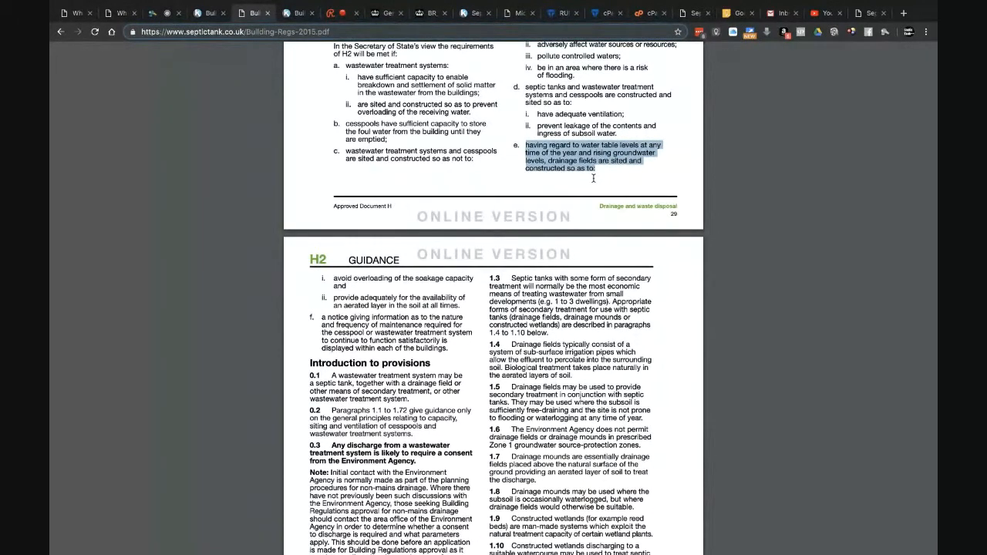
Select the Performance list from 'In the Secretary of State's view' through item f.
scroll(down, 3)
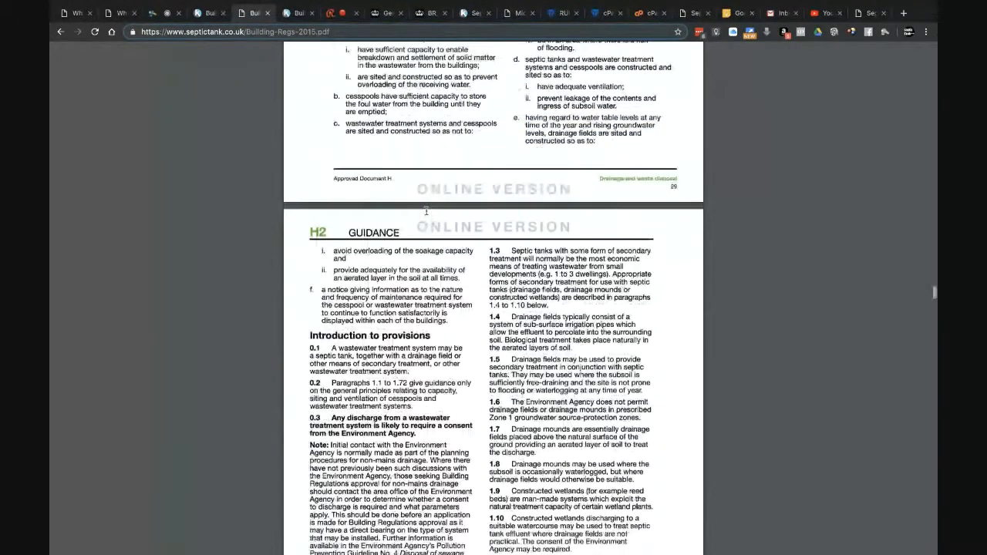
scroll(down, 3)
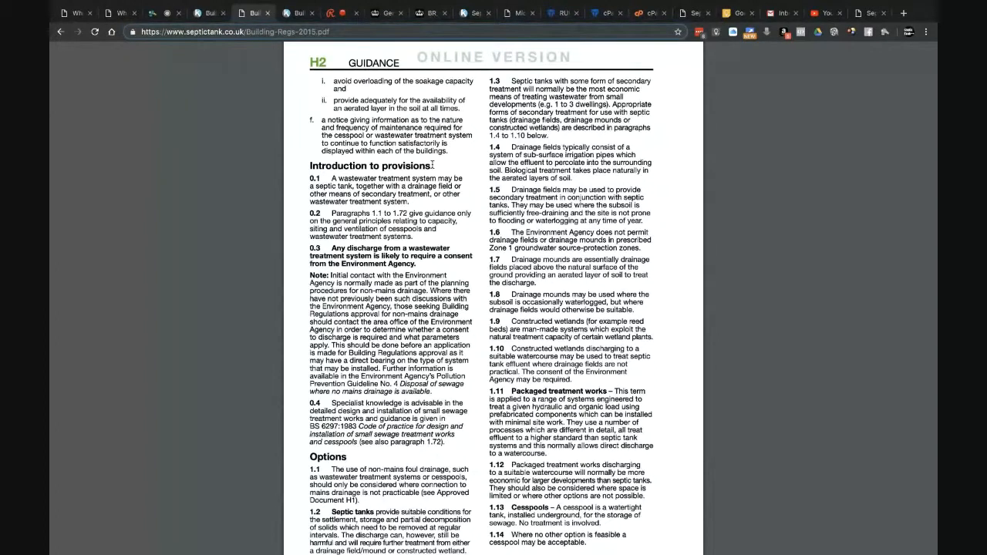
scroll(up, 3)
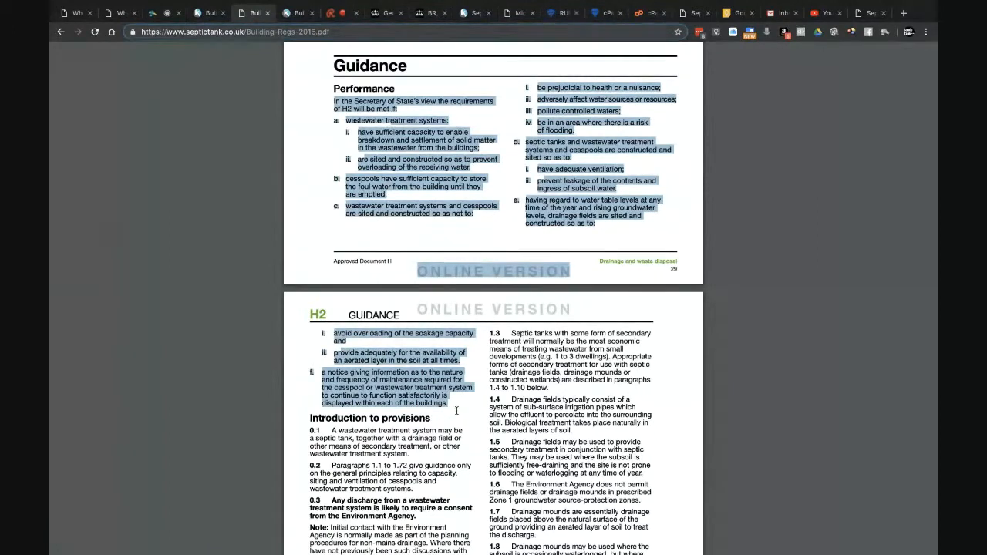
mouse_move(458, 410)
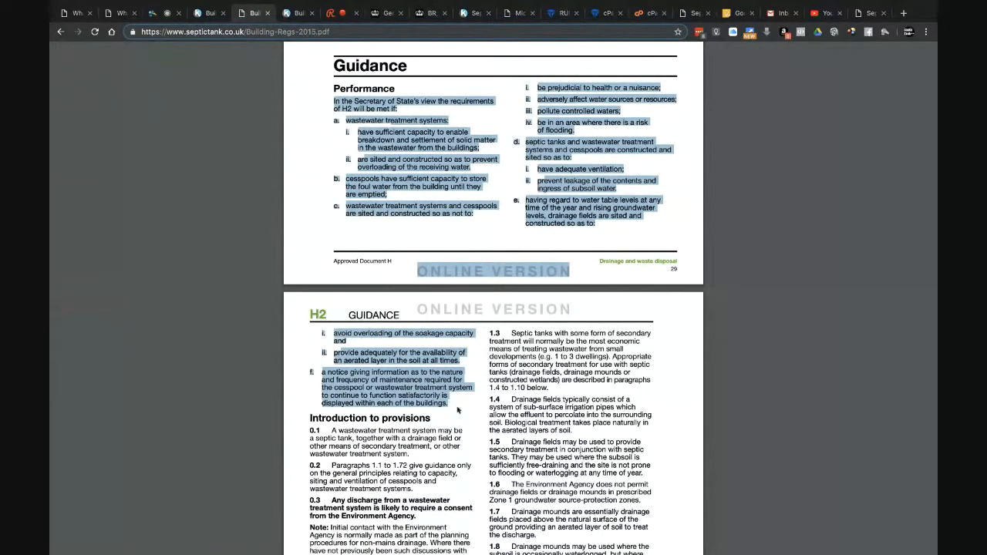
scroll(down, 3)
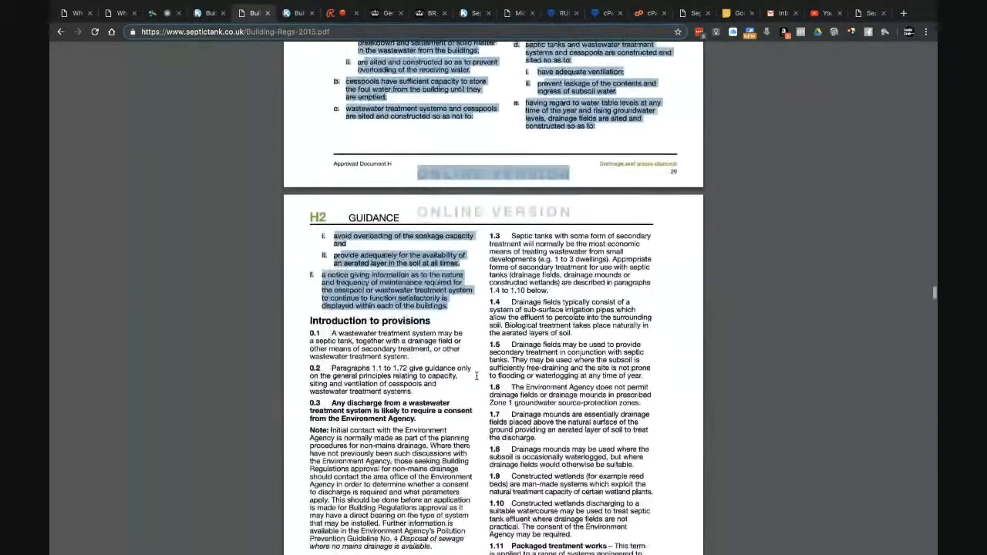
scroll(down, 3)
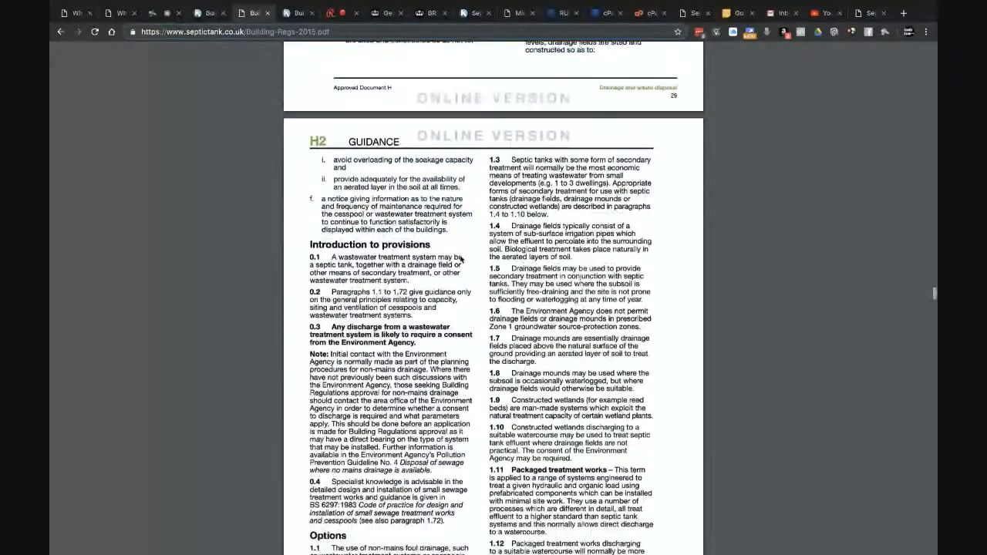
scroll(up, 3)
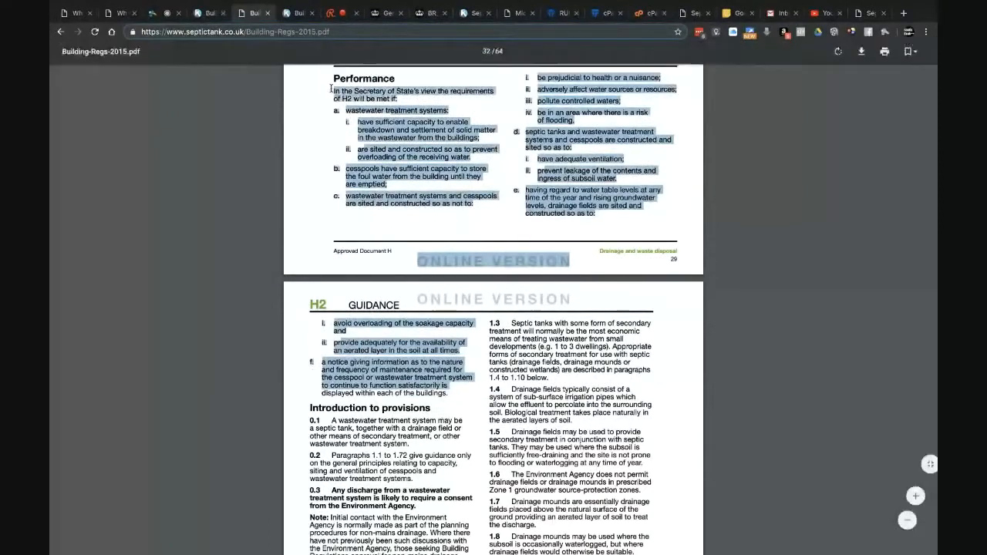
scroll(up, 3)
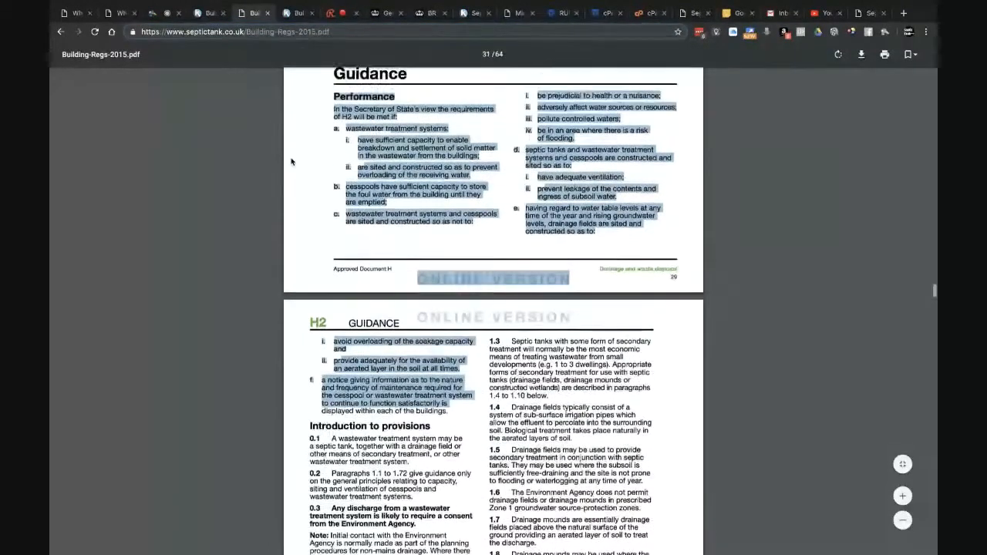
scroll(up, 3)
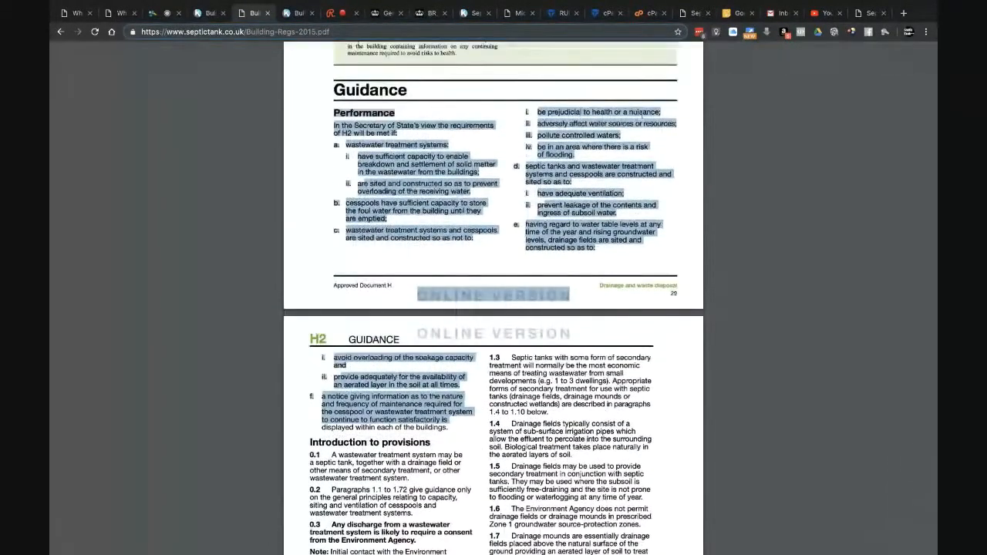
scroll(down, 3)
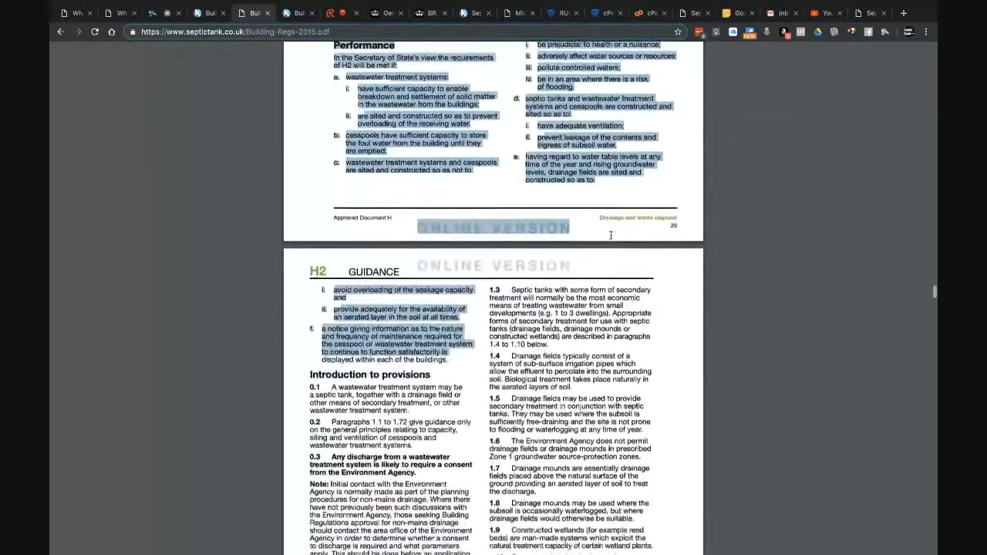
scroll(up, 3)
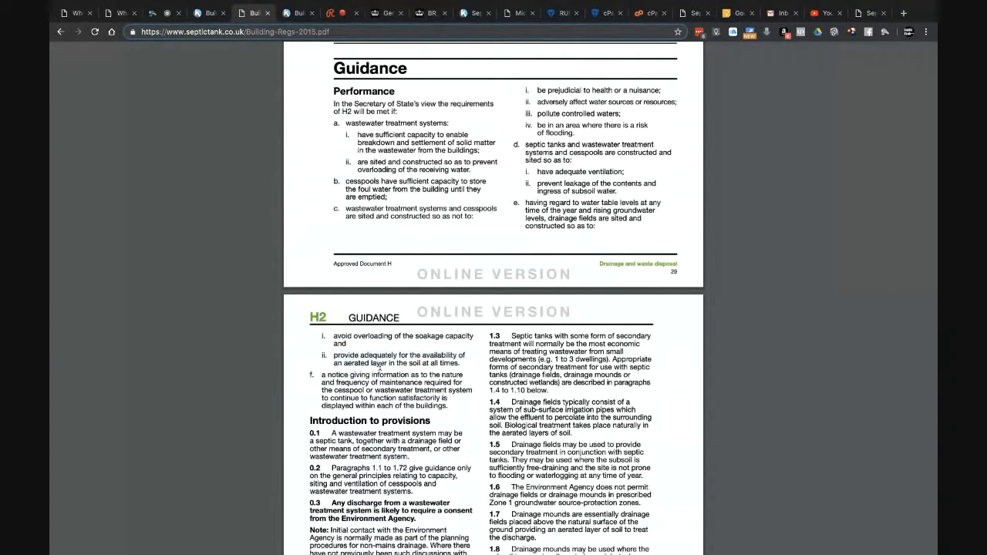
Deselect the highlighted Performance guidance text on page 29.
double_click(361, 363)
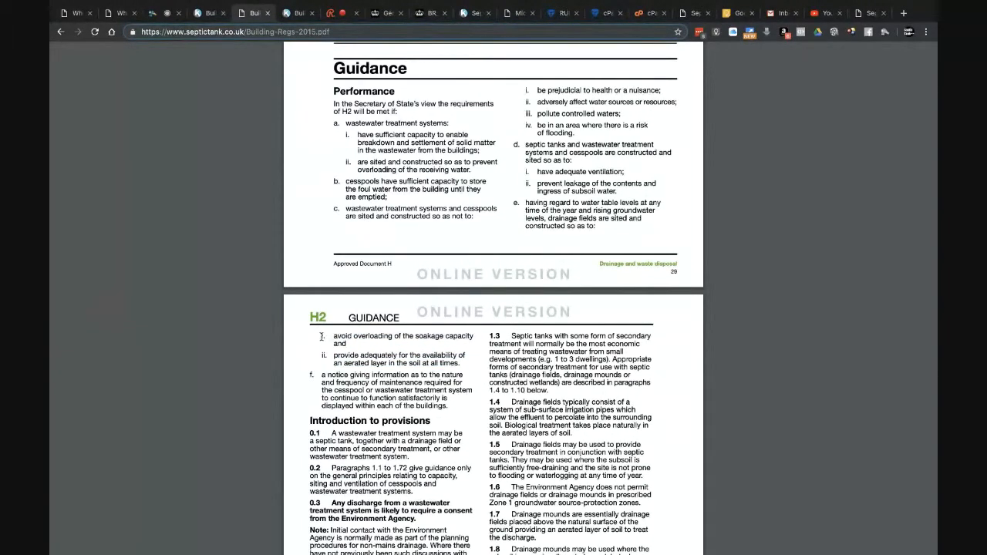
drag(322, 335, 467, 362)
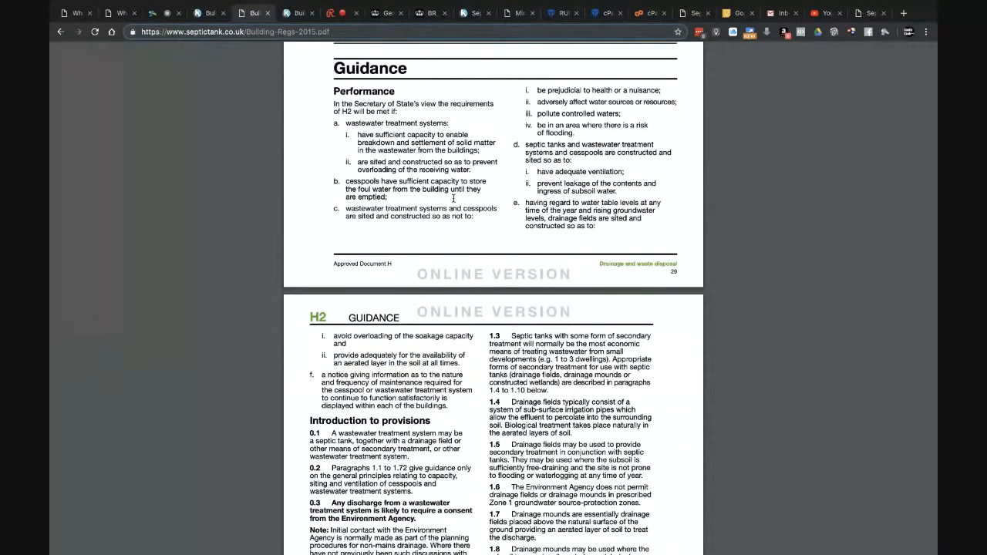
Scroll through the drainage field and mound guidance with Diagrams 1–4.
scroll(down, 3)
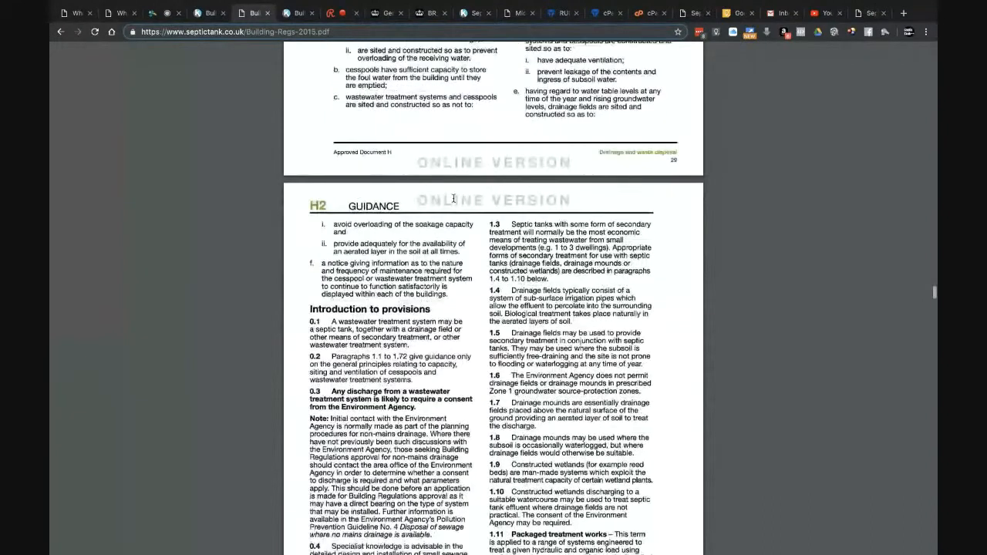
scroll(down, 3)
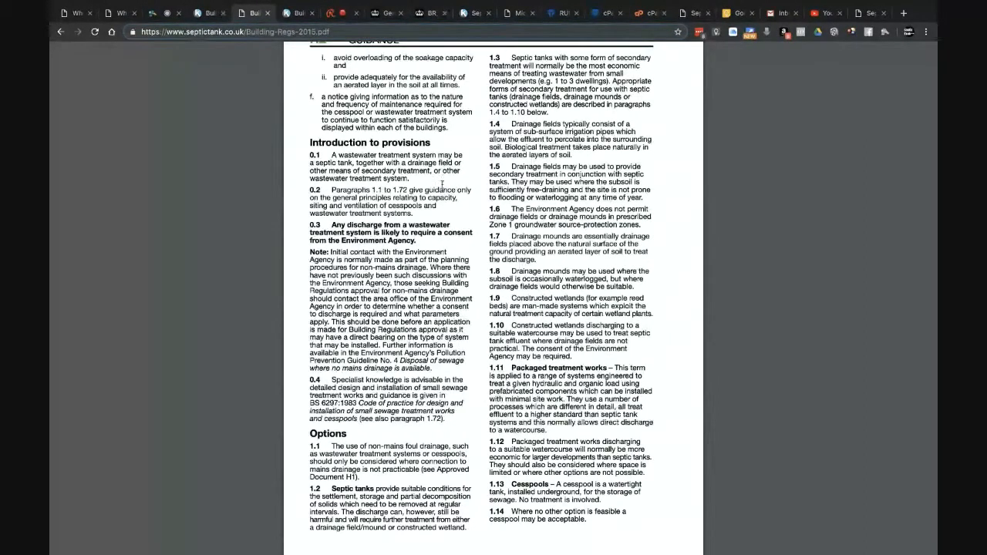
mouse_move(298, 143)
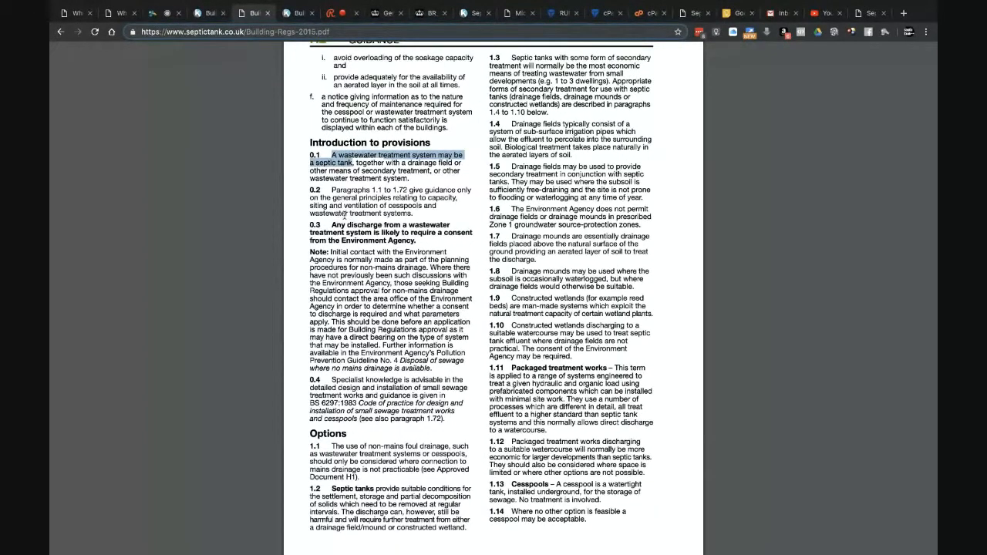
scroll(down, 3)
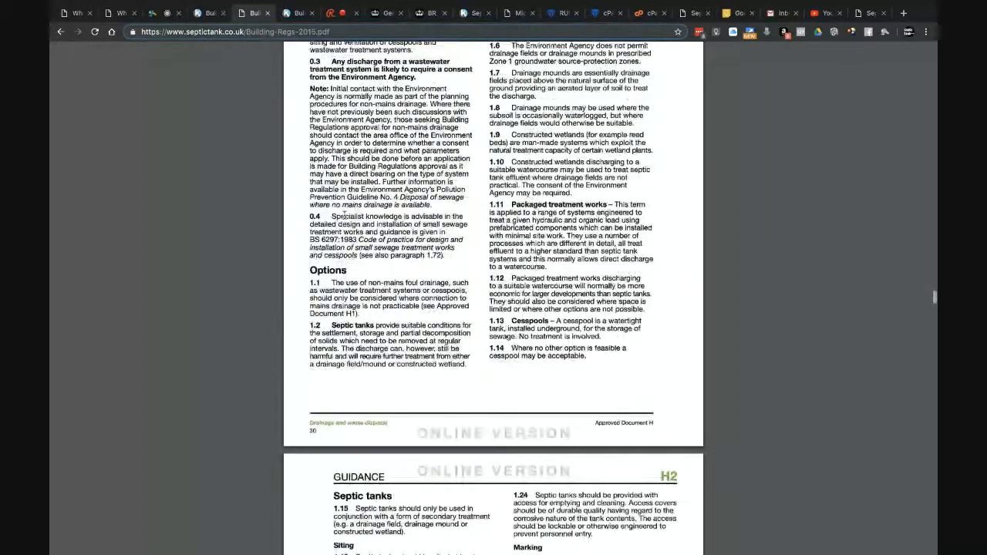
scroll(down, 3)
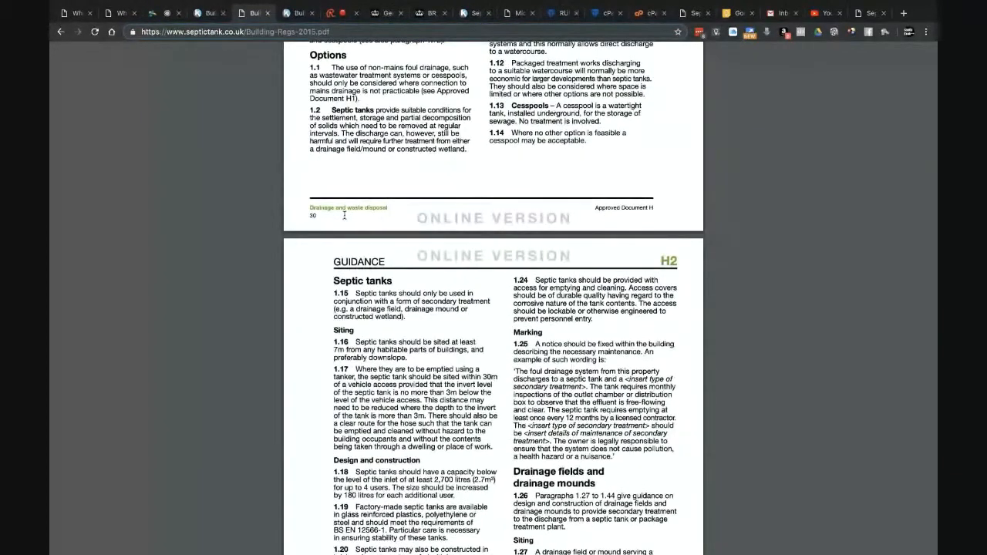
scroll(down, 3)
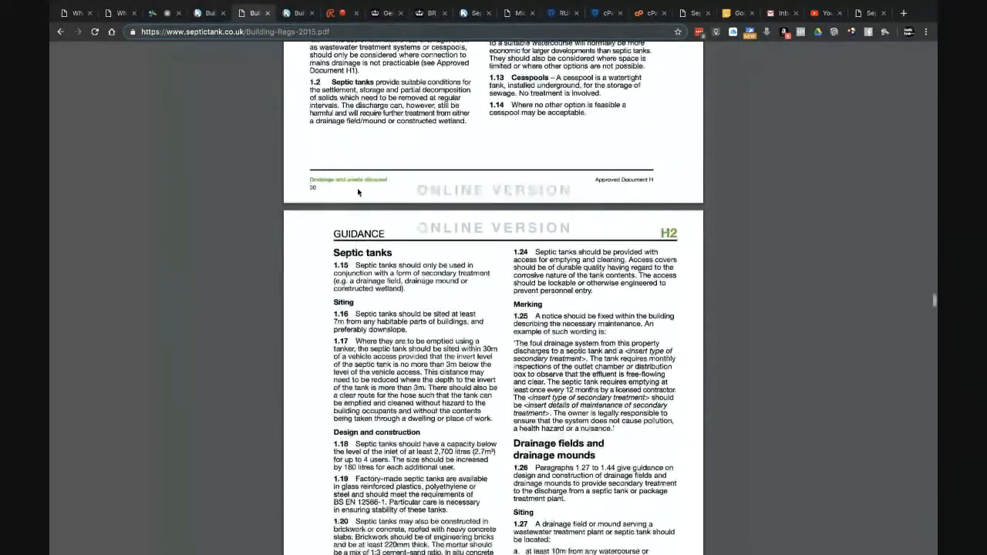
scroll(down, 3)
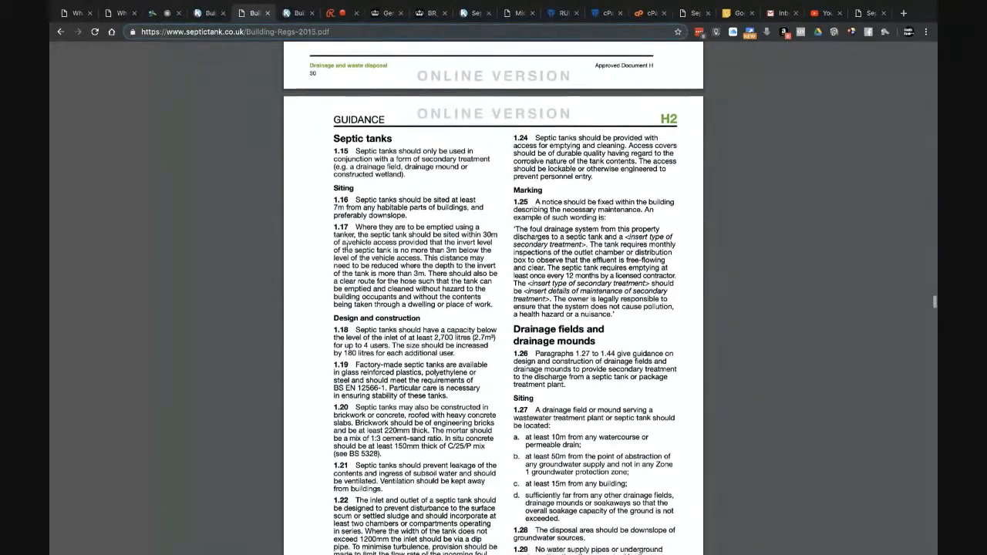
scroll(down, 3)
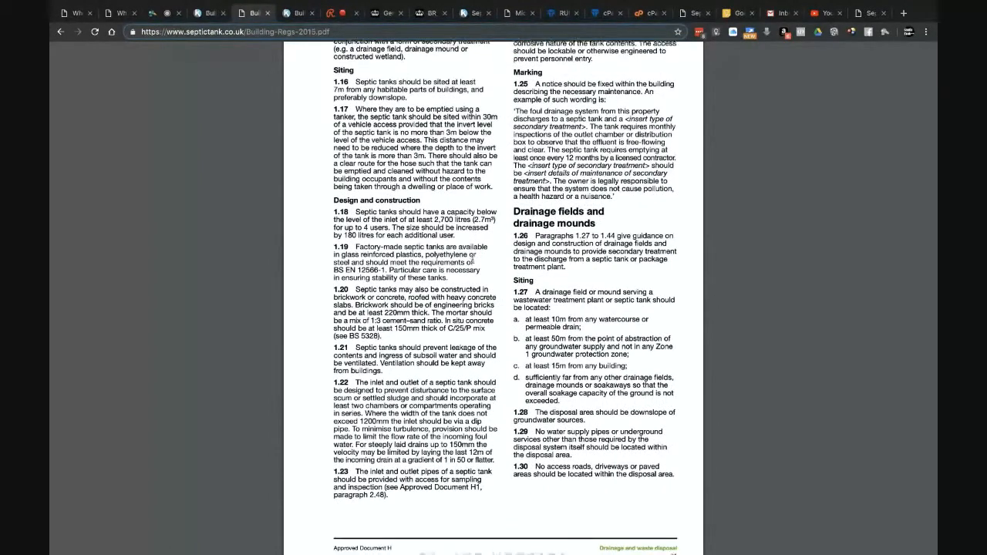
scroll(down, 3)
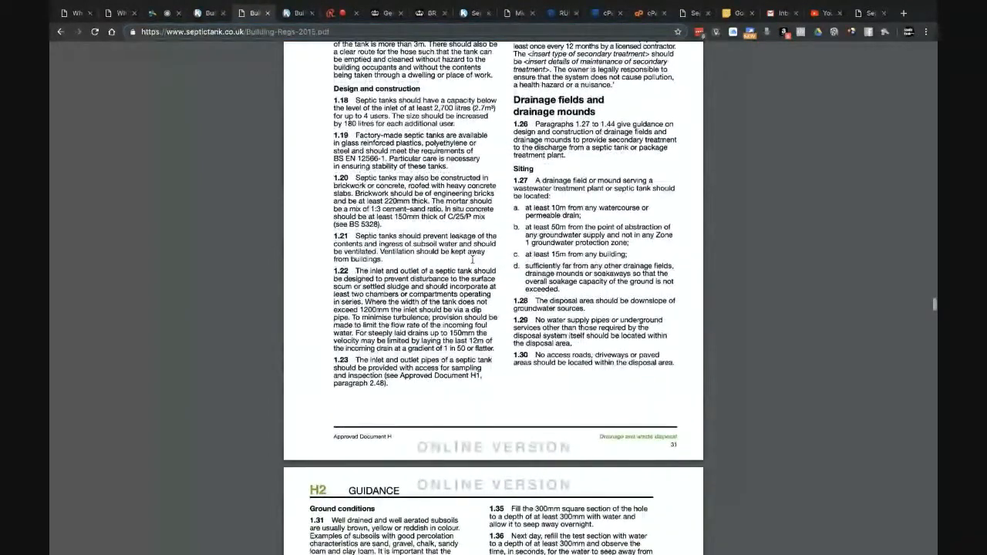
scroll(down, 3)
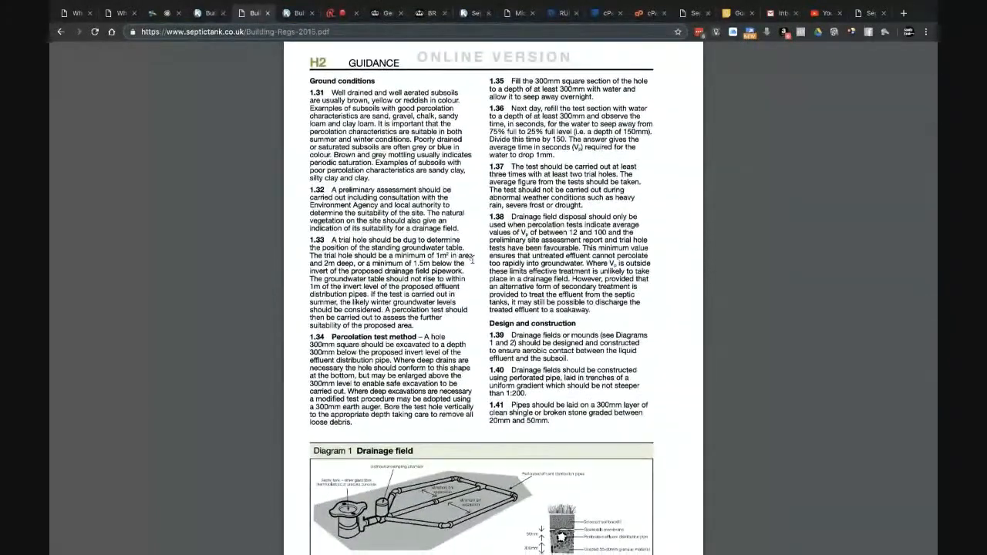
scroll(down, 3)
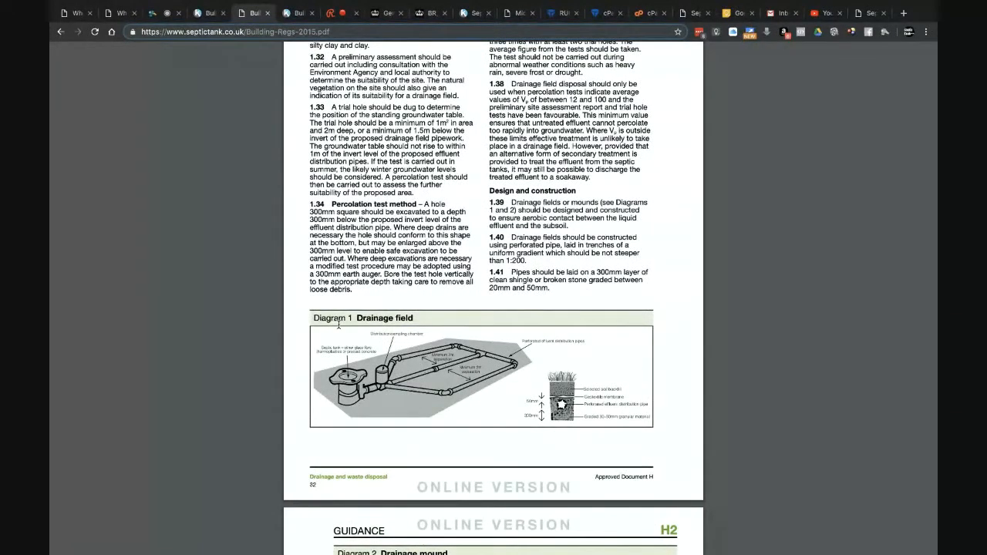
scroll(up, 3)
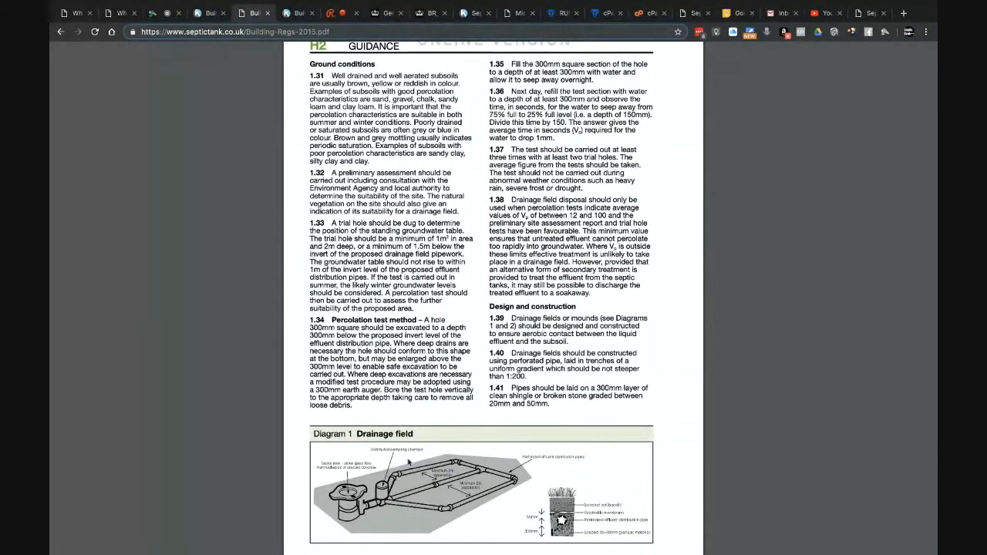
mouse_move(488, 436)
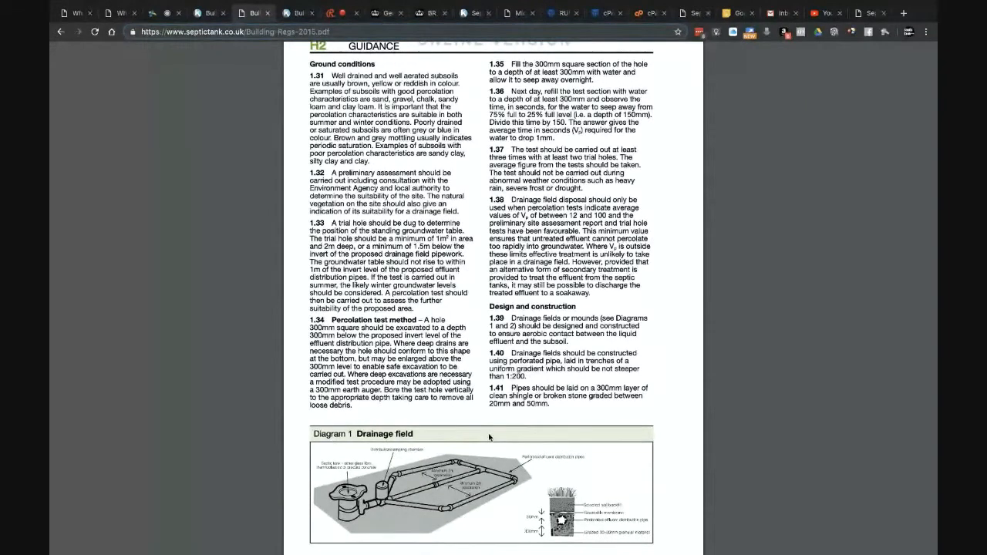
Continue to page 37 covering reed beds, packaged treatment works and cesspools.
scroll(down, 3)
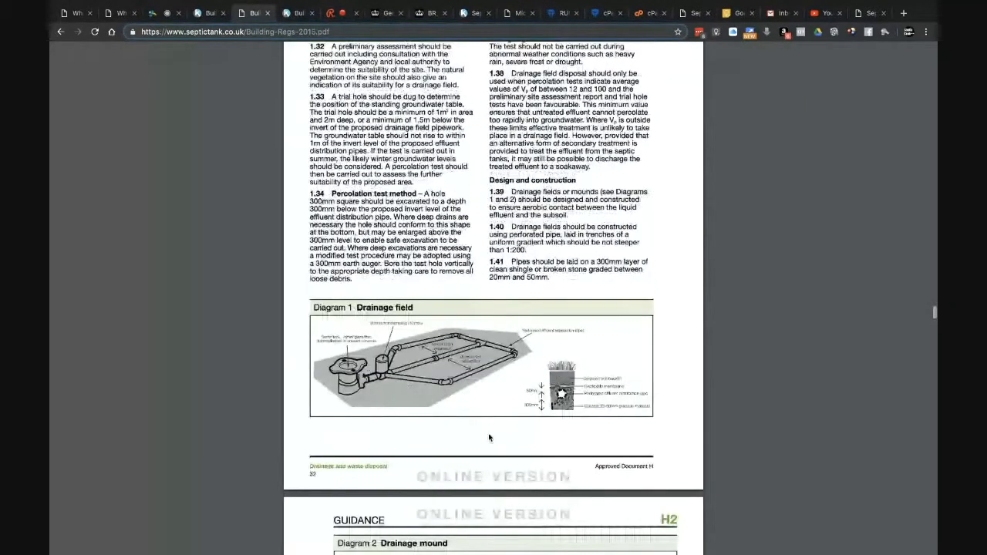
scroll(down, 3)
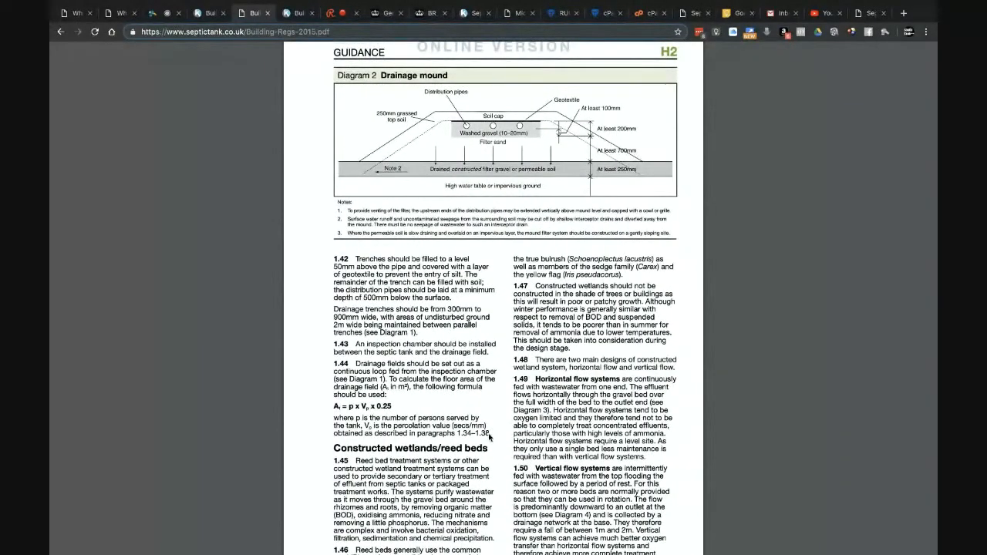
scroll(down, 3)
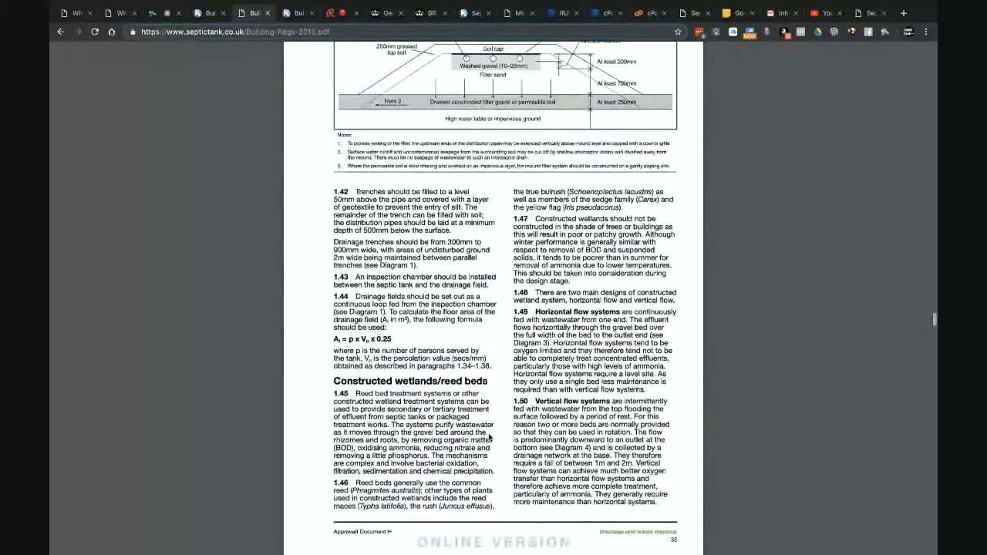
scroll(down, 3)
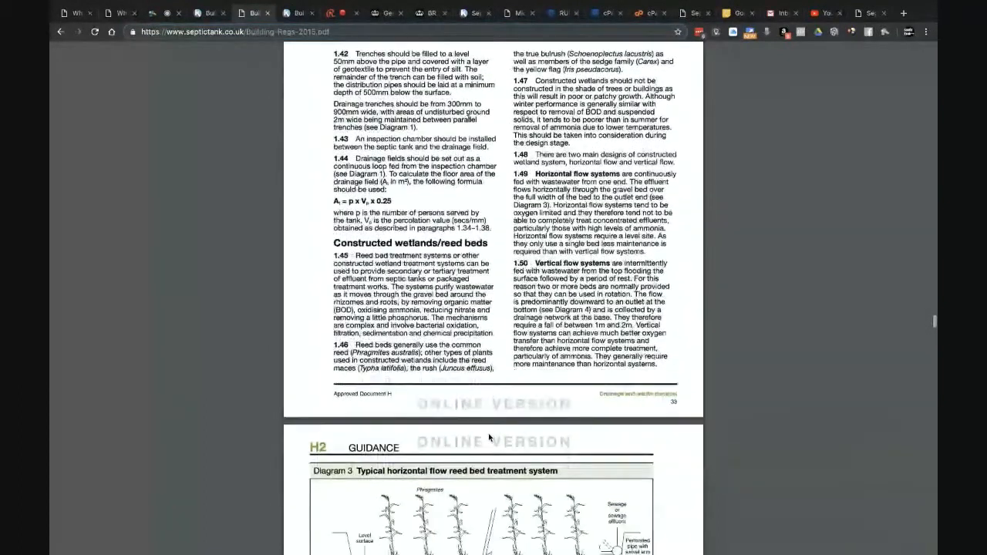
scroll(down, 3)
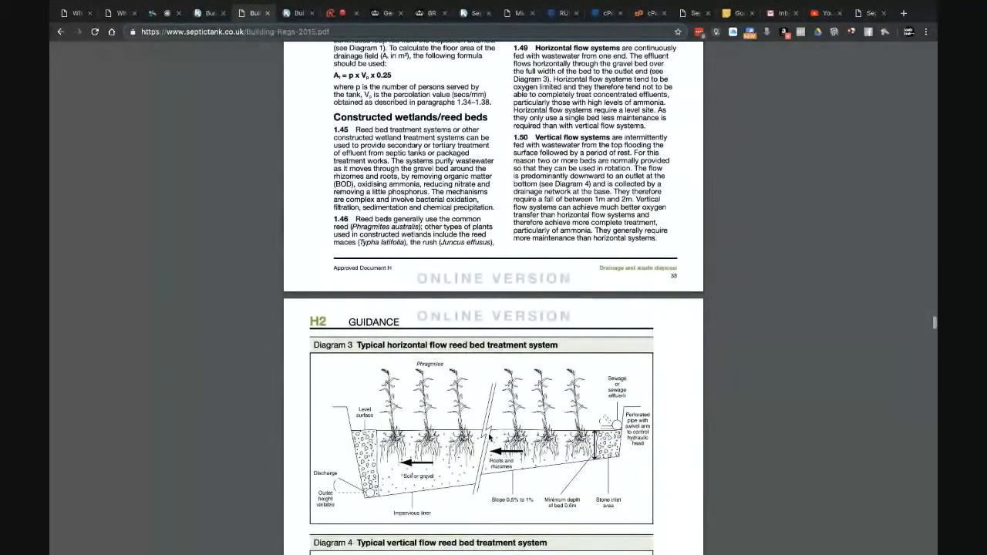
scroll(down, 3)
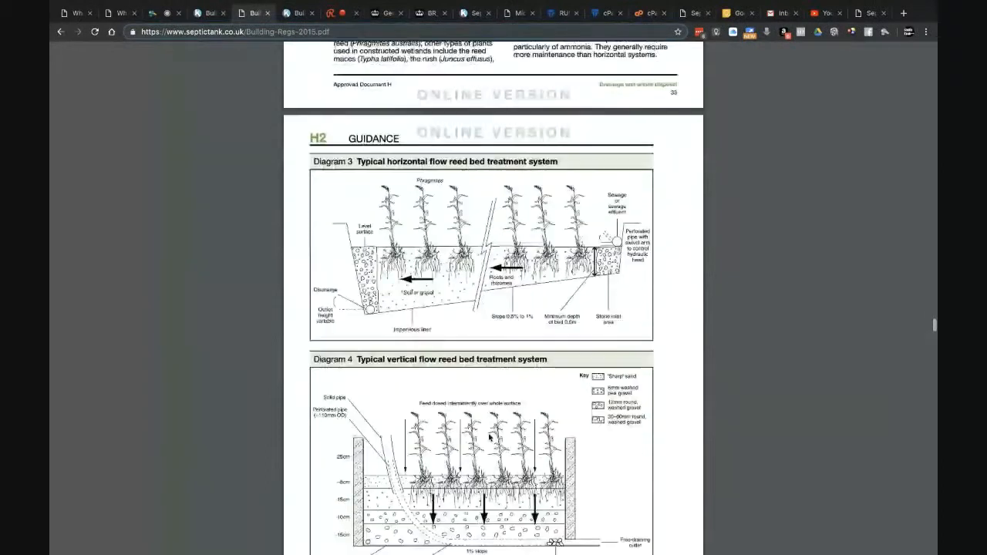
scroll(down, 3)
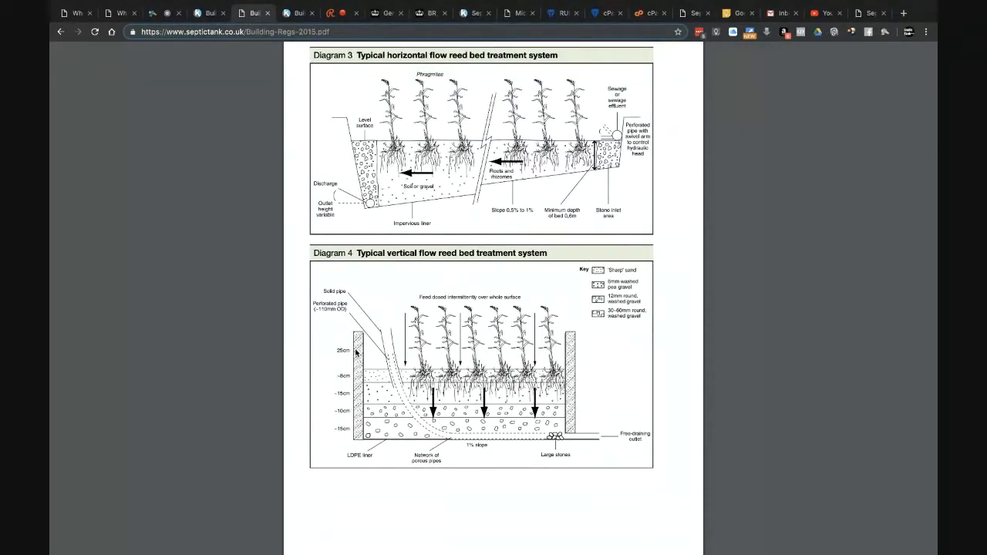
scroll(up, 3)
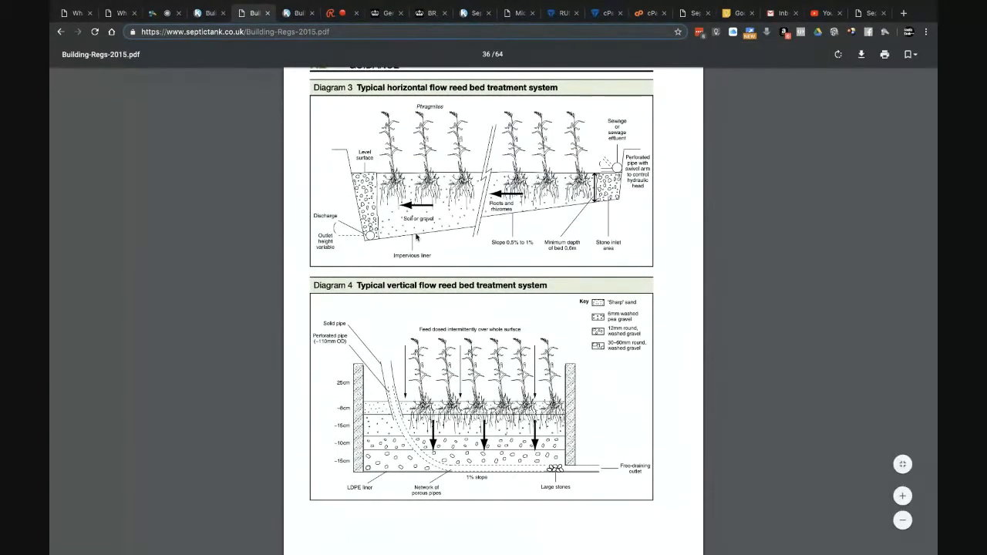
scroll(up, 3)
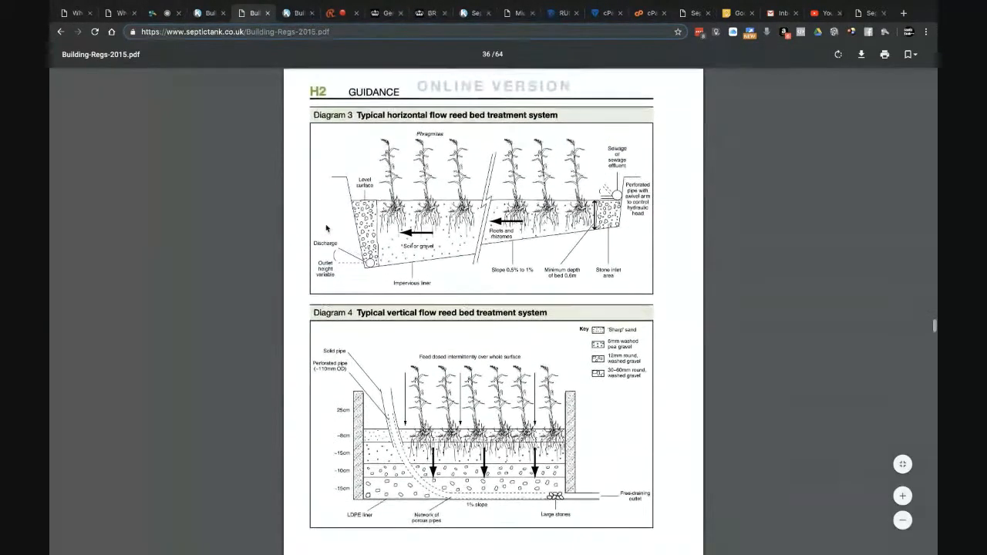
scroll(up, 3)
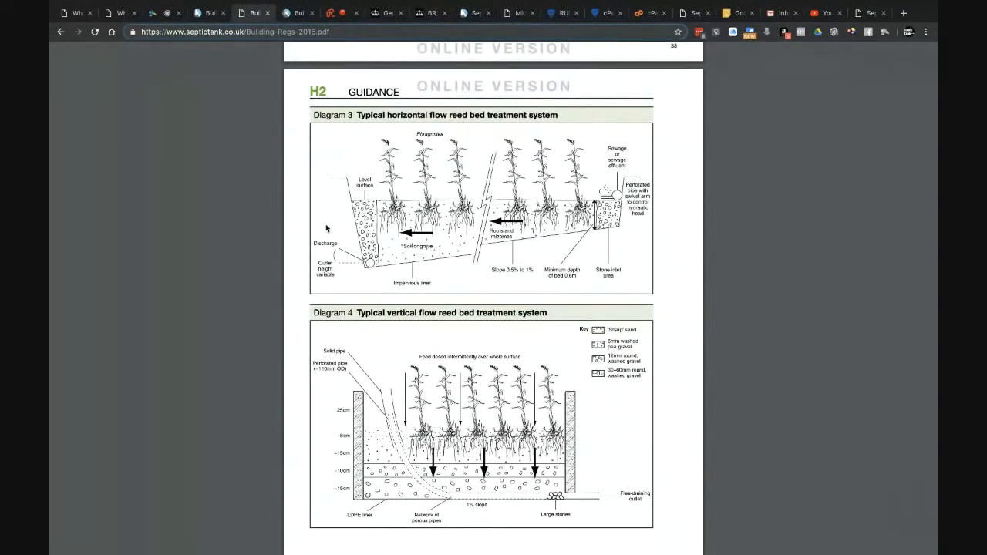
mouse_move(598, 398)
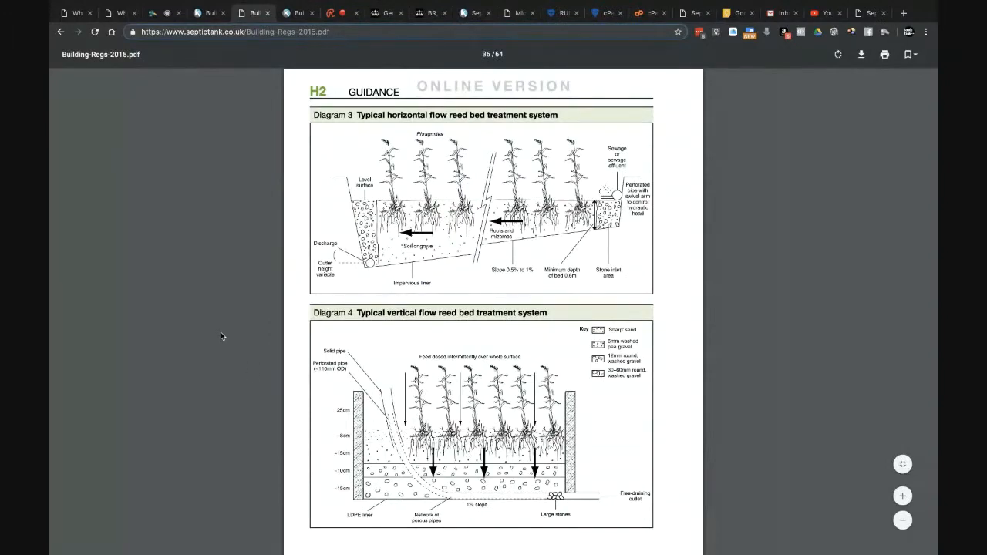
scroll(down, 3)
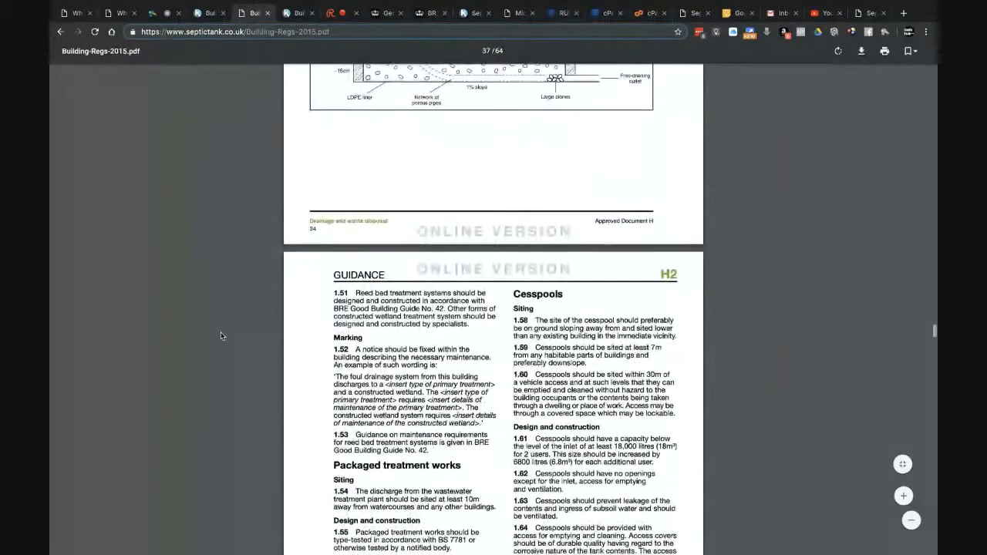
Scroll past cesspools and greywater tanks until the Appendix H2-A heading shows.
scroll(down, 3)
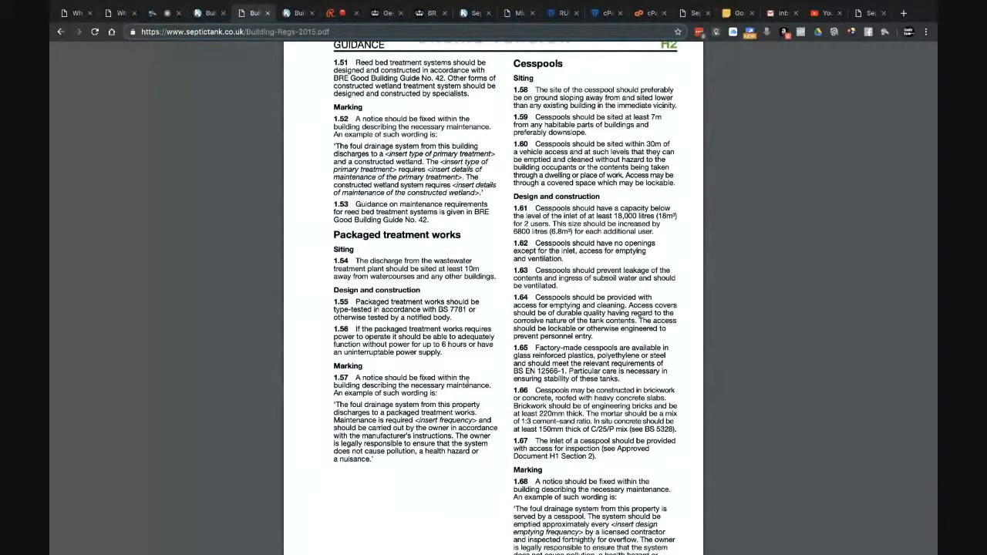
mouse_move(279, 359)
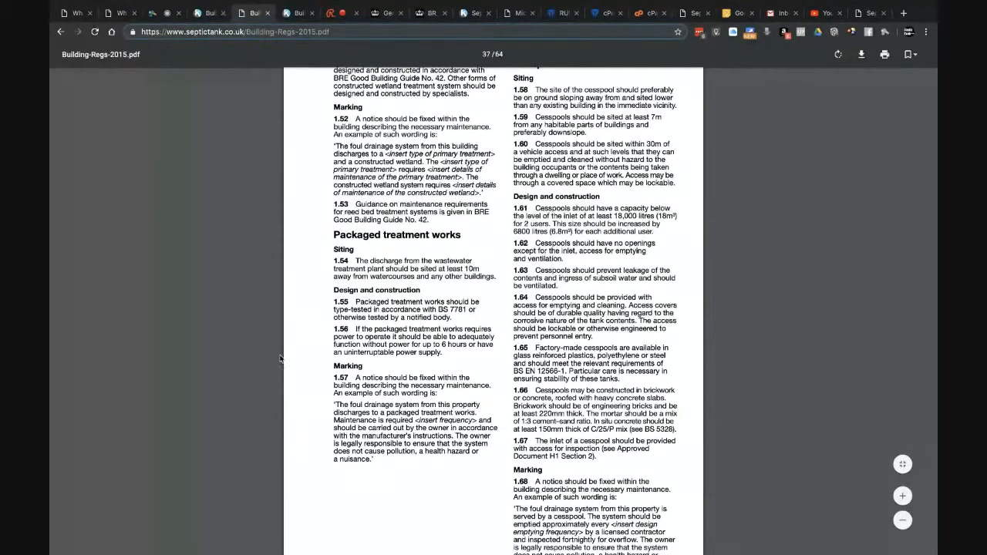
scroll(up, 3)
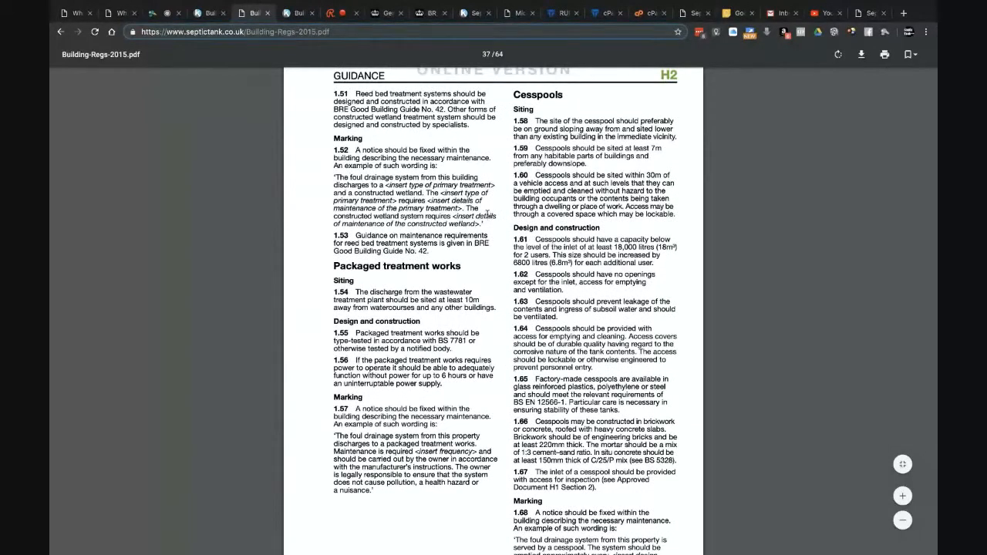
scroll(down, 3)
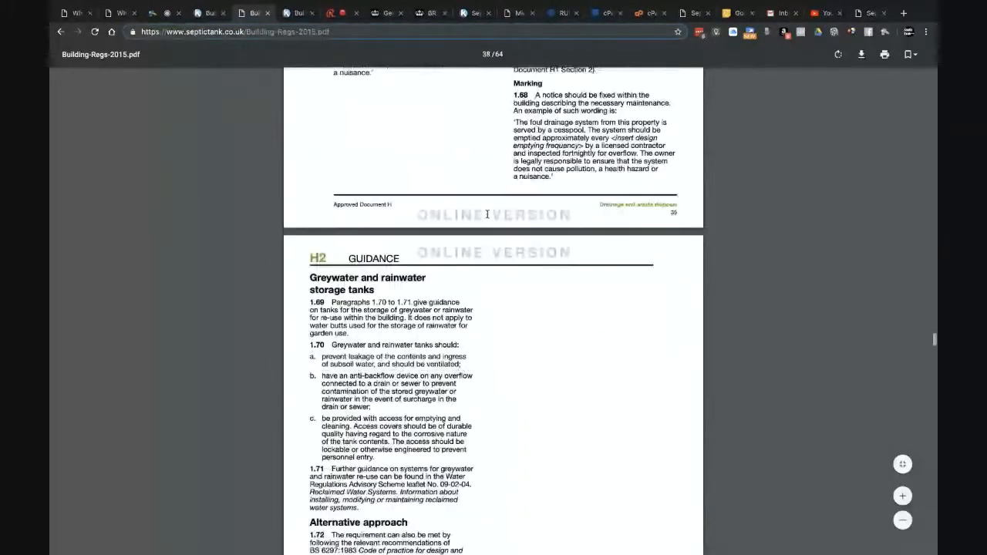
scroll(down, 3)
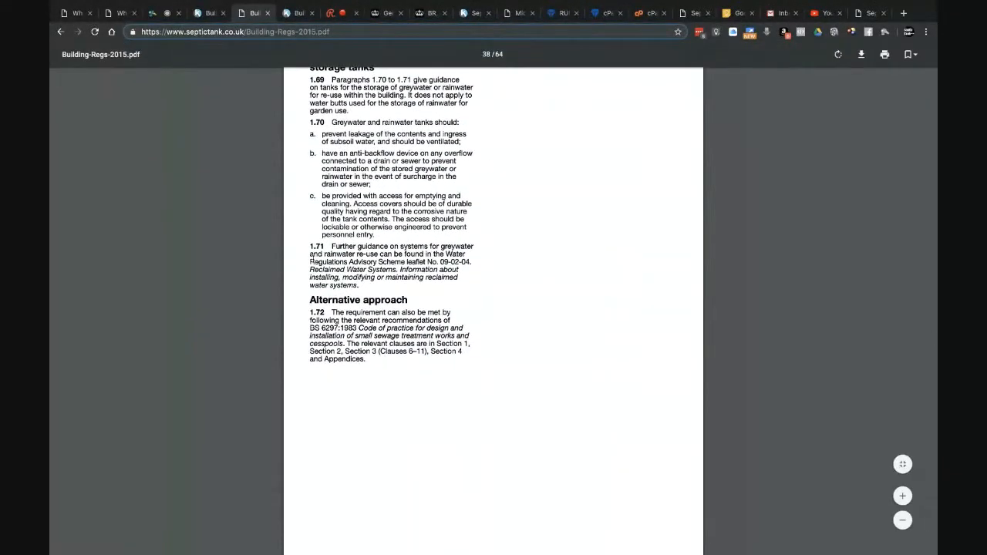
scroll(up, 3)
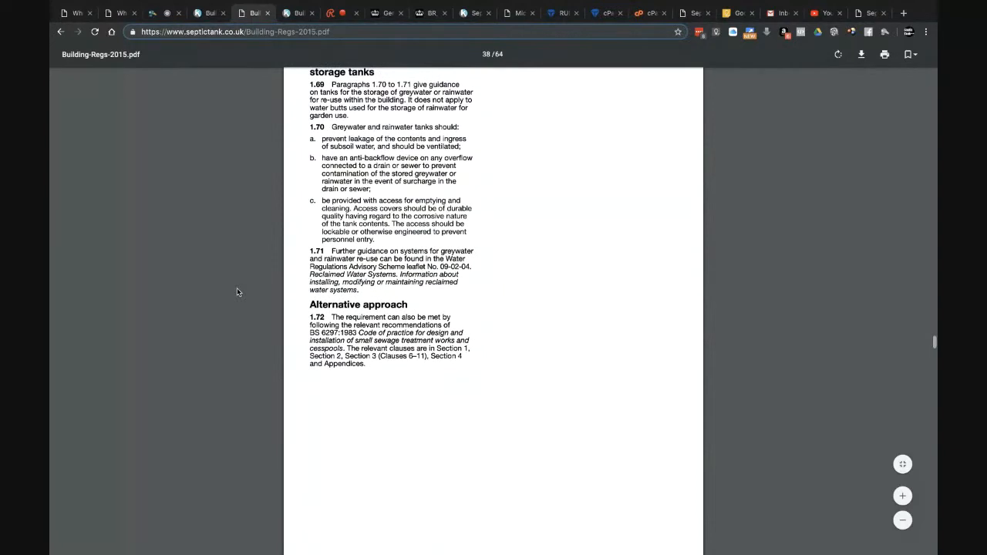
scroll(up, 3)
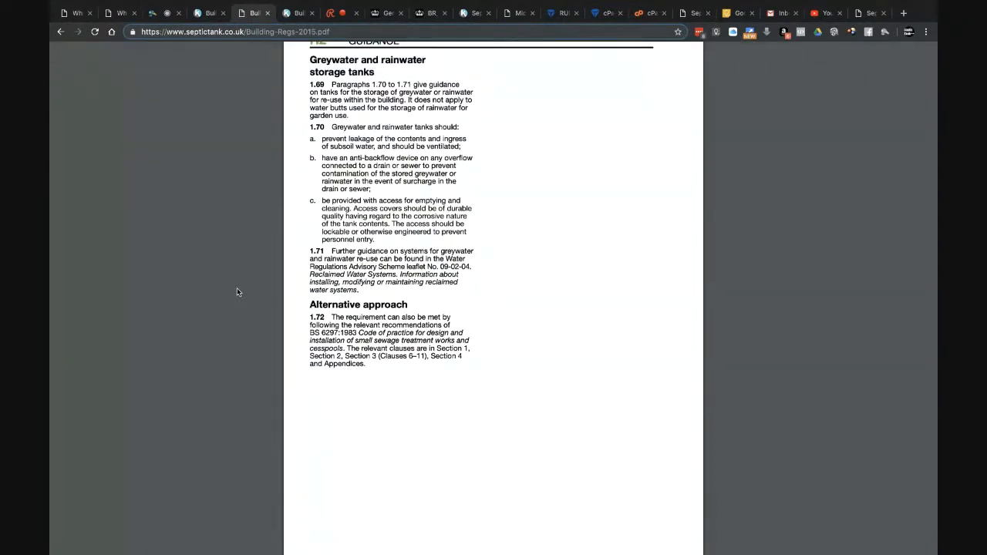
scroll(down, 3)
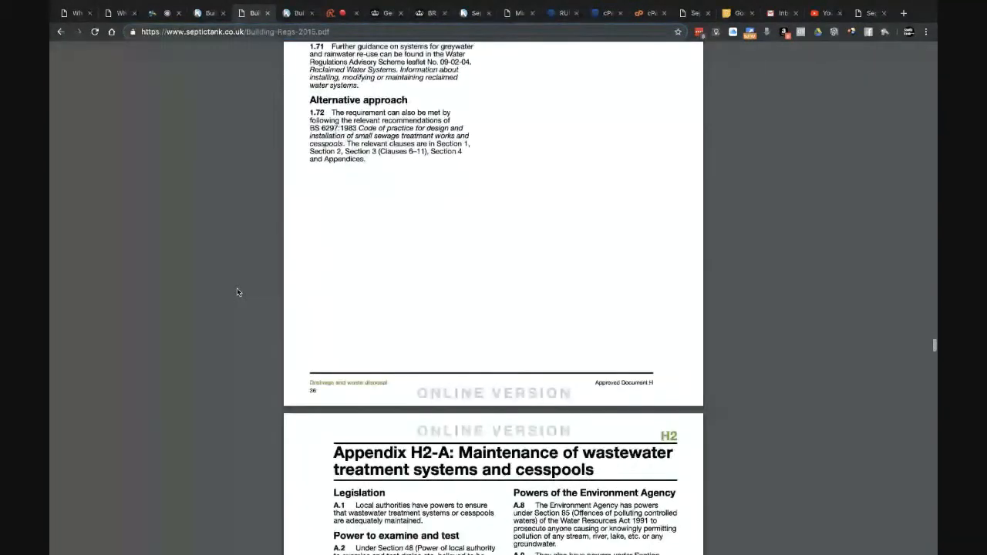
scroll(down, 3)
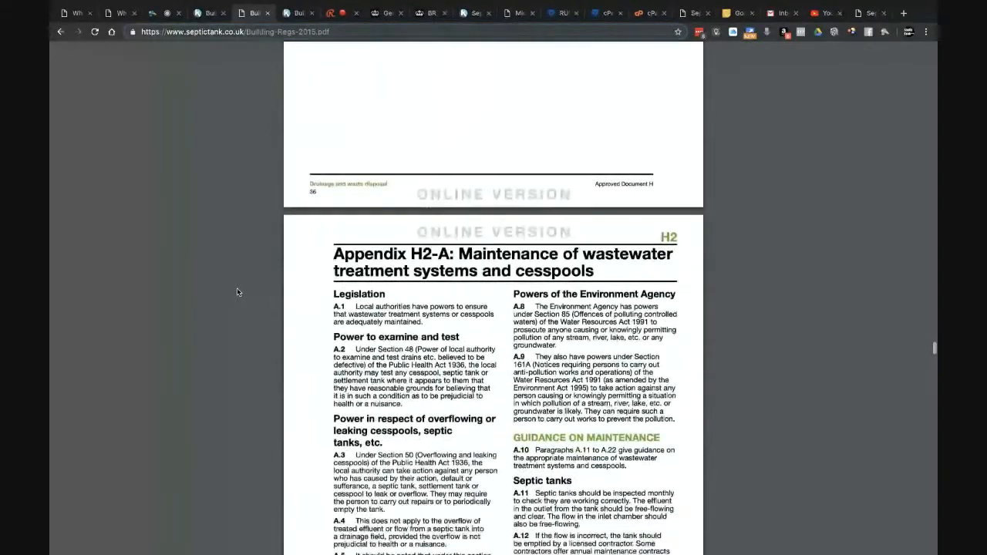
scroll(down, 3)
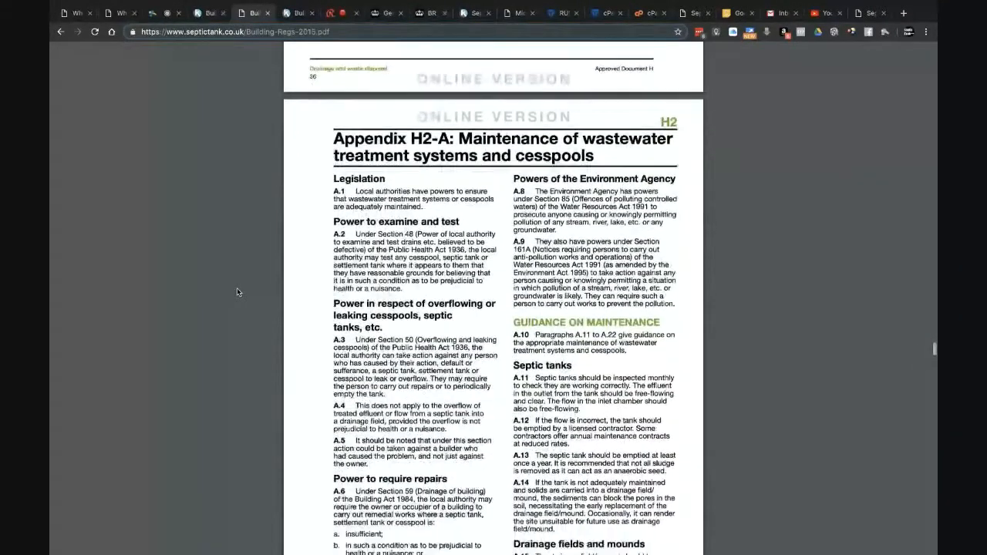
Select the three Power to require repairs conditions, then reach the H3 Rainwater Drainage Requirement.
scroll(down, 3)
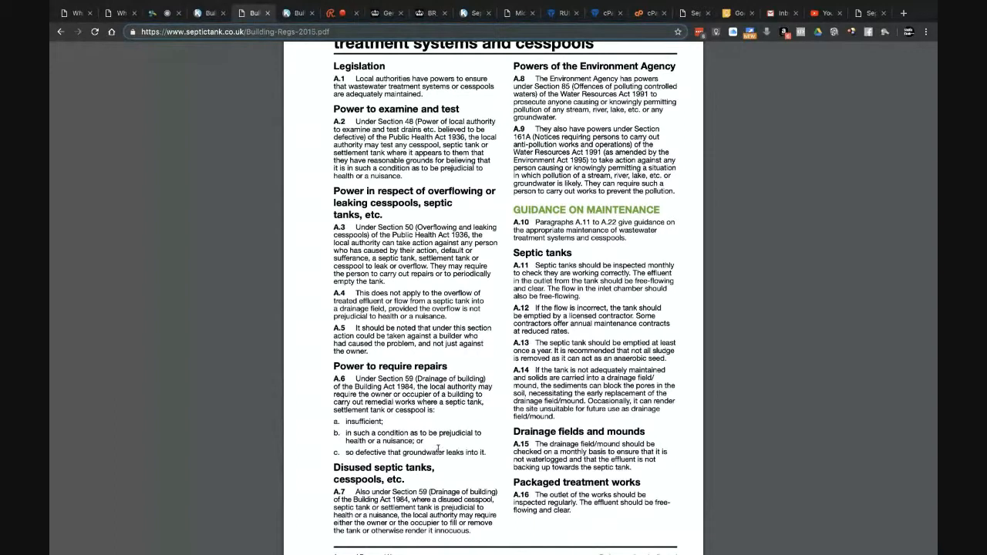
drag(344, 422, 486, 451)
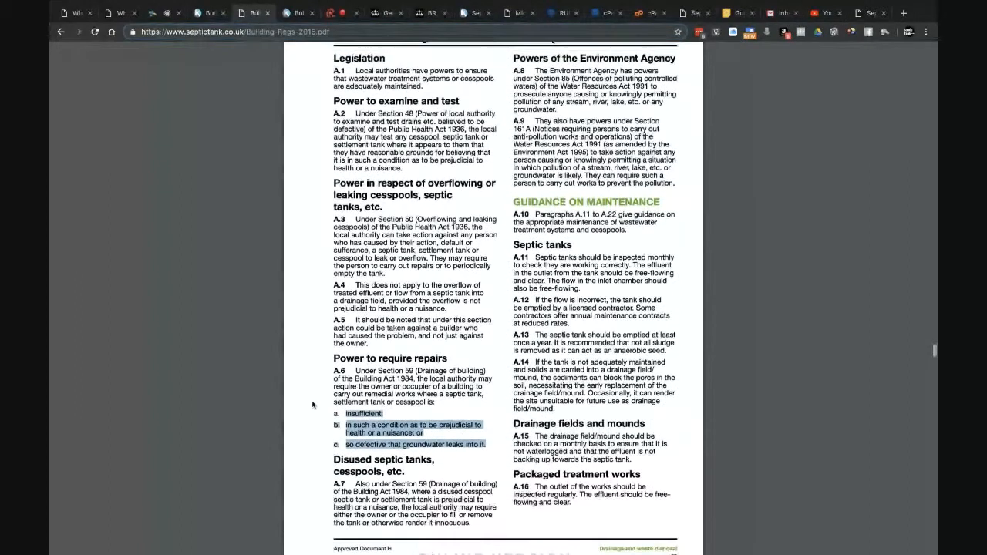
scroll(up, 3)
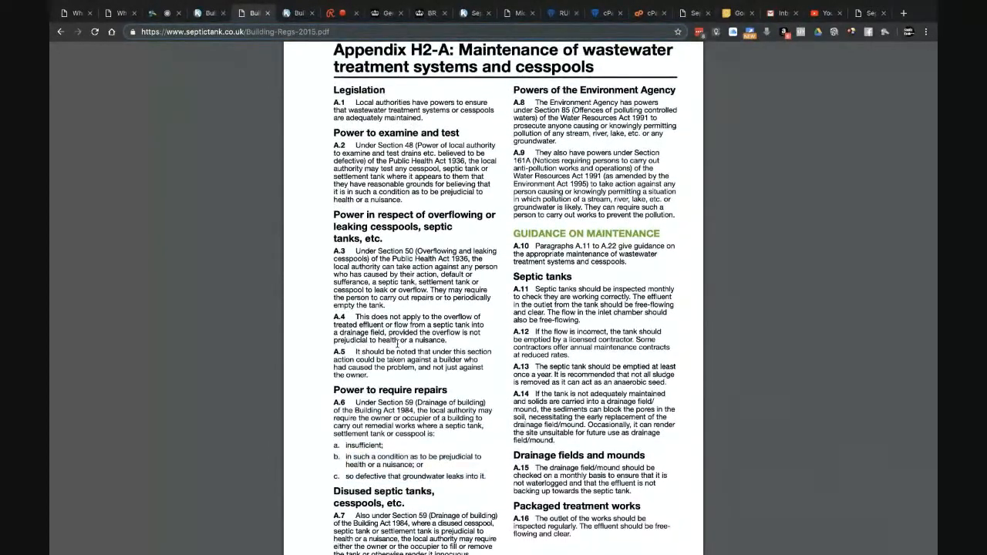
scroll(down, 3)
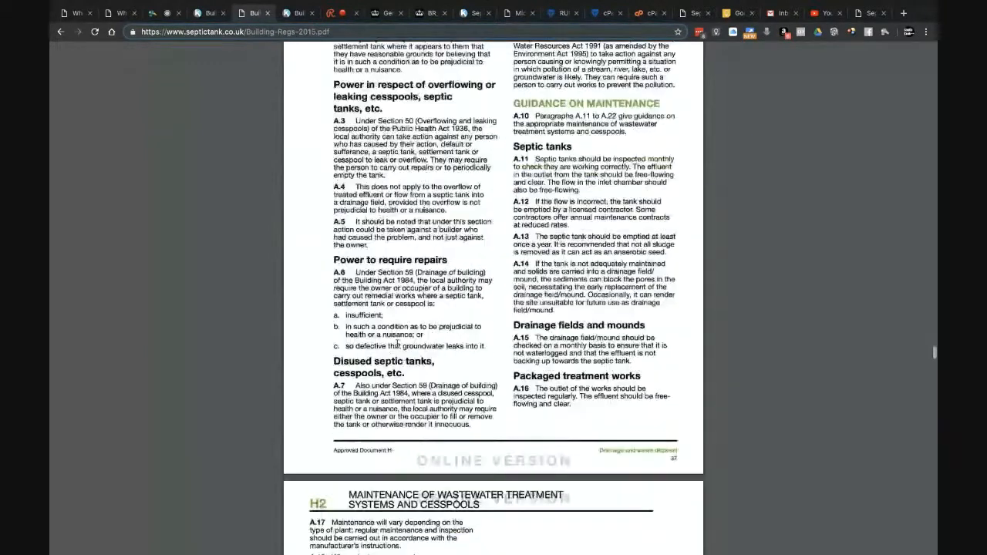
scroll(down, 3)
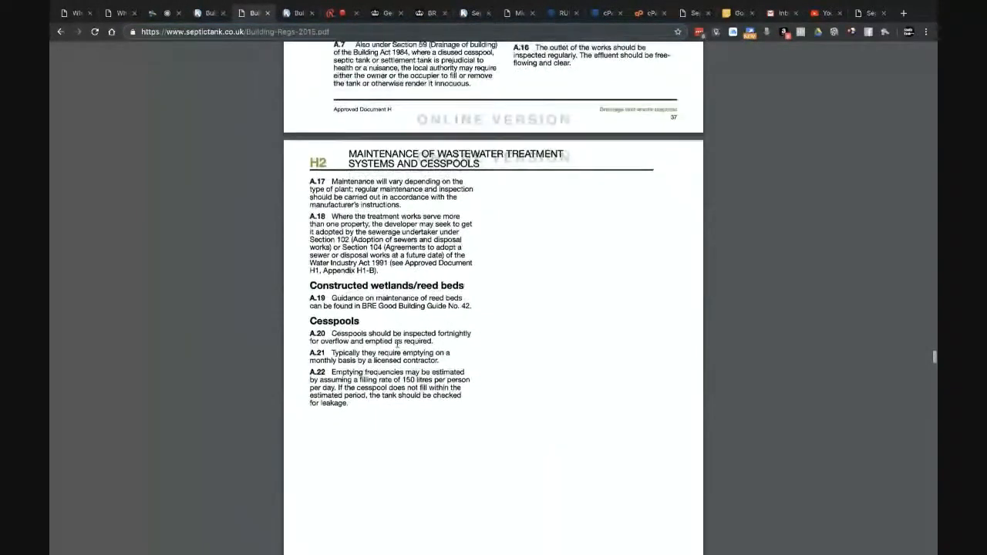
scroll(down, 3)
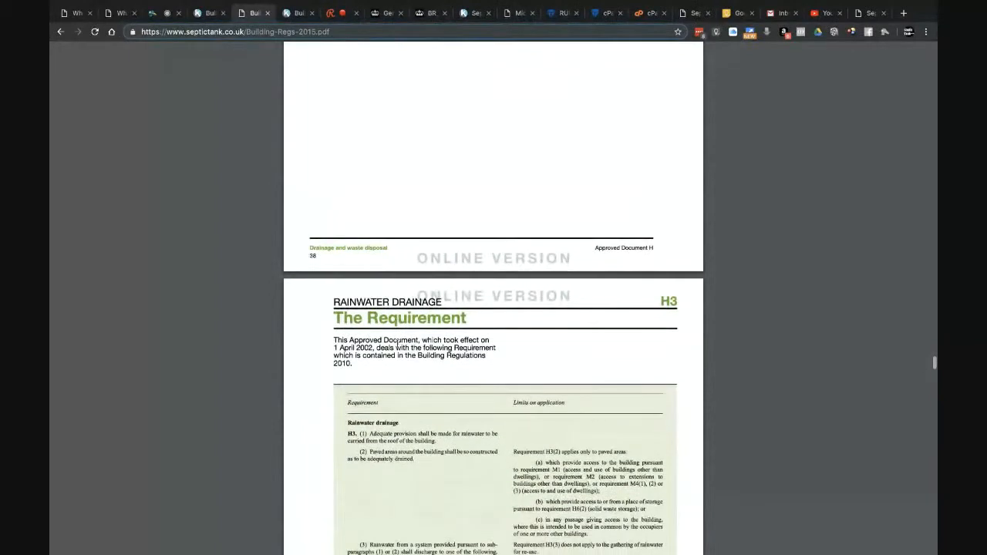
Scroll the PDF back to H2 'The Requirement' on wastewater treatment systems and cesspools.
scroll(down, 3)
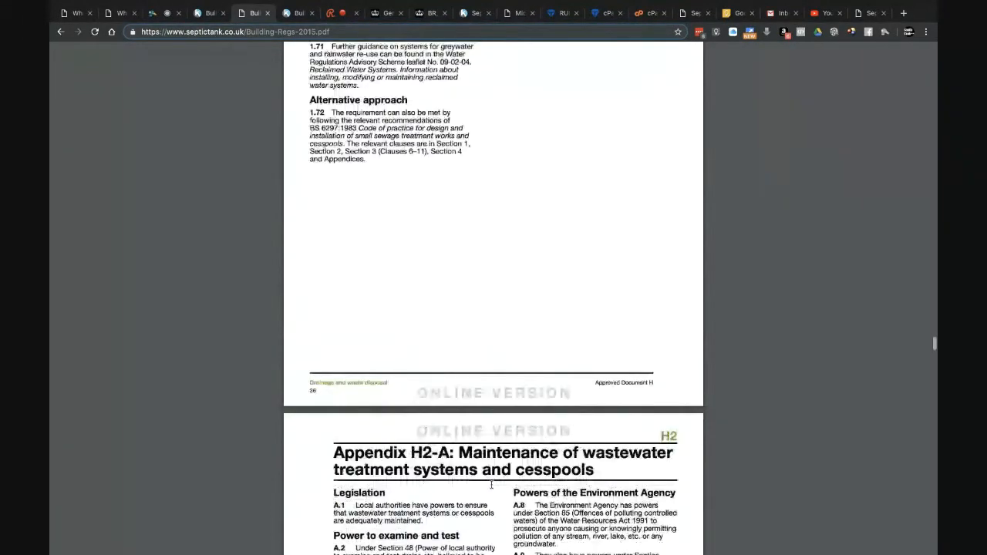
scroll(up, 3)
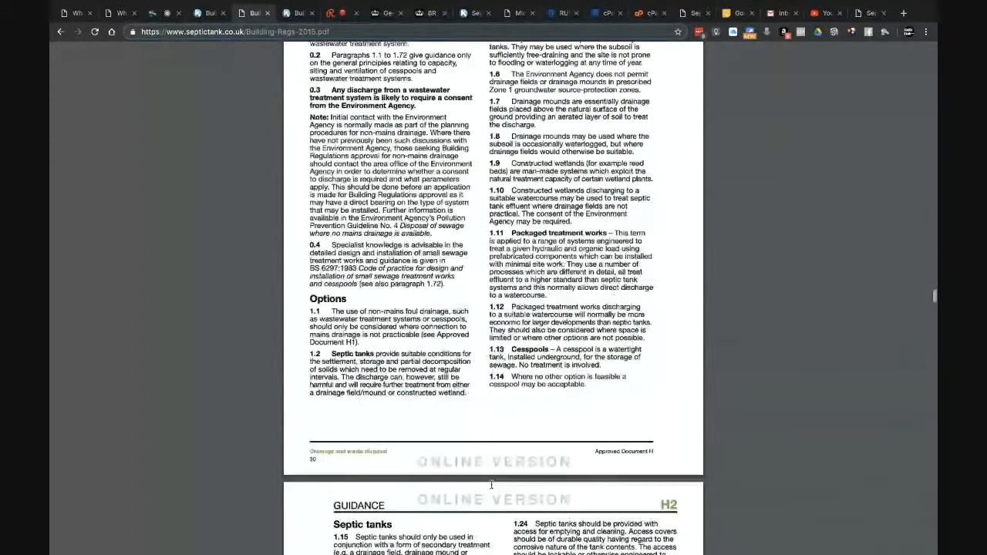
scroll(up, 3)
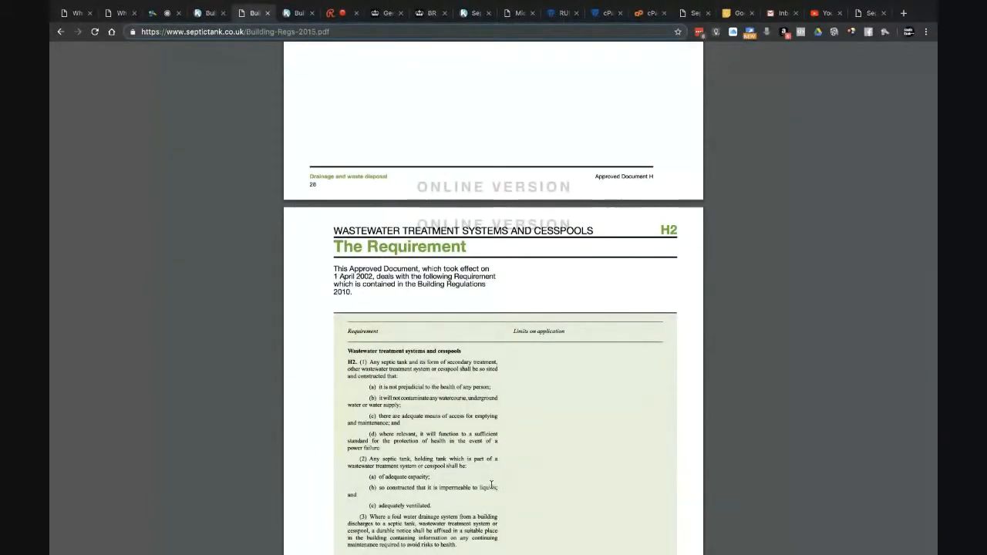
scroll(down, 3)
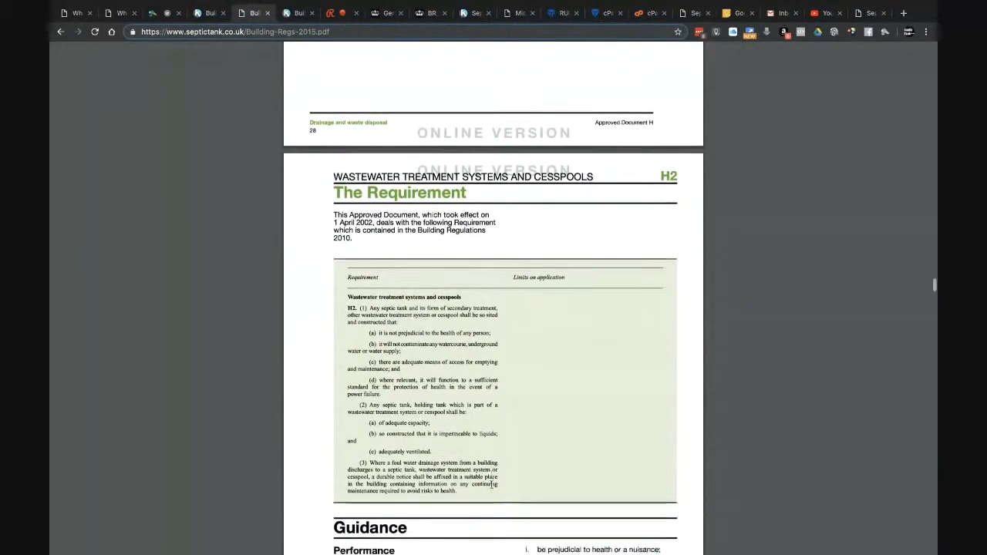
scroll(down, 3)
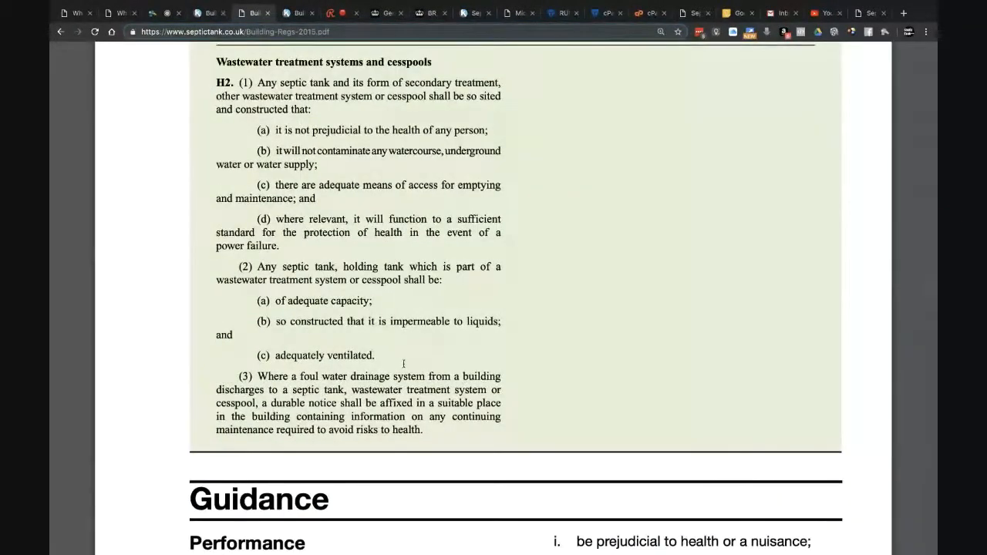
scroll(up, 3)
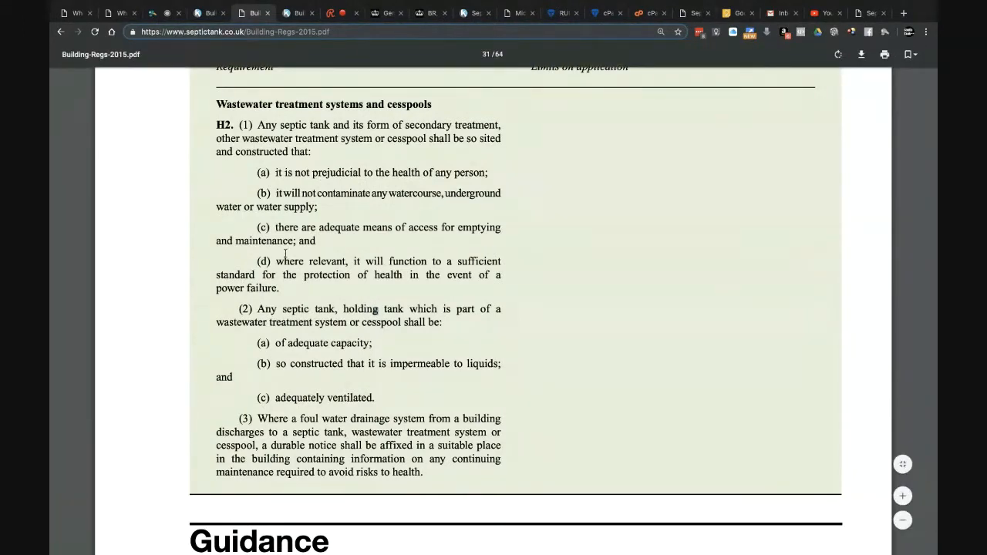
scroll(up, 3)
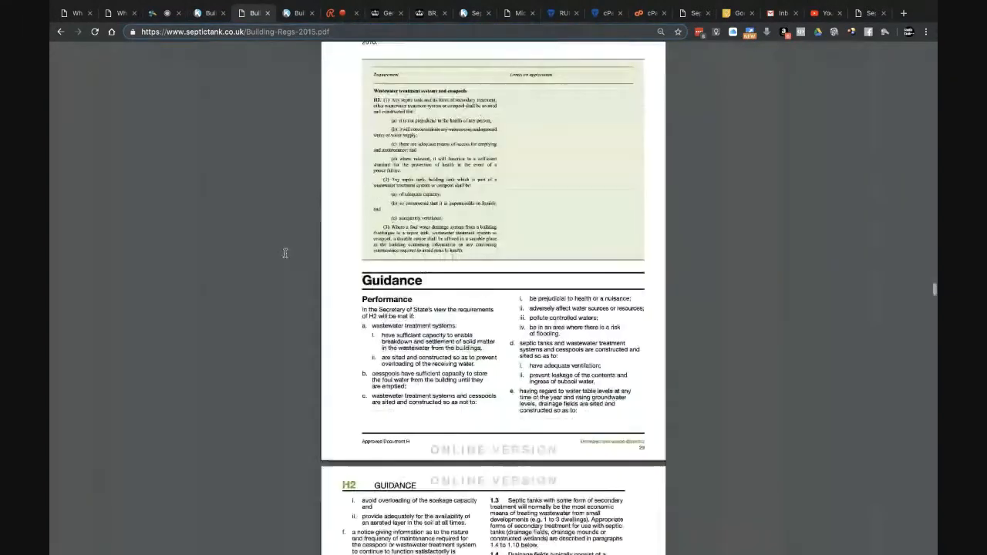
scroll(down, 3)
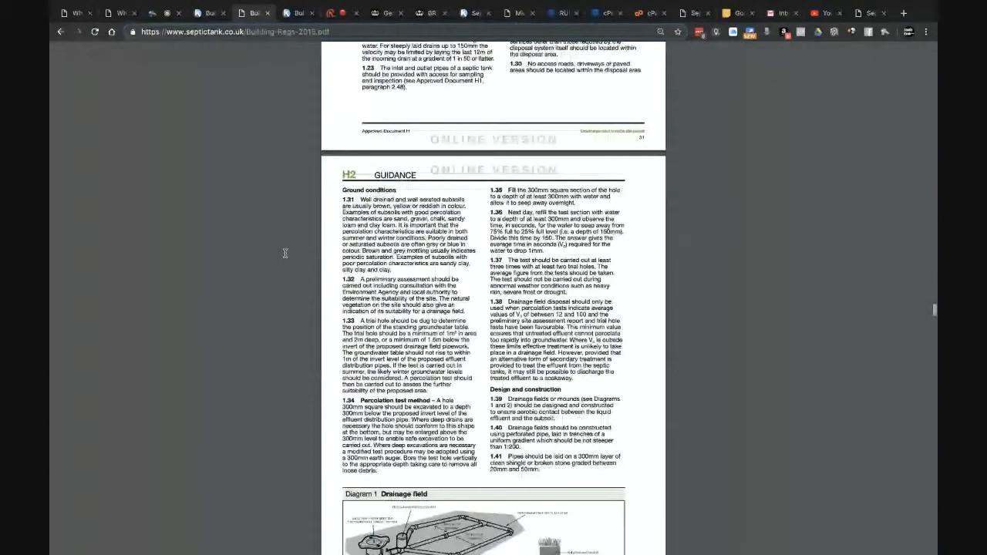
scroll(down, 3)
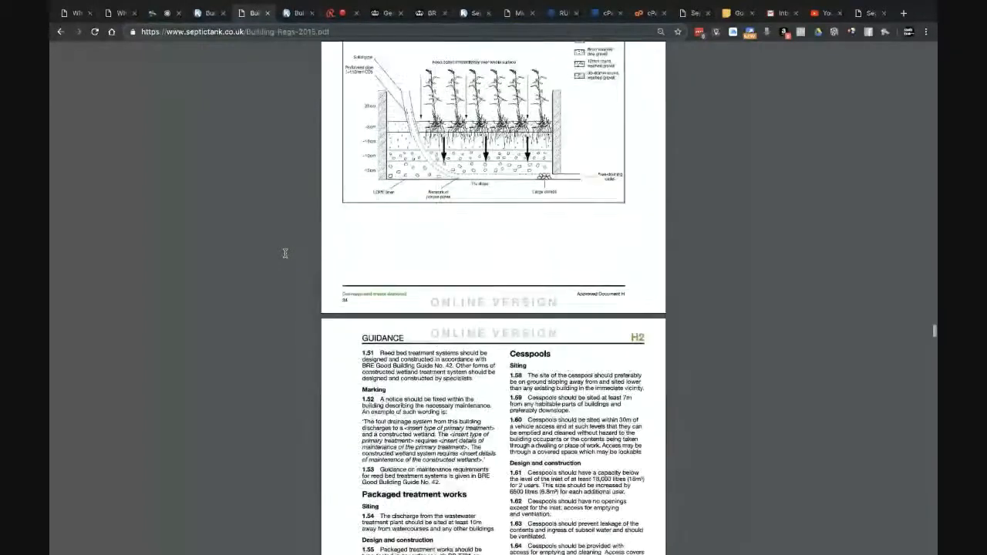
scroll(up, 3)
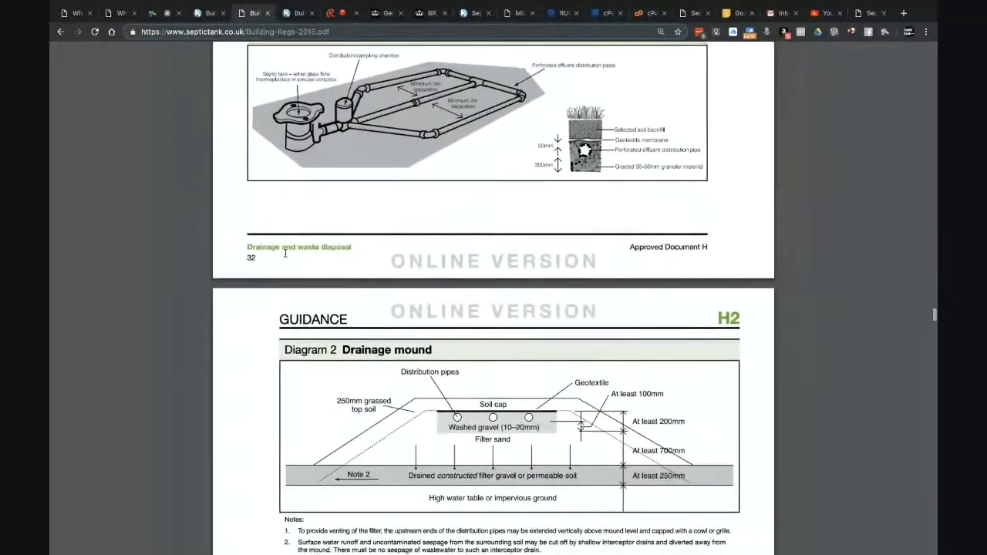
scroll(up, 3)
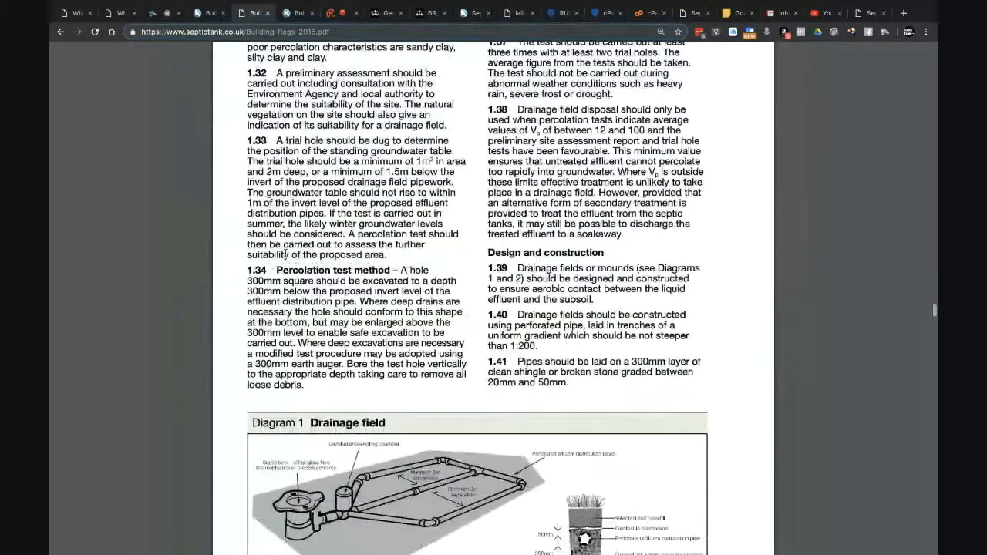
scroll(up, 3)
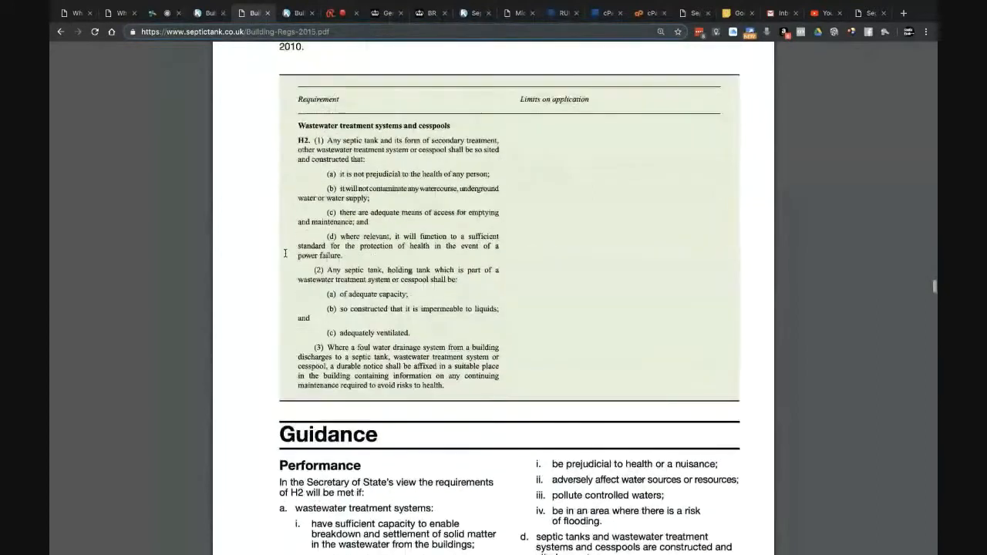
scroll(up, 3)
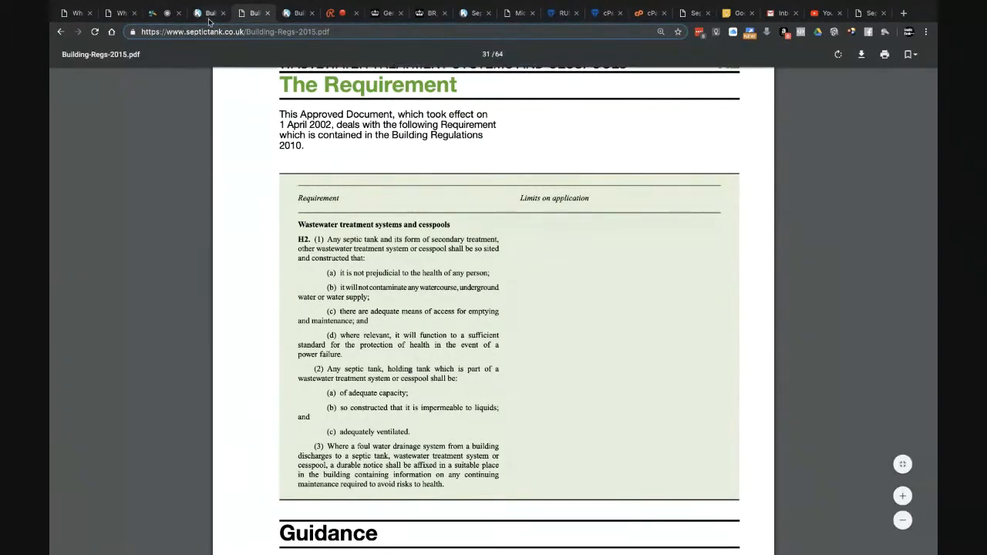
click(208, 13)
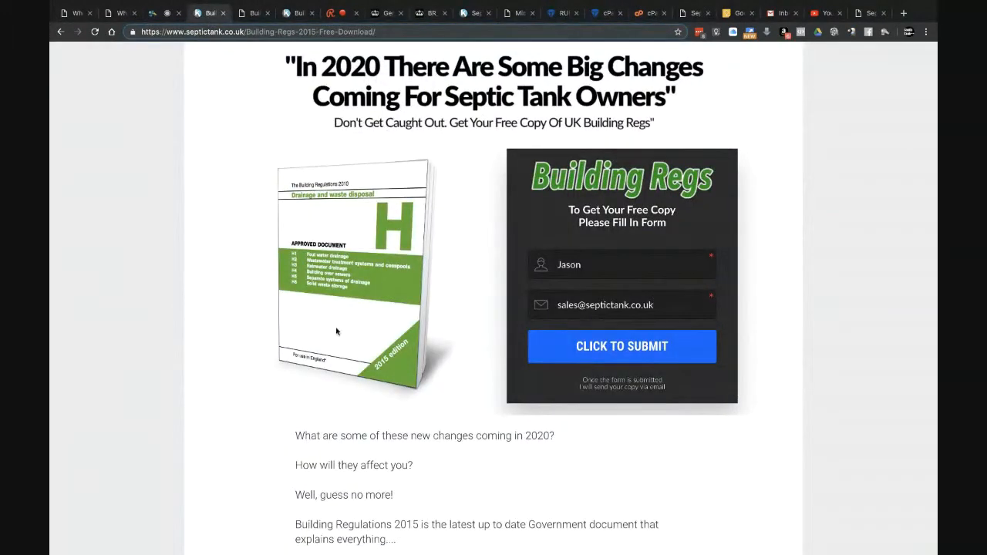
mouse_move(185, 284)
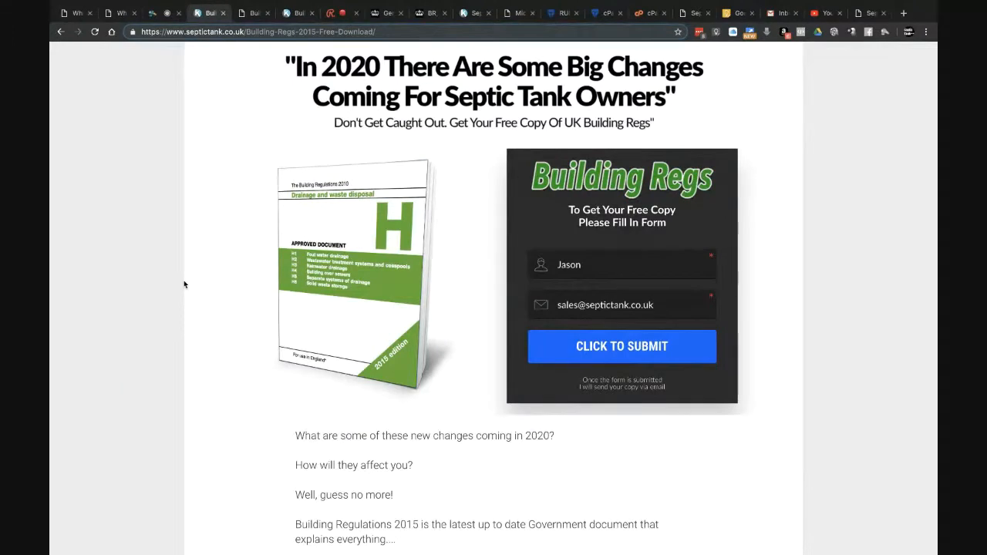
mouse_move(434, 366)
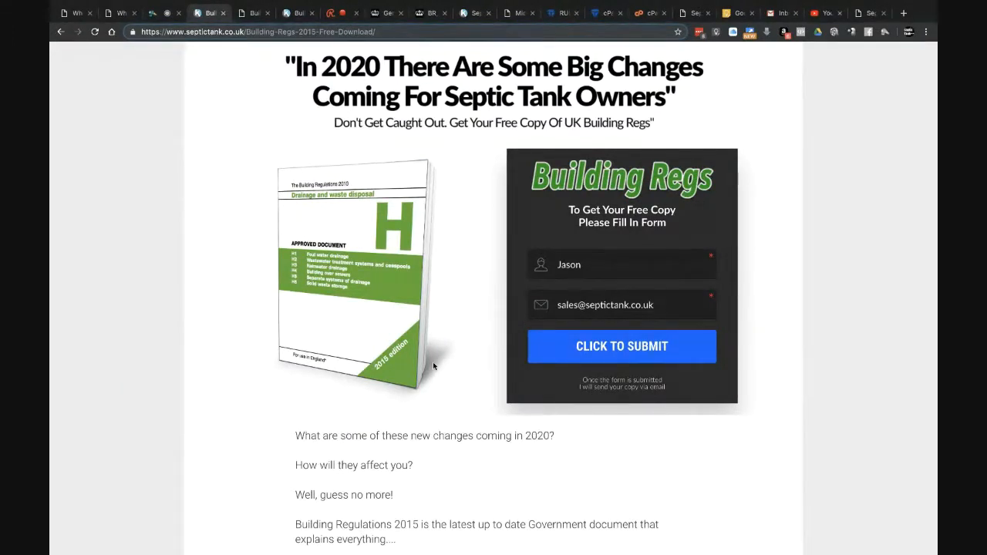
scroll(up, 3)
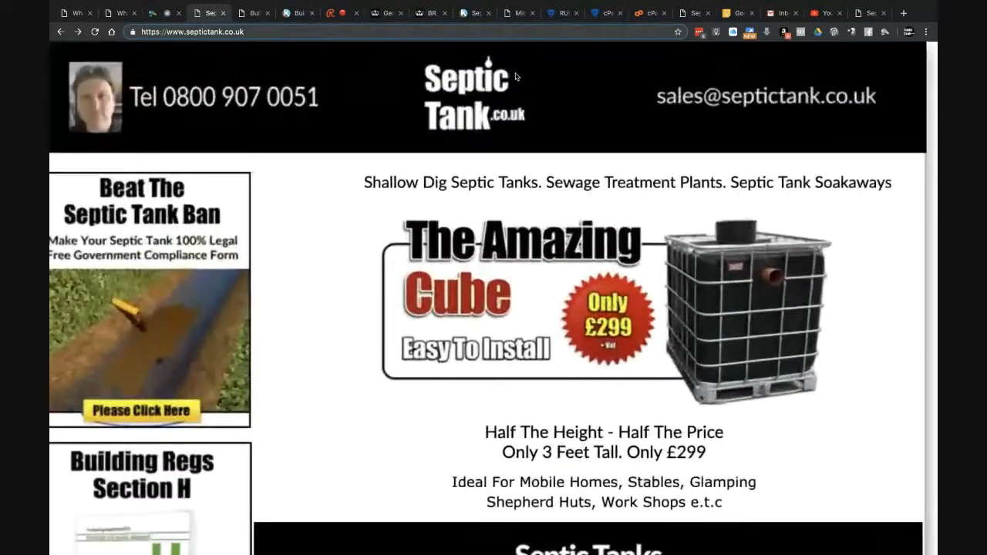
scroll(up, 3)
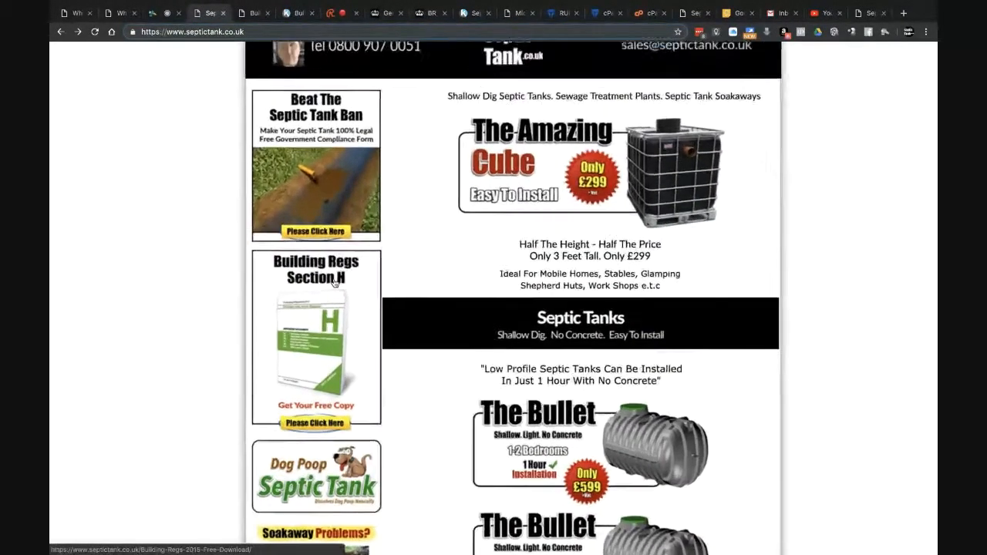
scroll(up, 3)
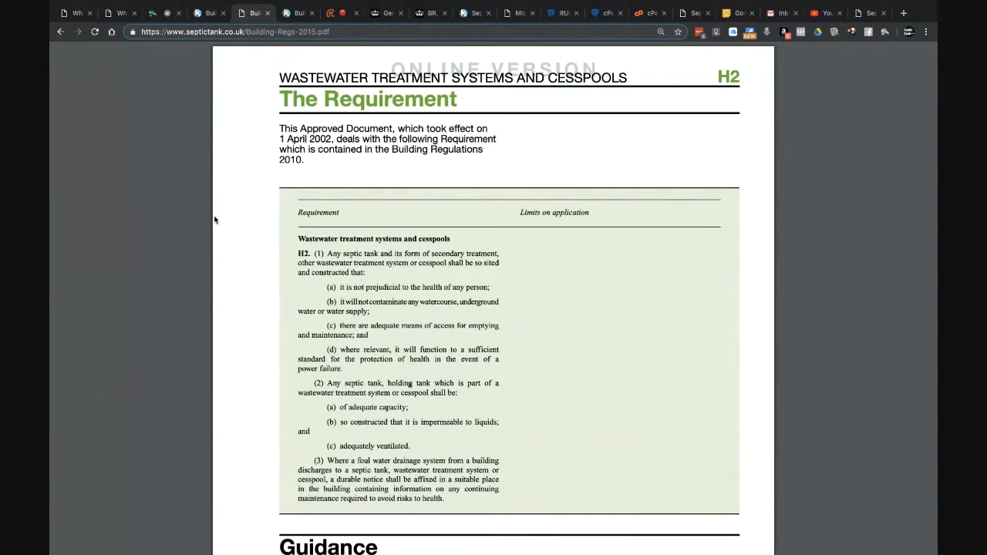
Scroll the septictank.co.uk homepage showing the Beat The Septic Tank Ban offer.
scroll(down, 3)
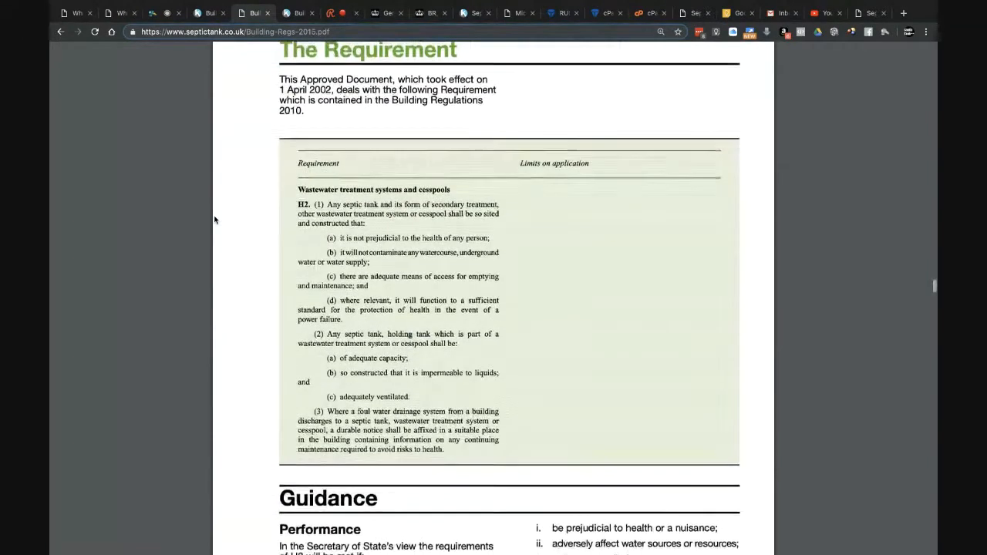
scroll(up, 3)
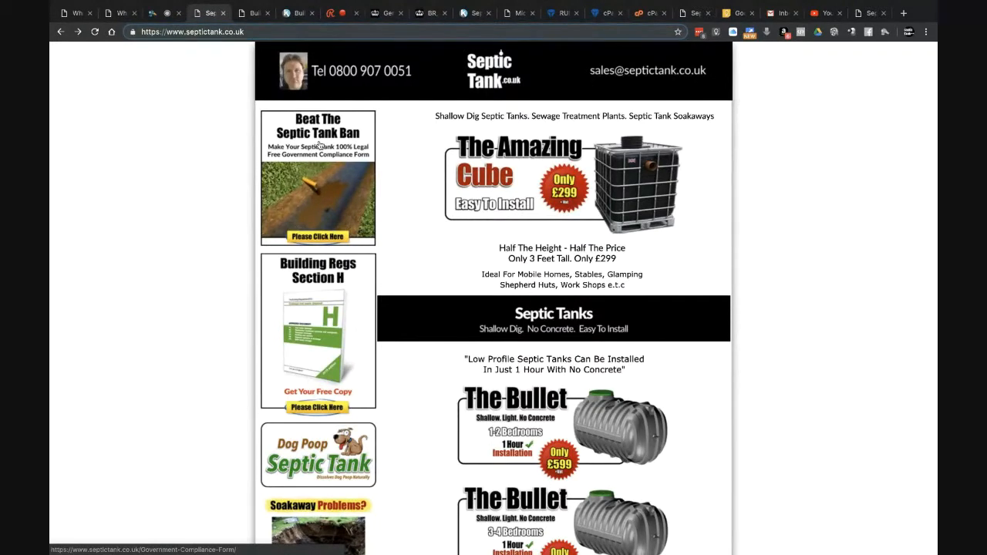
Scroll down the Government Compliance Form page to its sign-up, then return to the homepage tab.
scroll(down, 3)
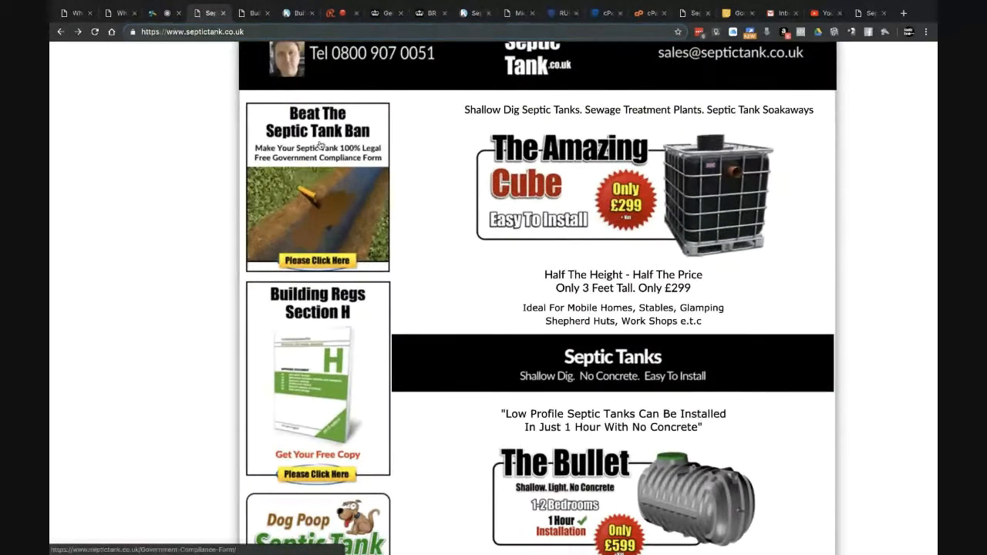
scroll(up, 3)
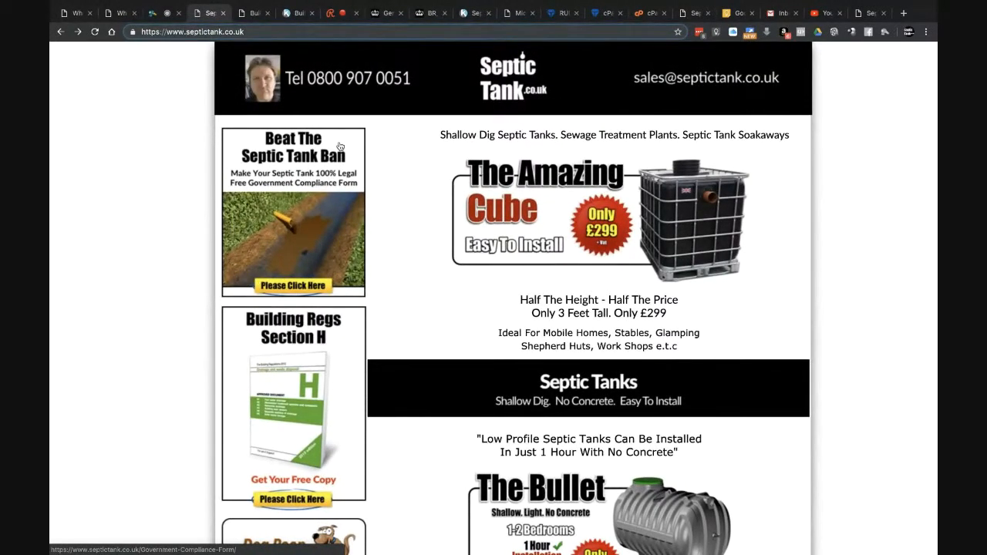
mouse_move(334, 179)
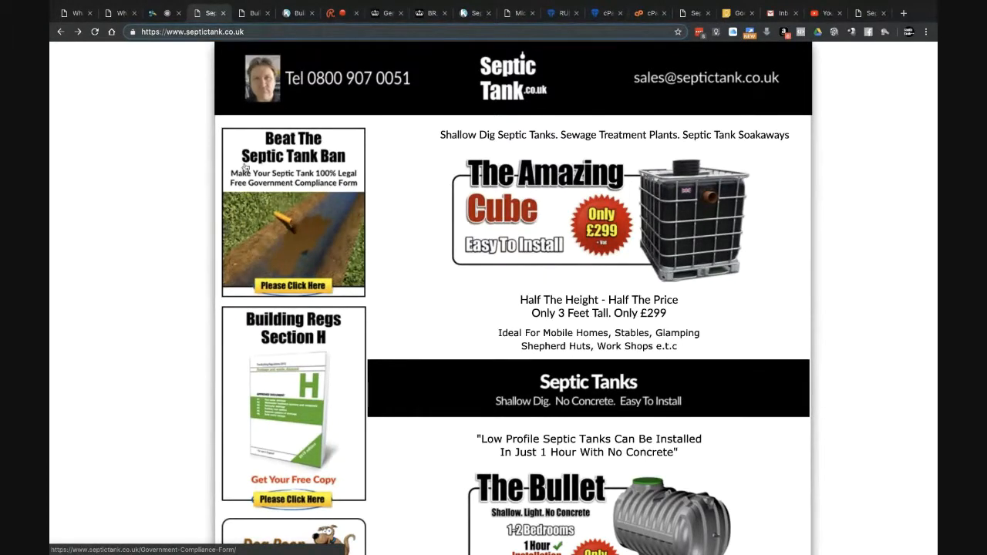
mouse_move(330, 212)
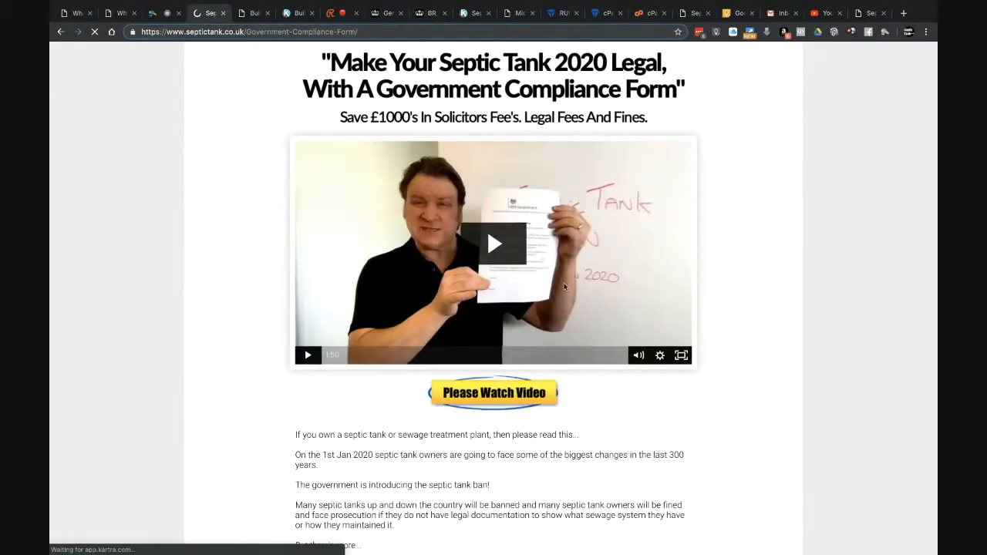
scroll(down, 3)
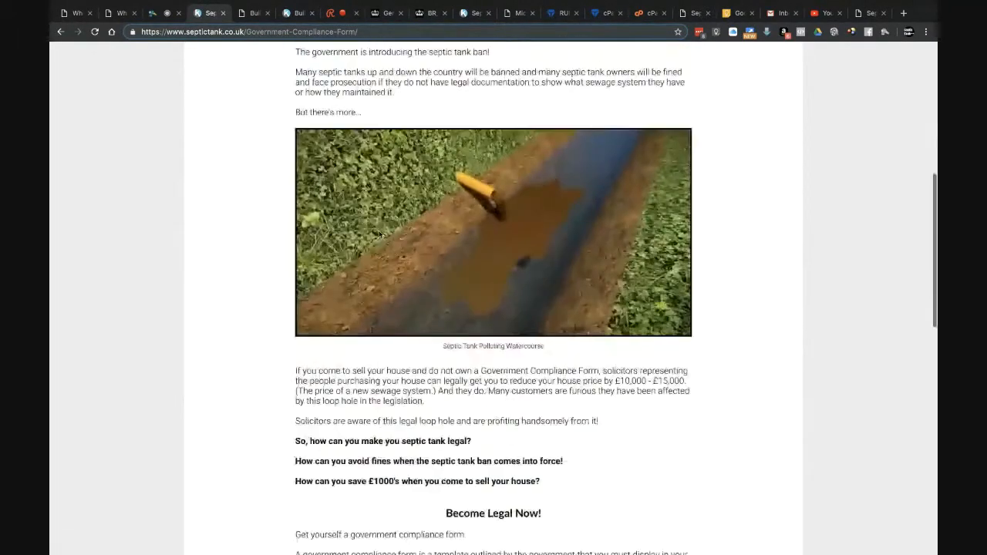
scroll(down, 3)
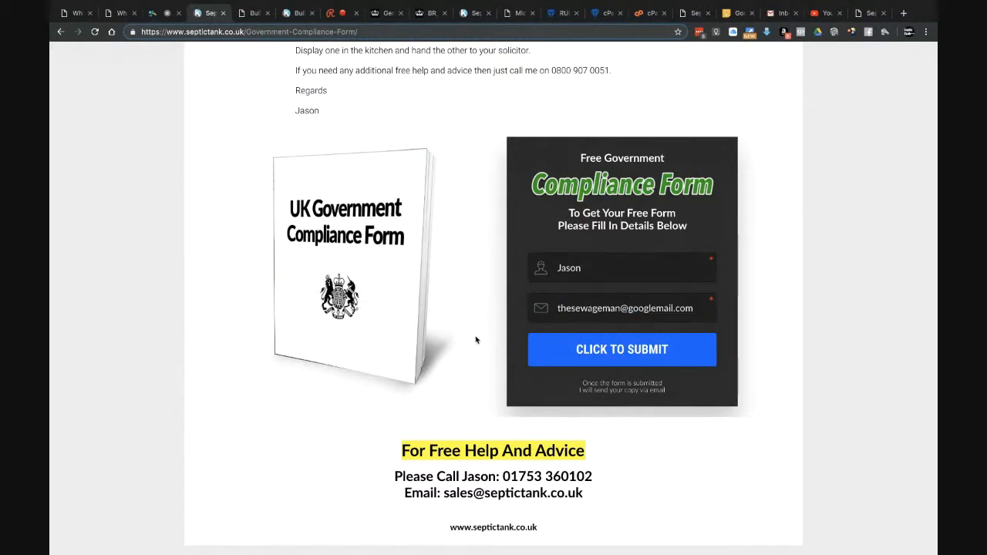
mouse_move(350, 208)
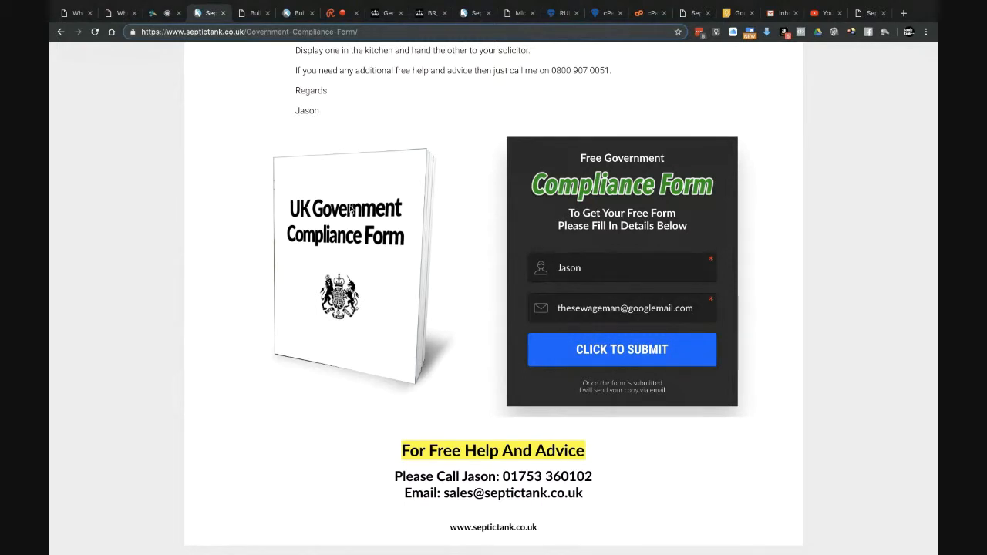
click(870, 13)
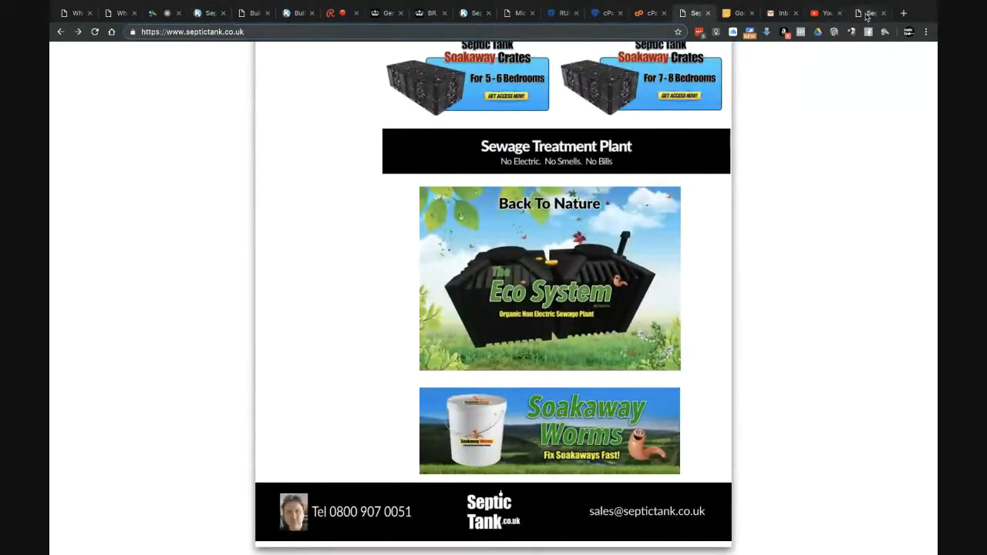
click(430, 14)
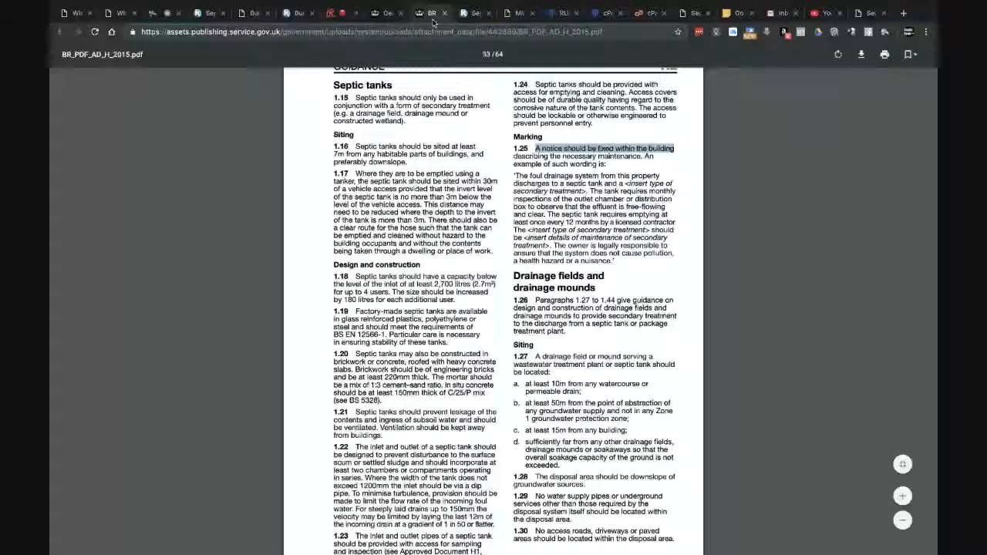
click(474, 13)
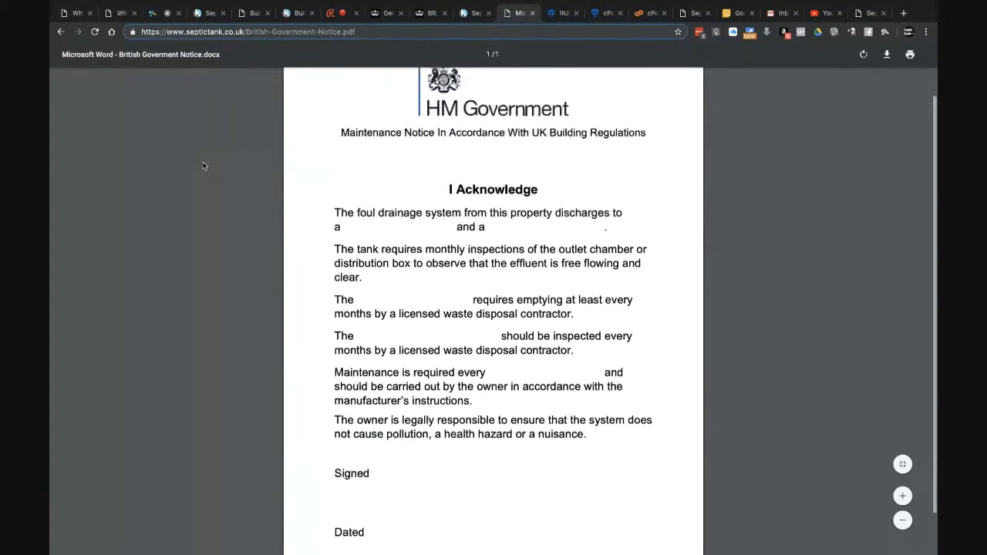
scroll(up, 3)
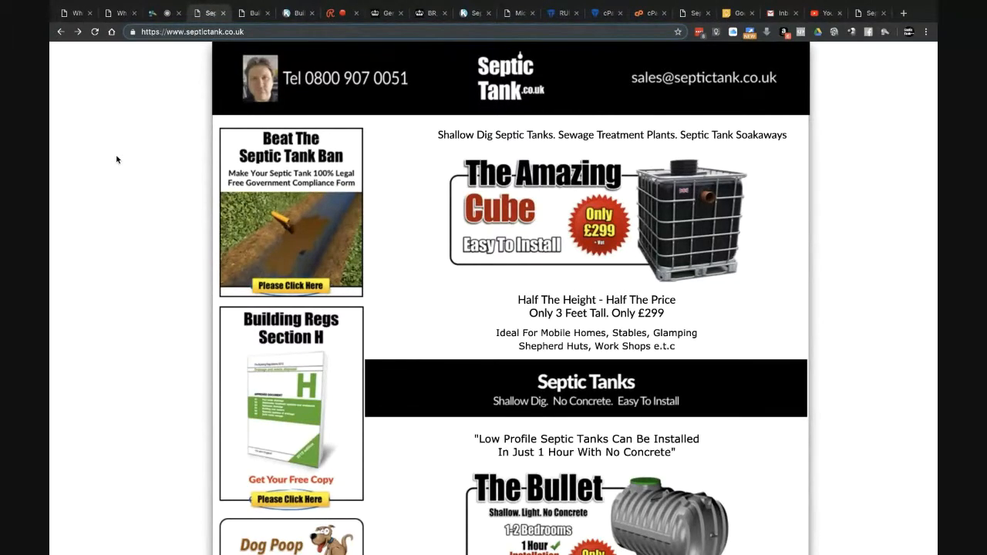
scroll(down, 3)
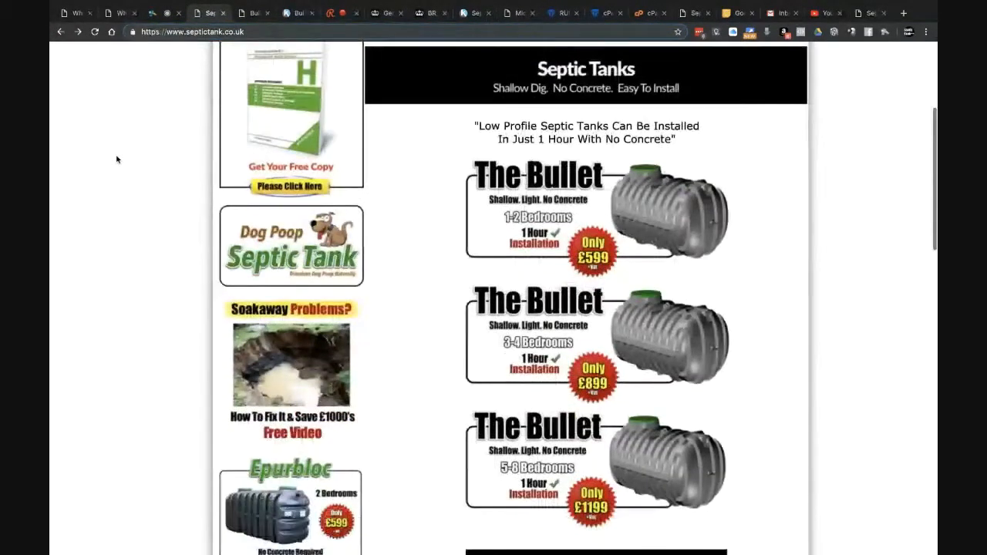
scroll(down, 3)
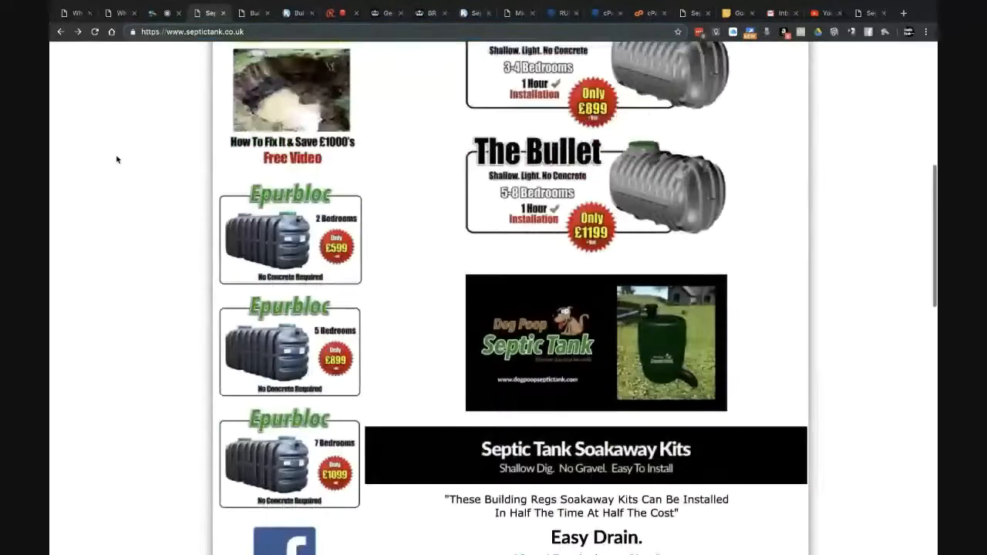
scroll(up, 3)
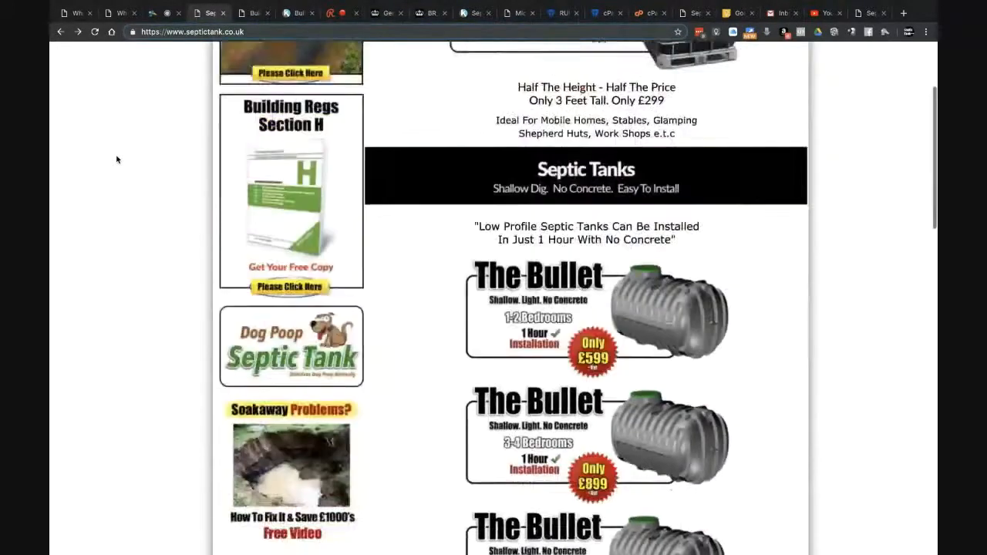
scroll(up, 3)
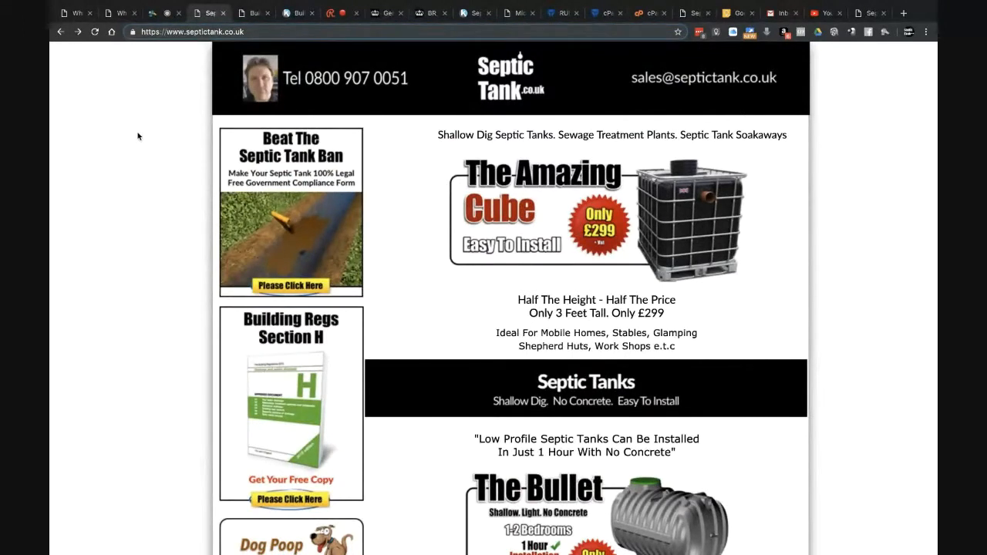
mouse_move(163, 109)
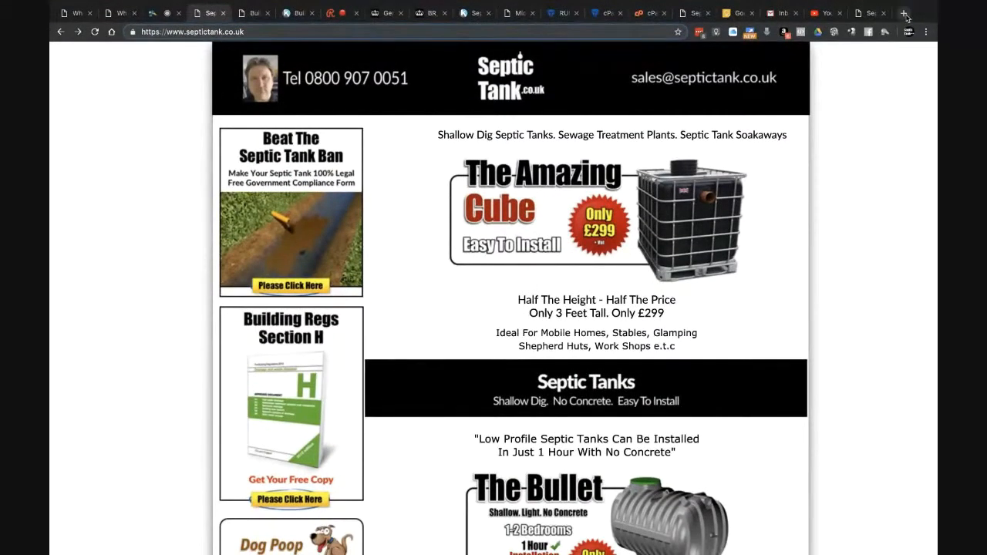
Open facebook.com in a new tab and switch to the Septic Tank Company page.
click(903, 13)
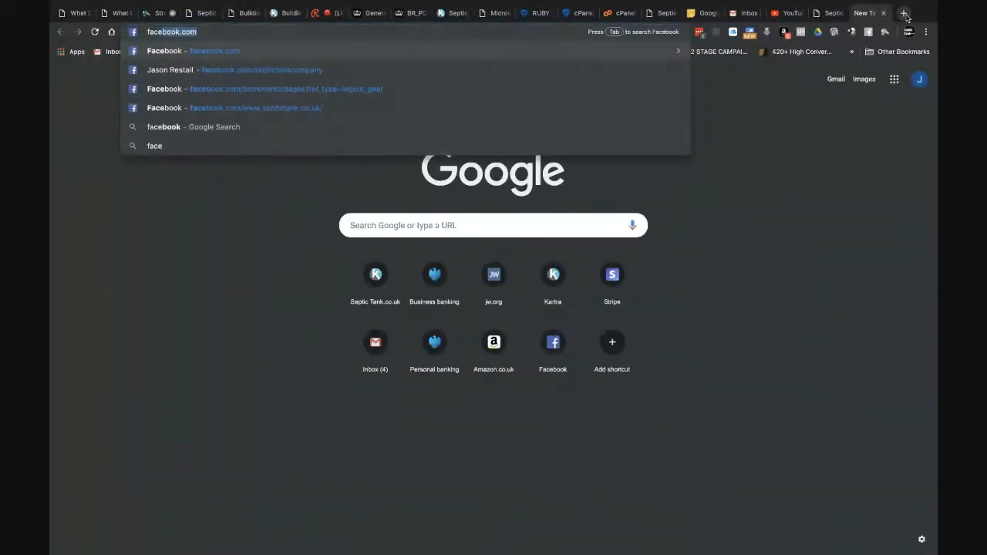
click(214, 51)
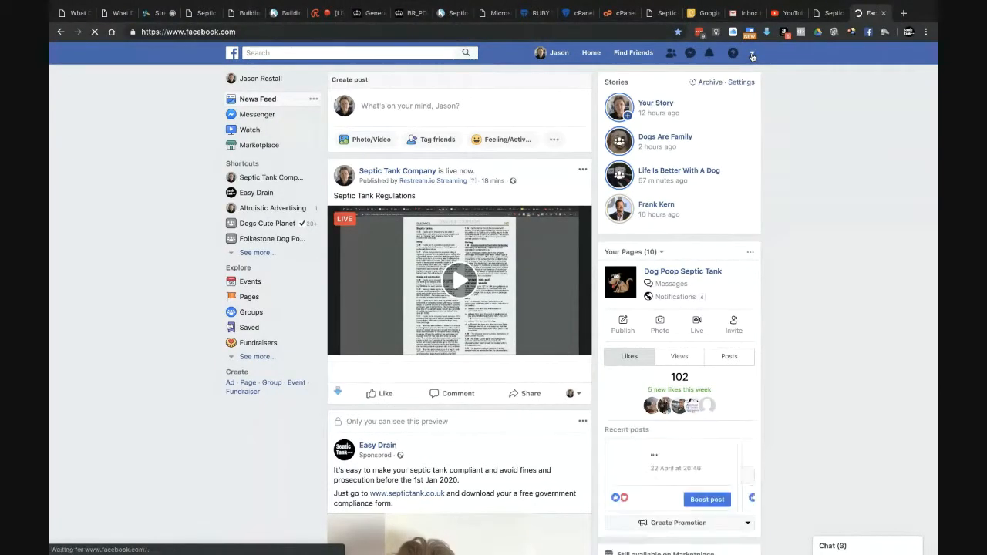
click(751, 53)
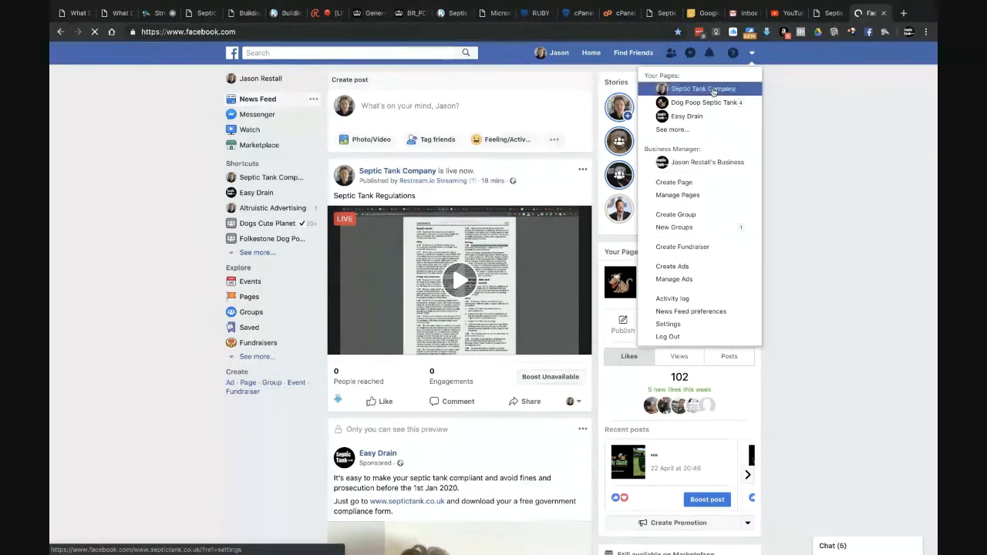
click(702, 88)
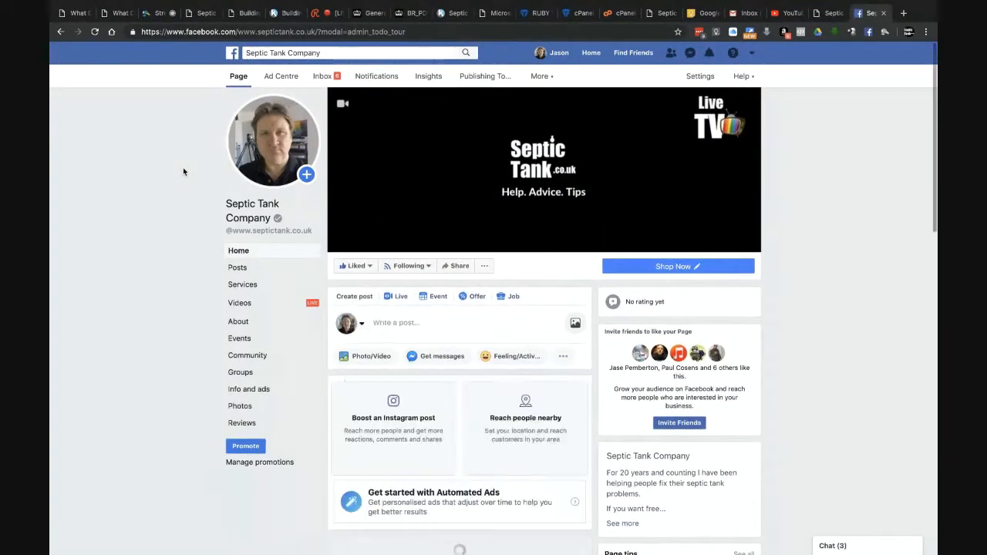
Scroll the Septic Tank Company page and open its Posts section.
scroll(down, 3)
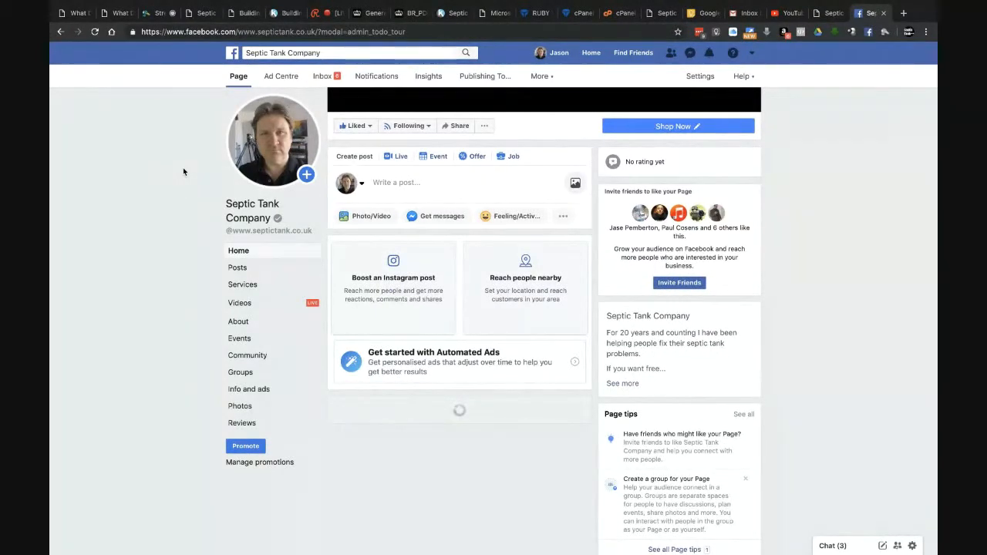
scroll(down, 3)
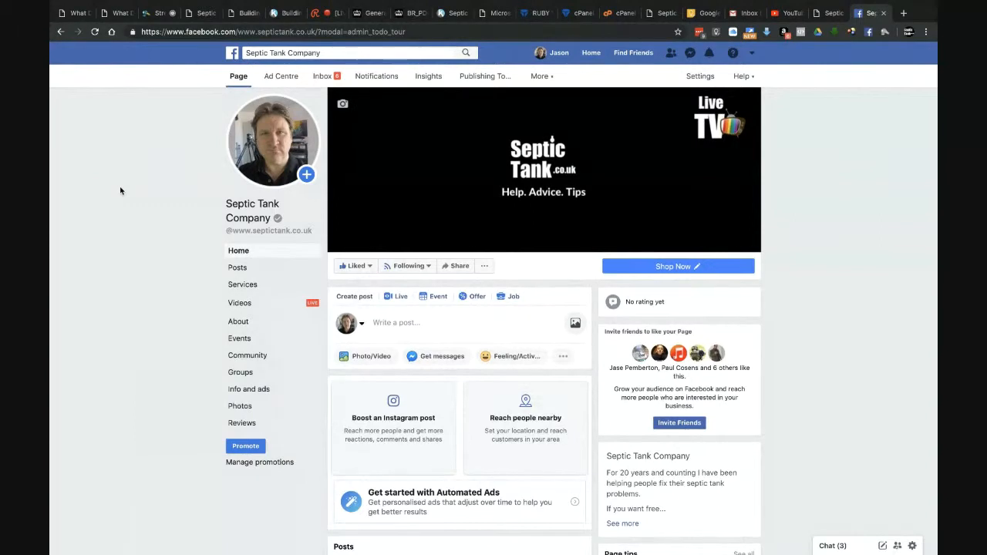
scroll(down, 3)
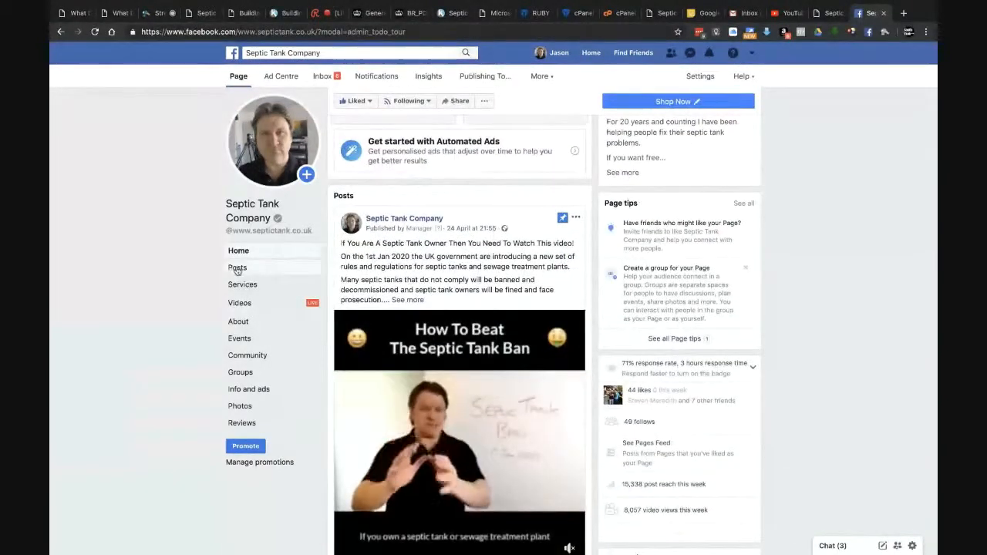
click(238, 266)
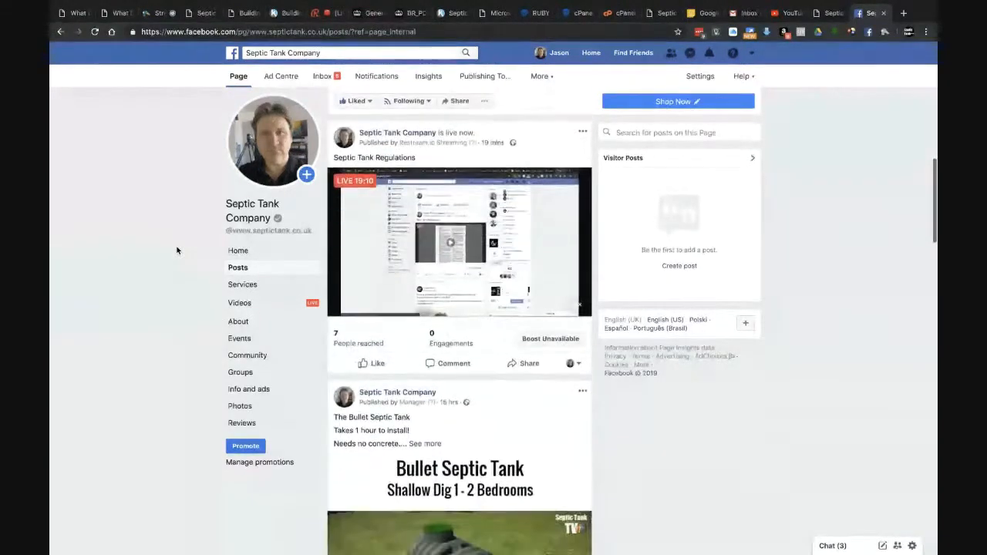
Scroll through the Posts feed of videos and live broadcasts.
scroll(down, 3)
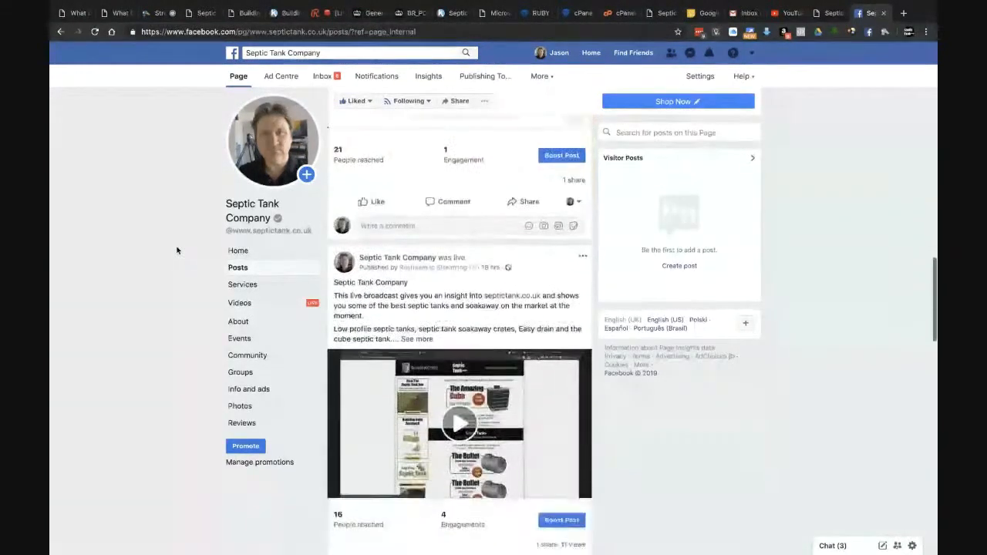
scroll(down, 3)
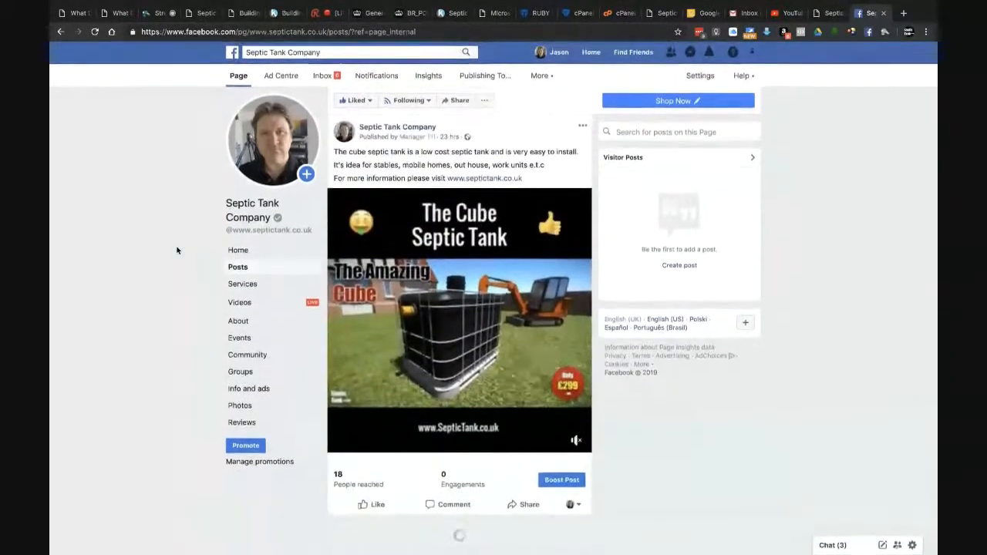
scroll(down, 3)
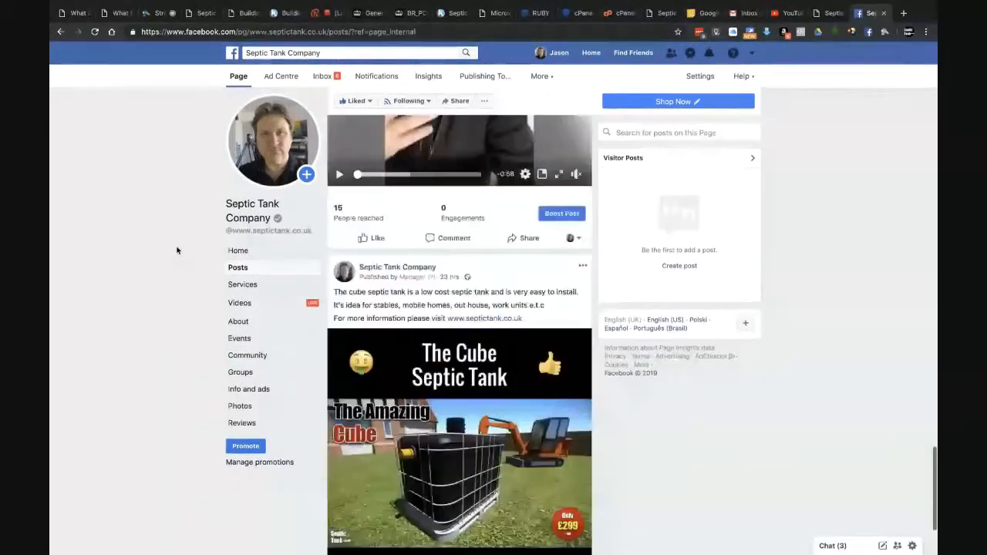
scroll(down, 3)
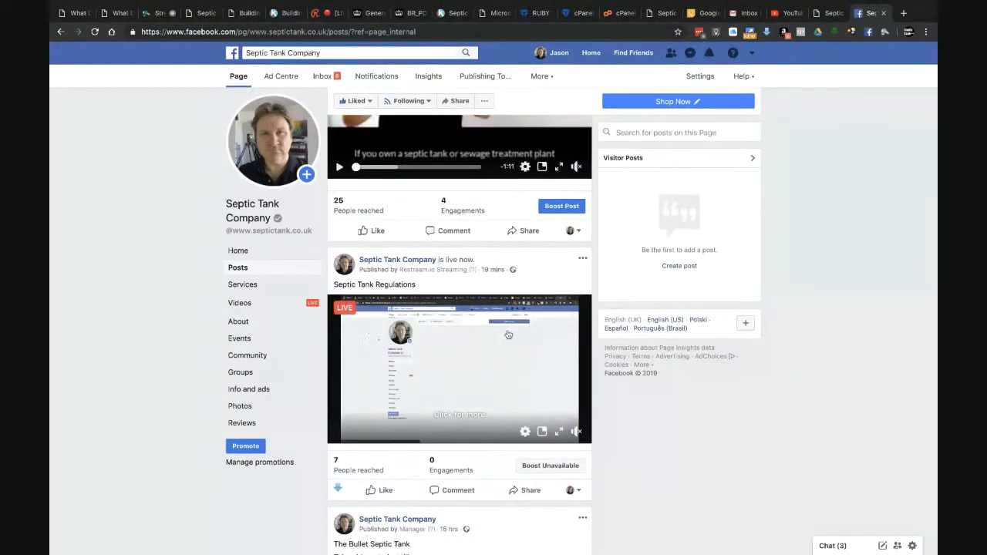
scroll(down, 3)
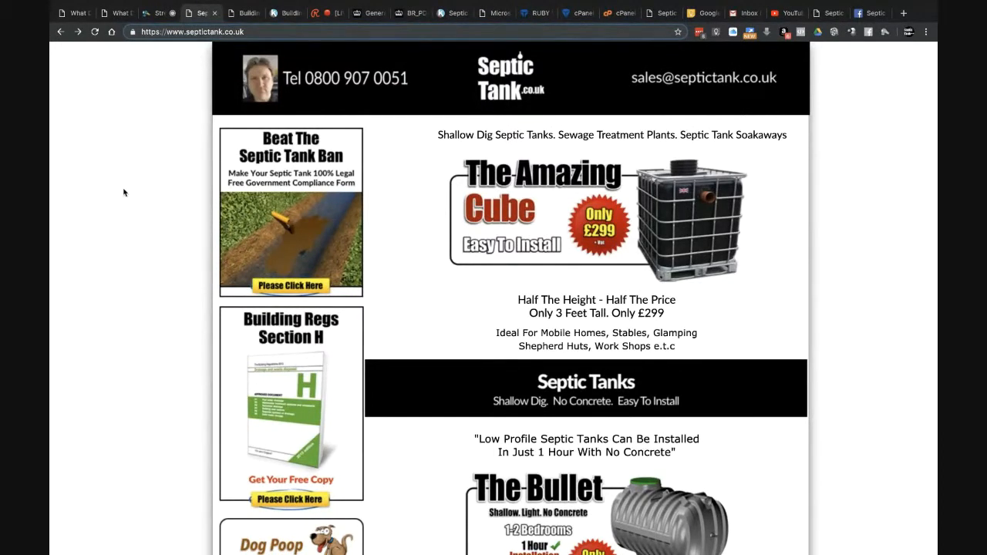
mouse_move(179, 214)
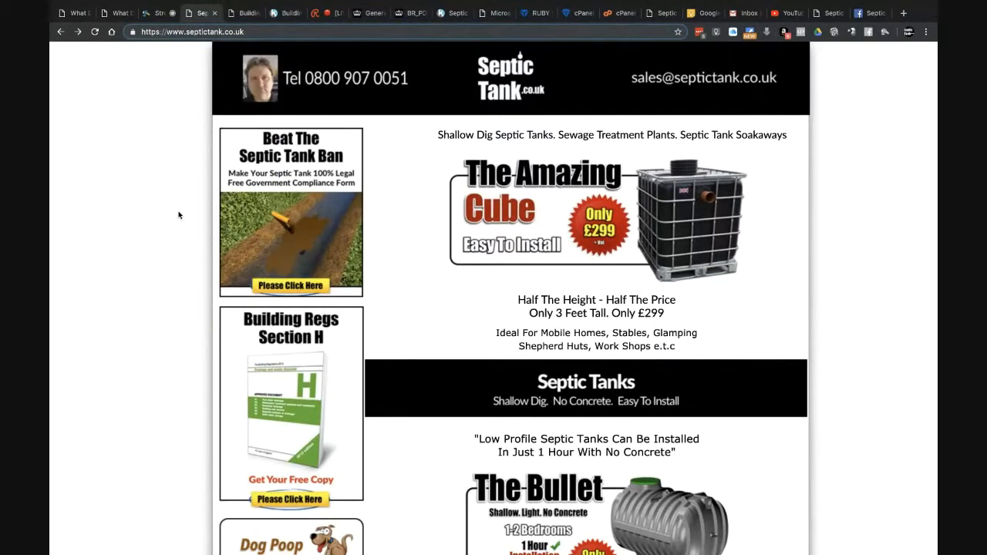
mouse_move(207, 212)
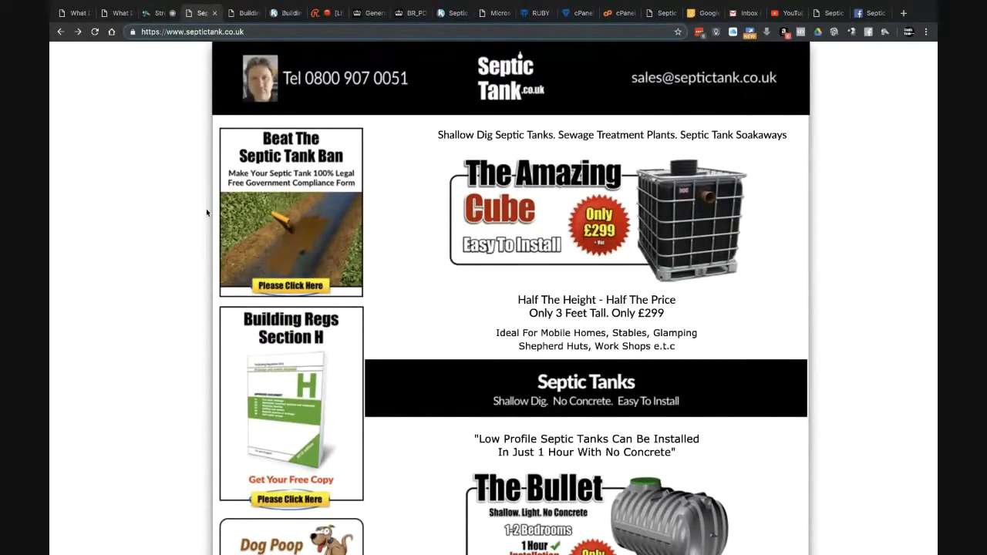